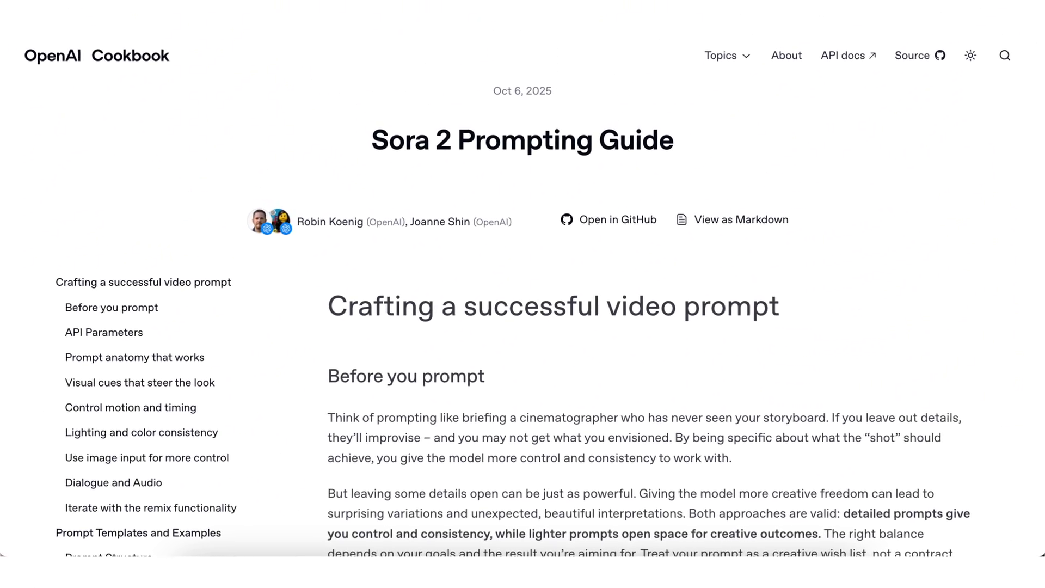
Scroll through the Sora 2 prompting guide before moving to a fresh ChatGPT chat
{"action": "scroll", "scroll_direction": "down", "scroll_amount": 3}
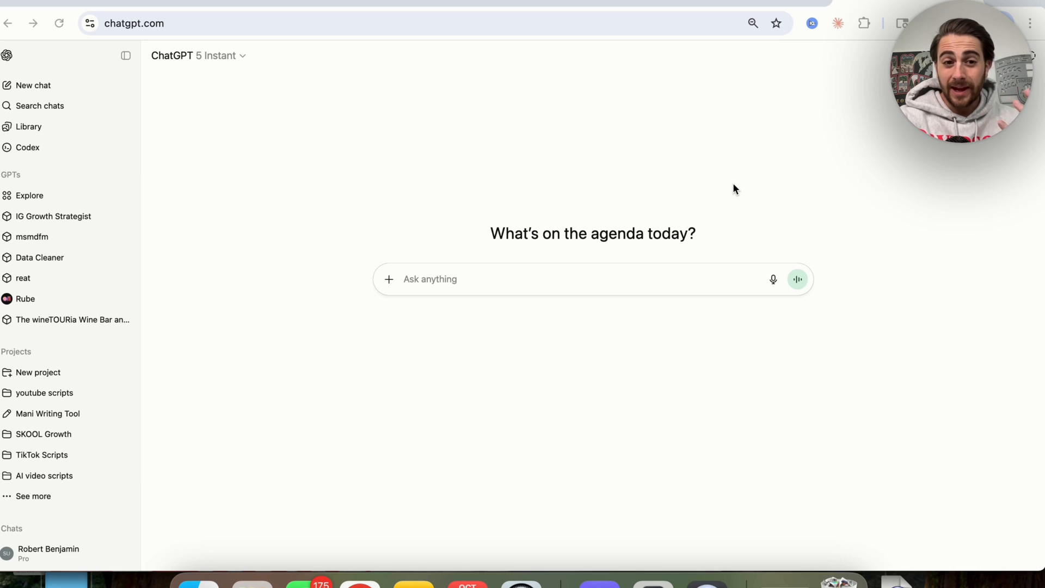
{"action": "mouse_move", "coordinate": [462, 251]}
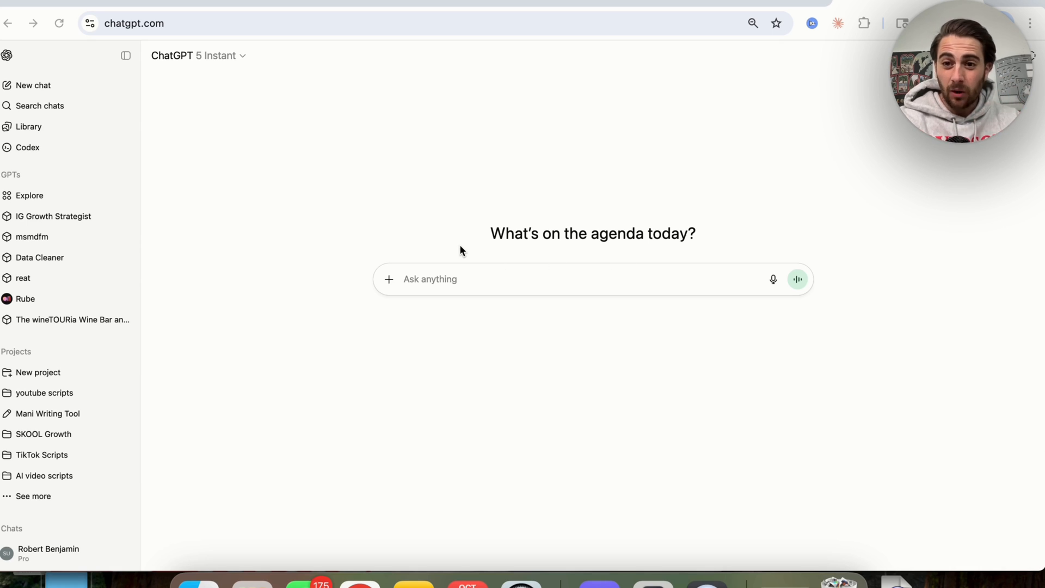
{"action": "mouse_move", "coordinate": [392, 260]}
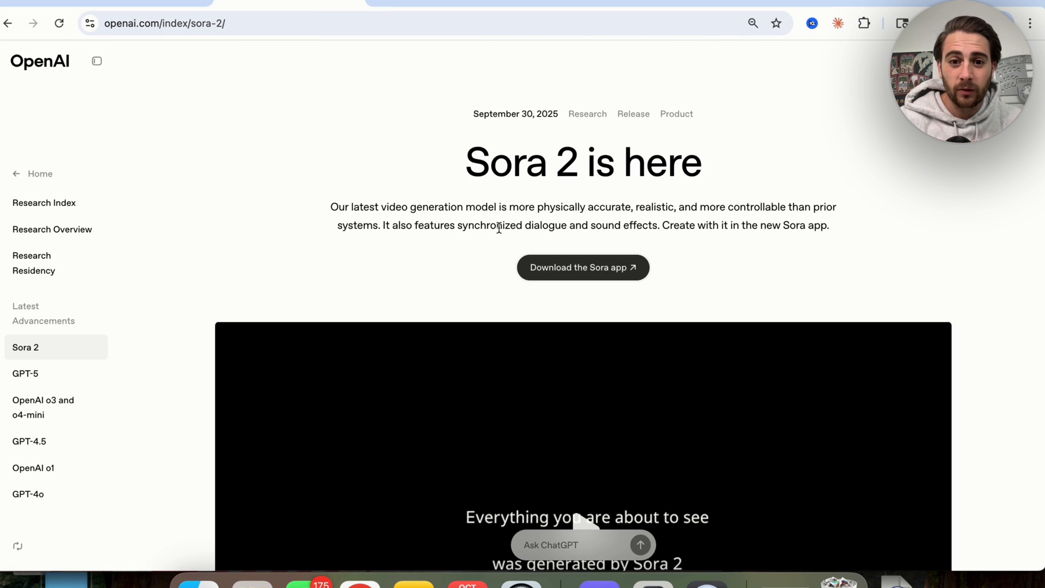
Follow 'Download the Sora app' to the Sora by OpenAI App Store listing
{"action": "left_click", "coordinate": [581, 268]}
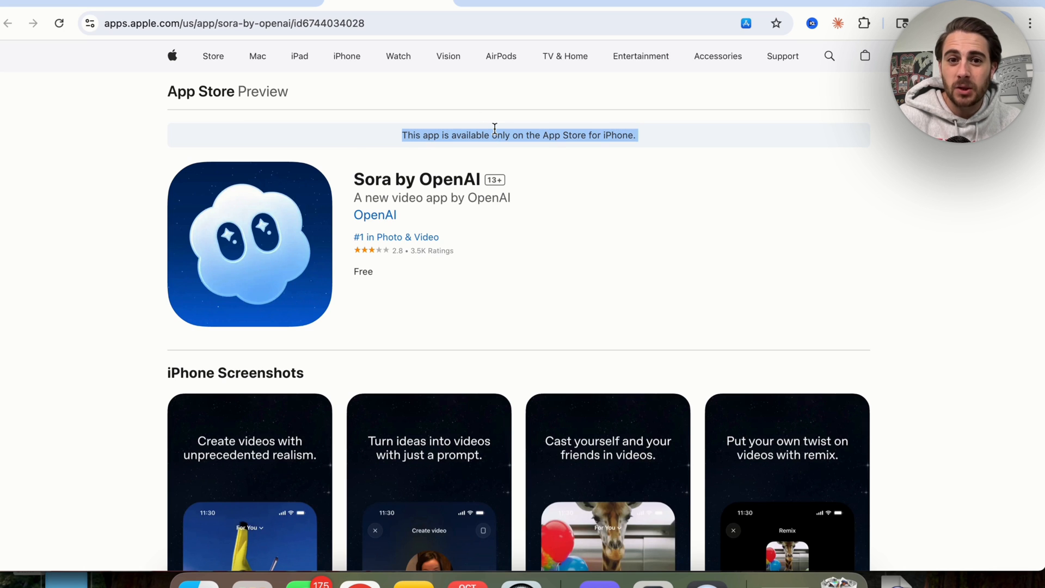
{"action": "mouse_move", "coordinate": [577, 144]}
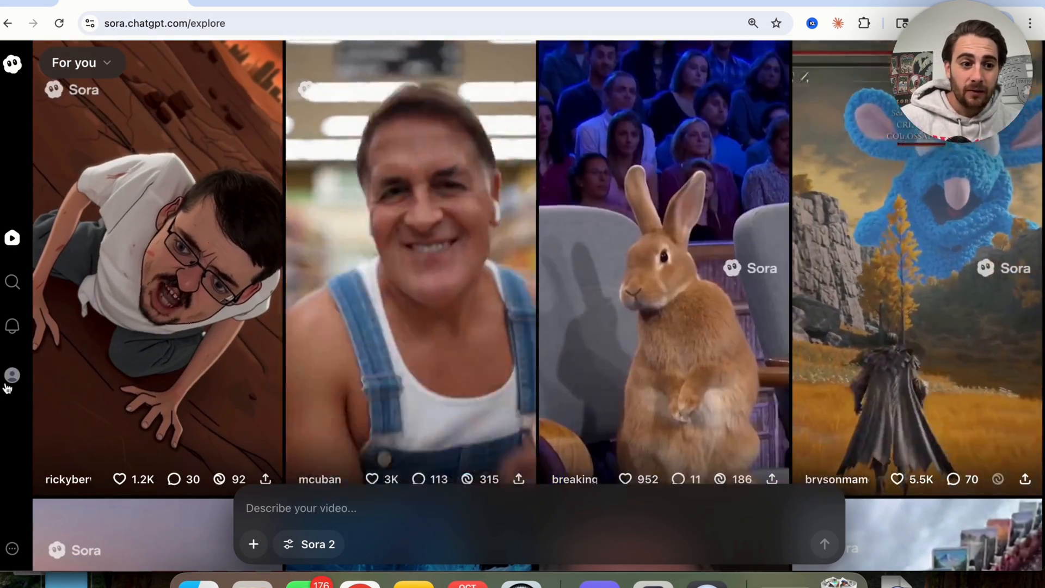
View the friend invite code from the profile options and select its text (no invites remaining)
{"action": "left_click", "coordinate": [11, 376]}
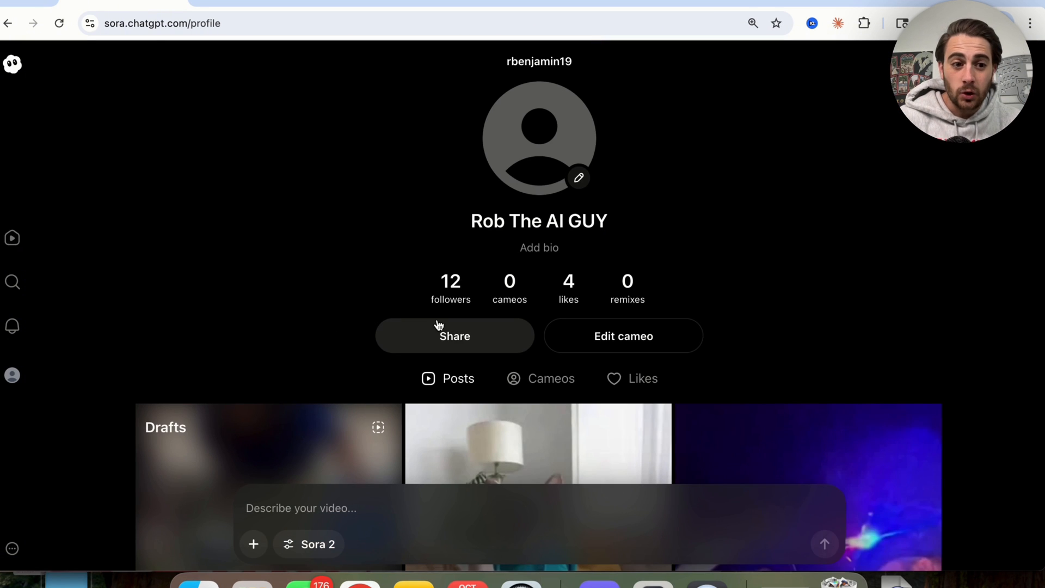
{"action": "left_click", "coordinate": [12, 374]}
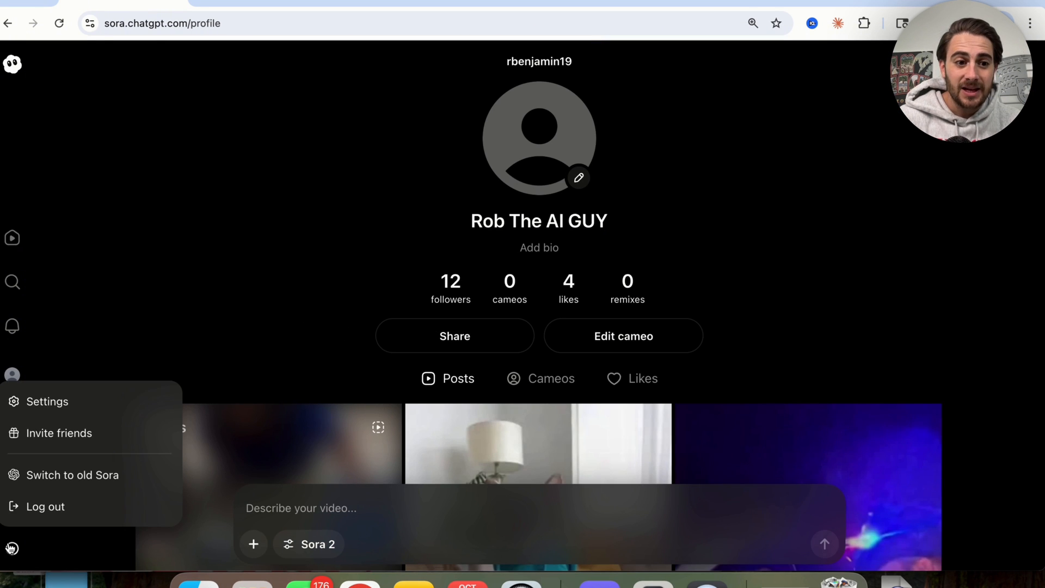
{"action": "left_click", "coordinate": [59, 432]}
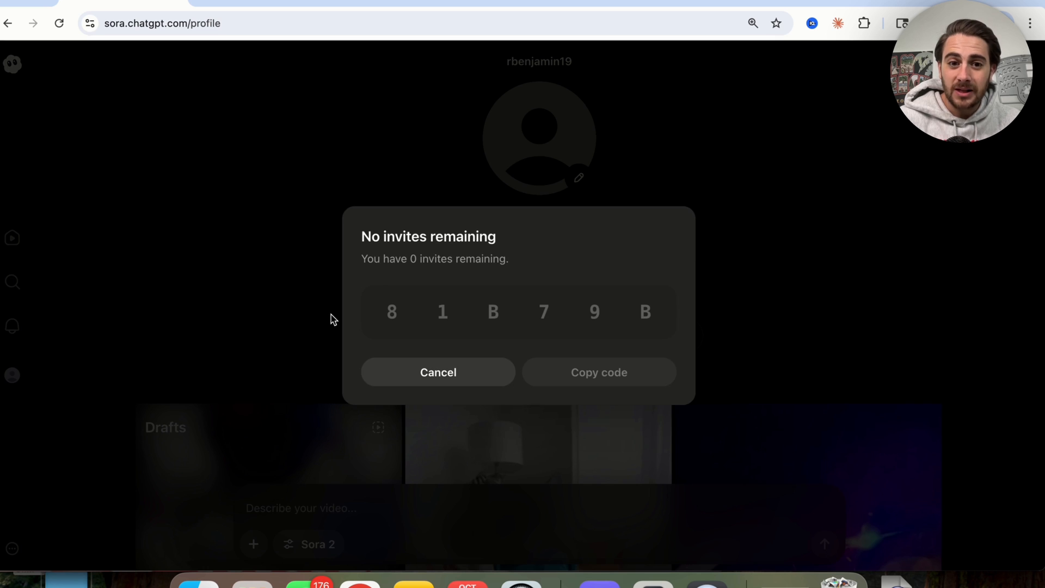
{"action": "left_click_drag", "start_coordinate": [361, 260], "coordinate": [511, 259]}
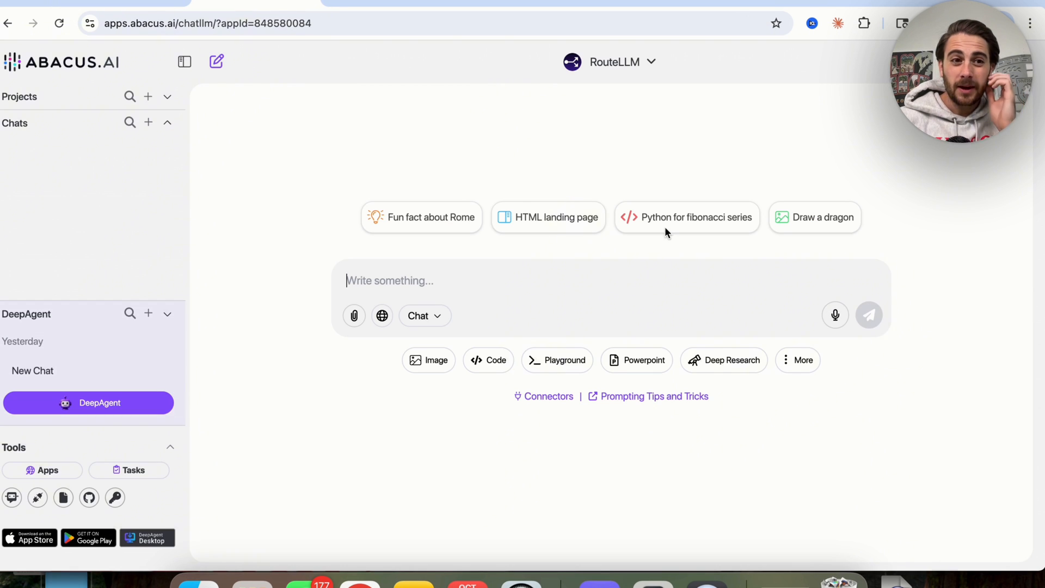
{"action": "mouse_move", "coordinate": [516, 194]}
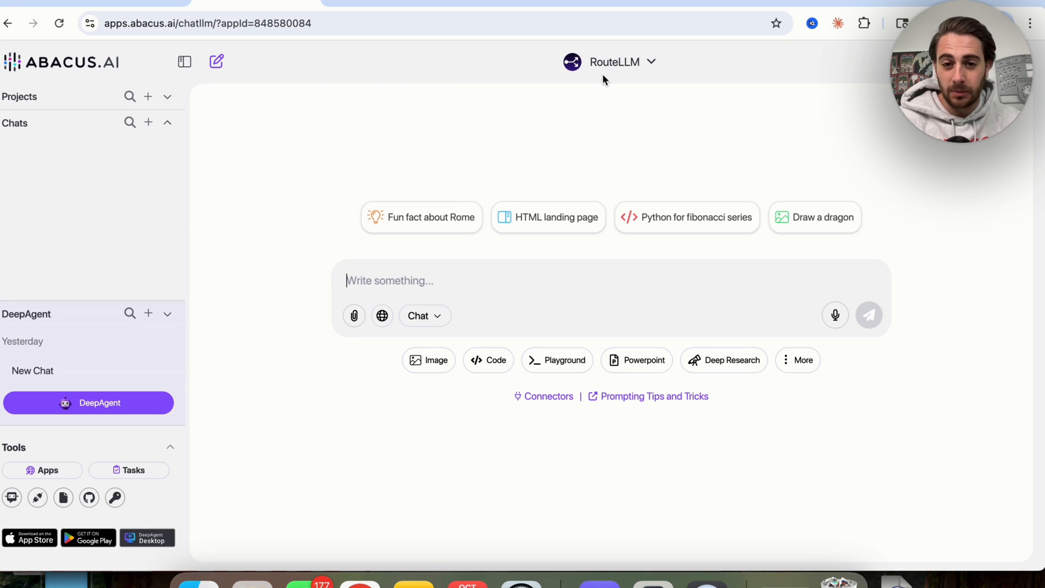
Start a Video-Gen request from the More tools list, keeping Sora 2 as the model
{"action": "left_click", "coordinate": [609, 61]}
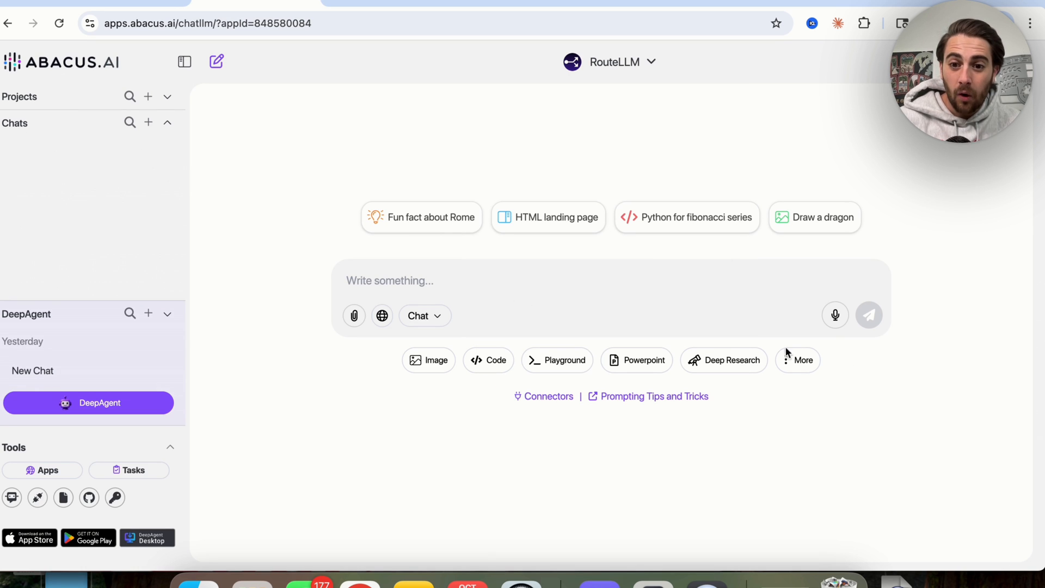
{"action": "mouse_move", "coordinate": [819, 378]}
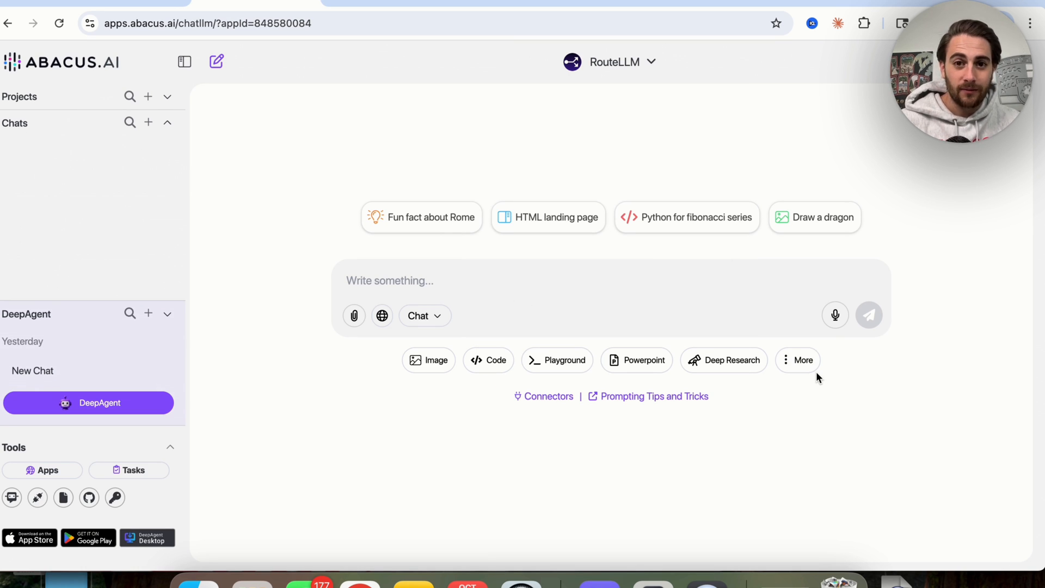
{"action": "left_click", "coordinate": [798, 361]}
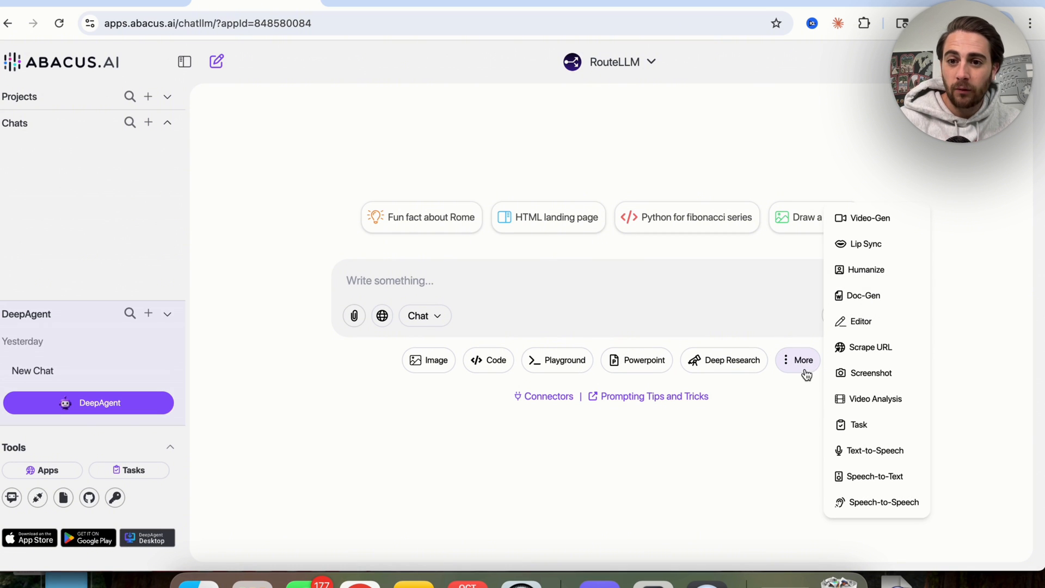
{"action": "left_click", "coordinate": [870, 218]}
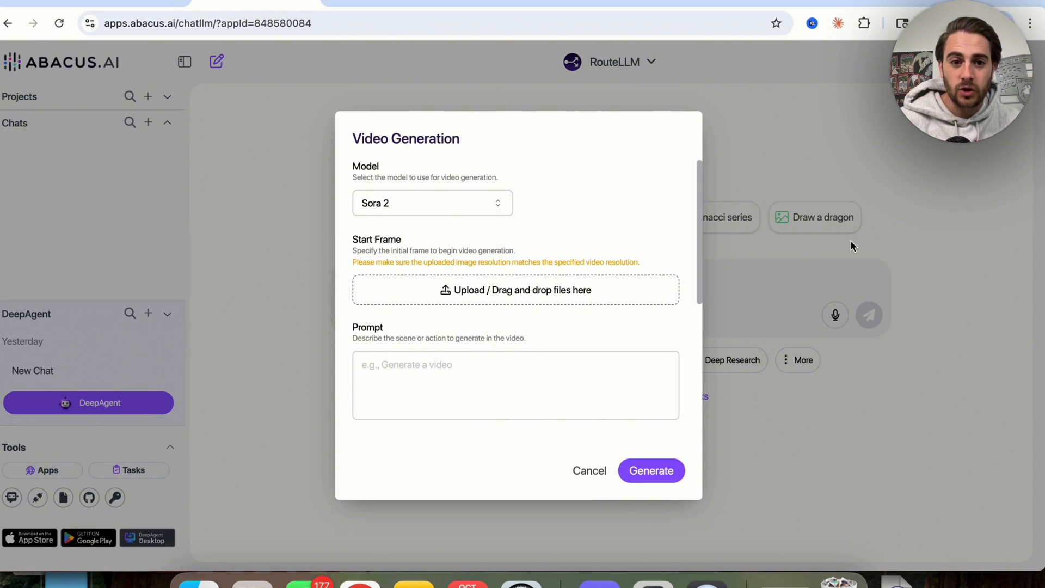
{"action": "left_click", "coordinate": [433, 202]}
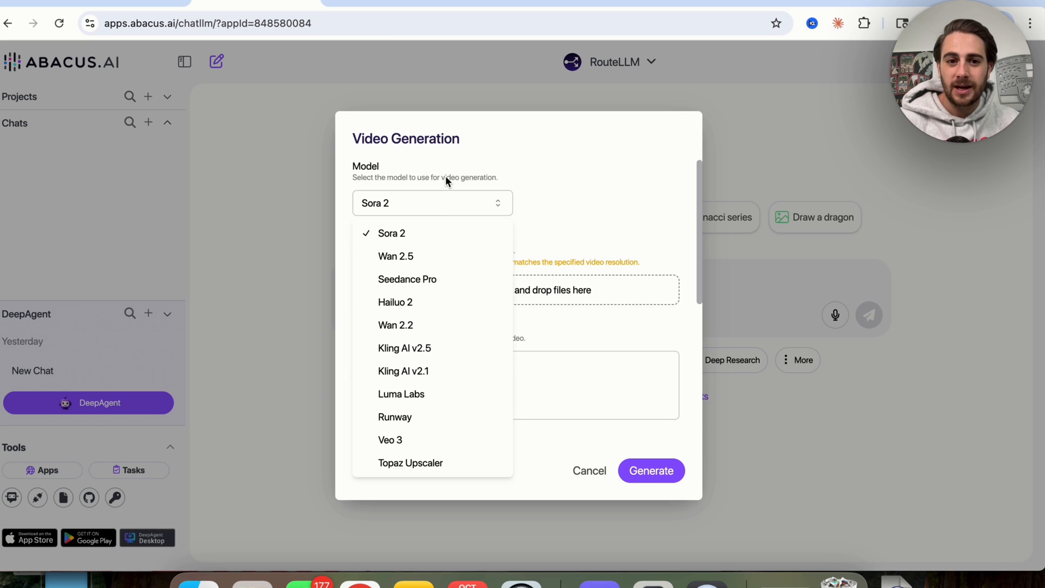
{"action": "mouse_move", "coordinate": [432, 370]}
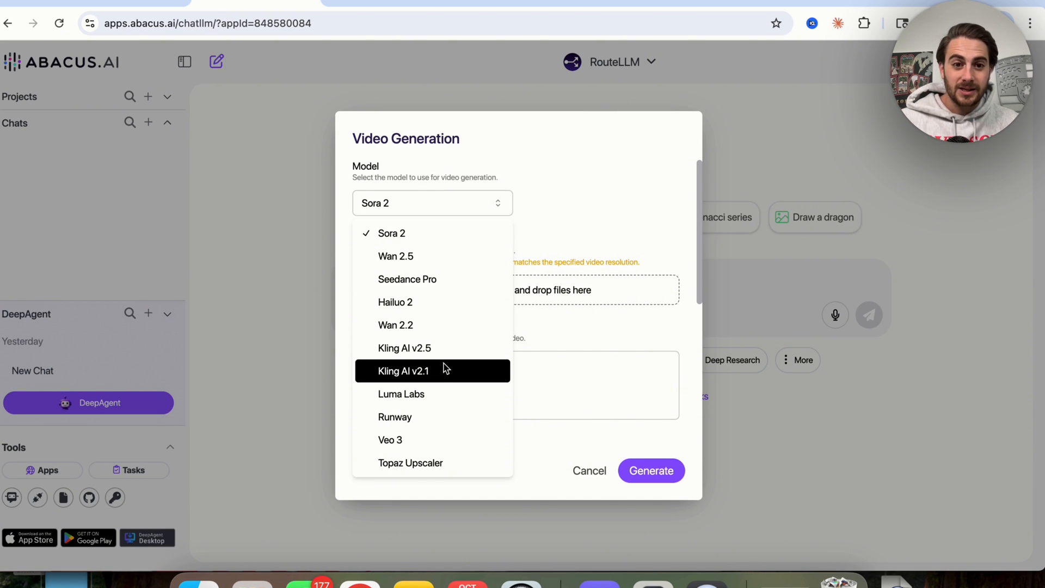
{"action": "mouse_move", "coordinate": [411, 463]}
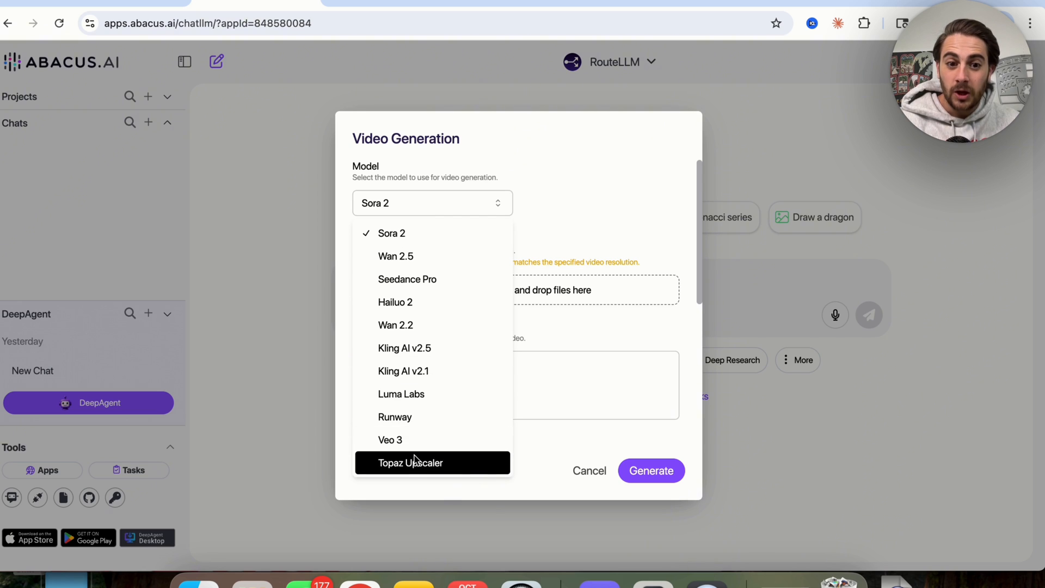
{"action": "left_click", "coordinate": [392, 233]}
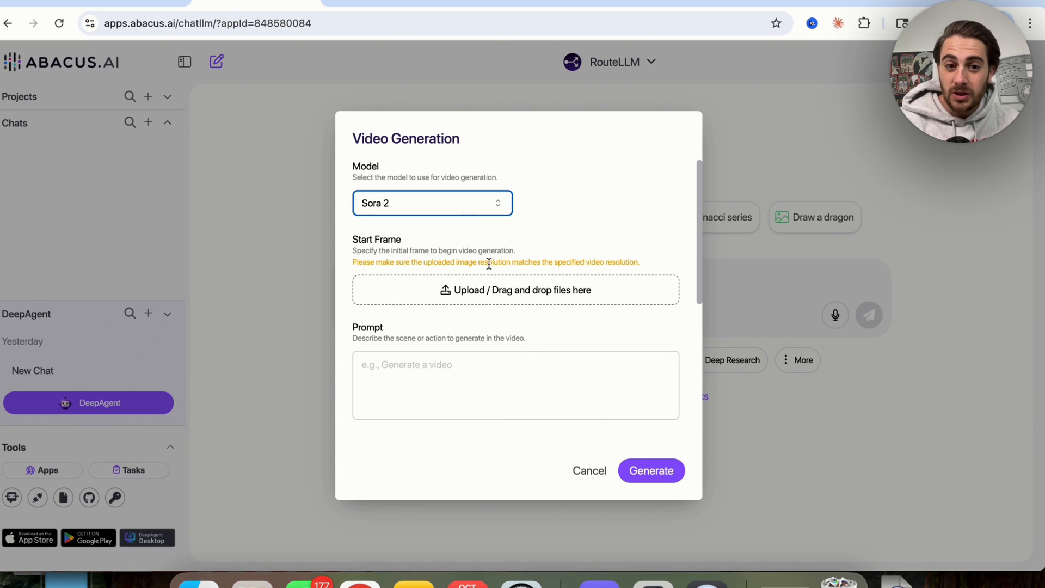
Switch the generation mode to Pro with 4-second duration and 1280x720 resolution
{"action": "scroll", "scroll_direction": "down", "scroll_amount": 3}
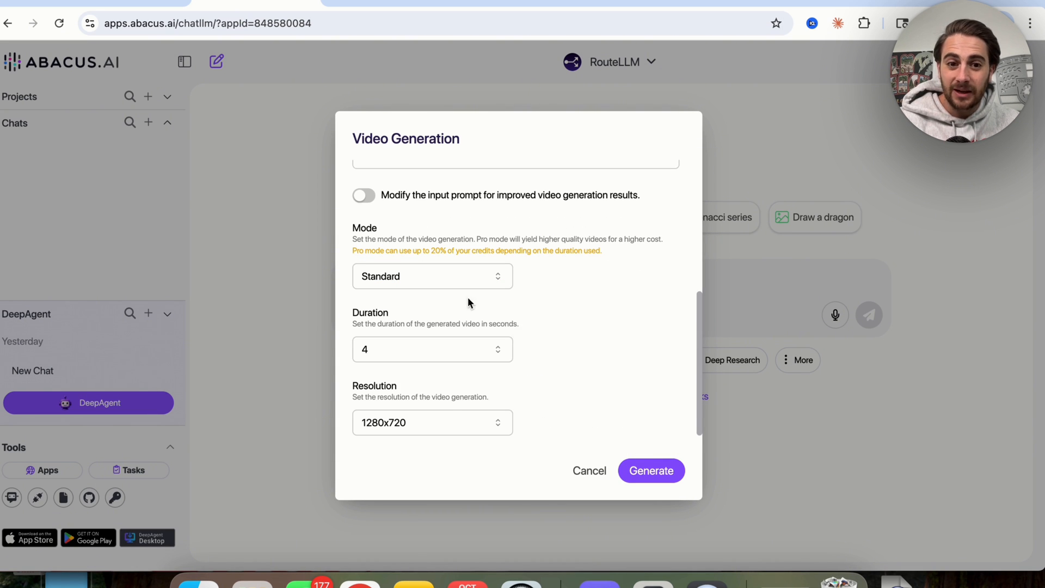
{"action": "left_click", "coordinate": [432, 275]}
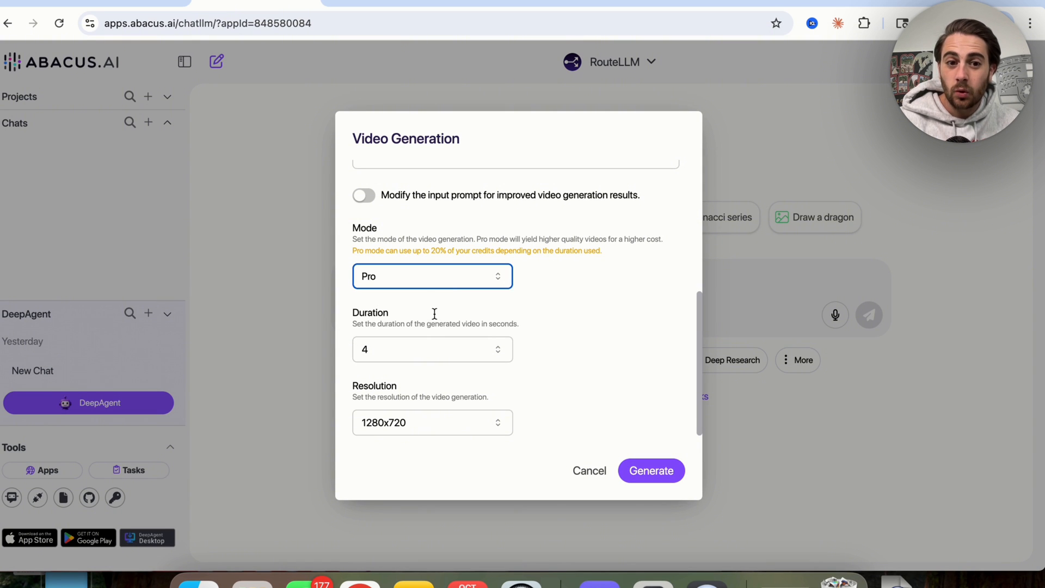
{"action": "left_click", "coordinate": [433, 275]}
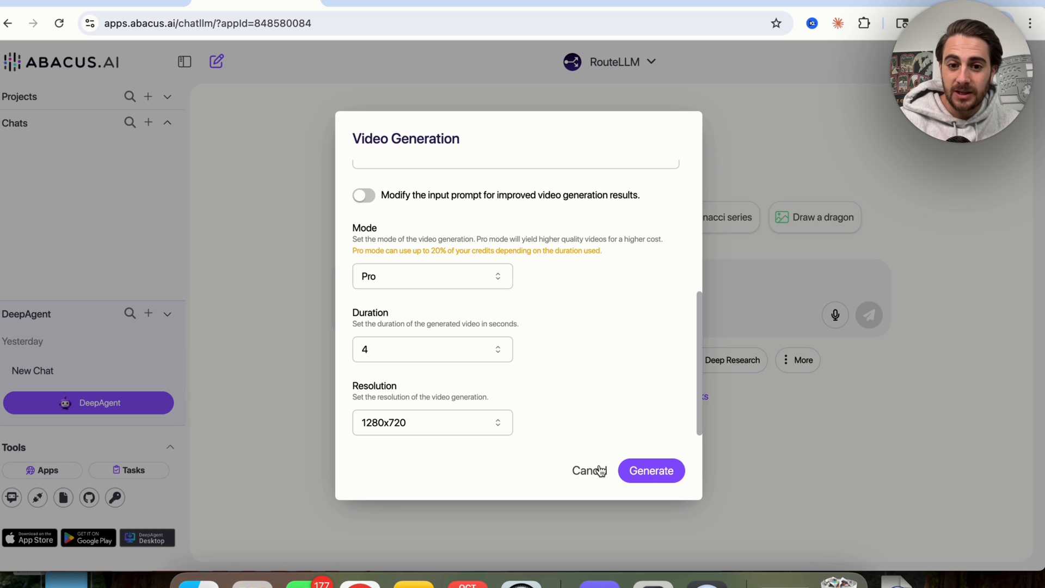
Cancel the video setup and start an Image Generation request instead
{"action": "left_click", "coordinate": [585, 471]}
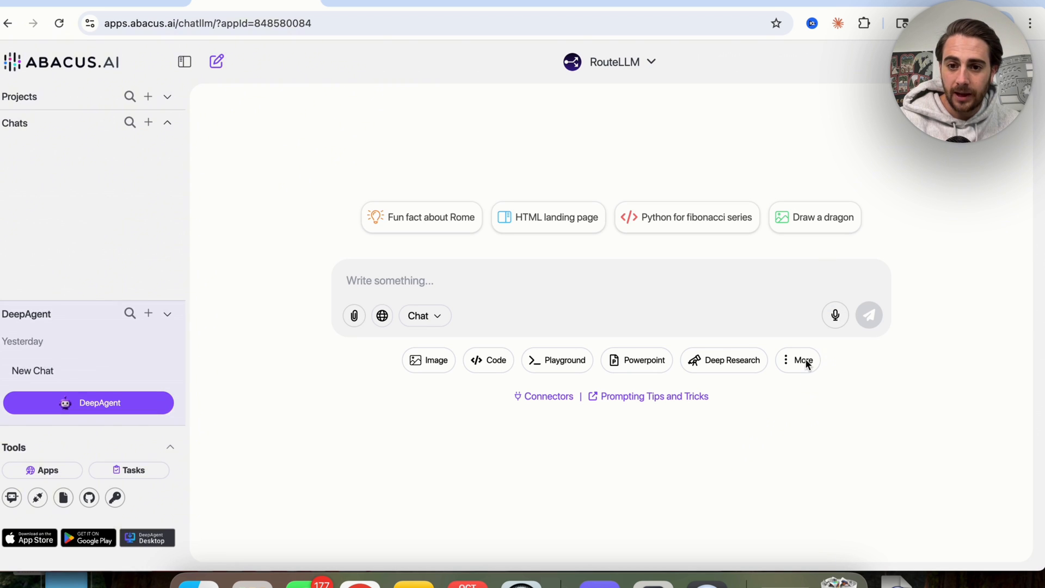
{"action": "left_click", "coordinate": [798, 361]}
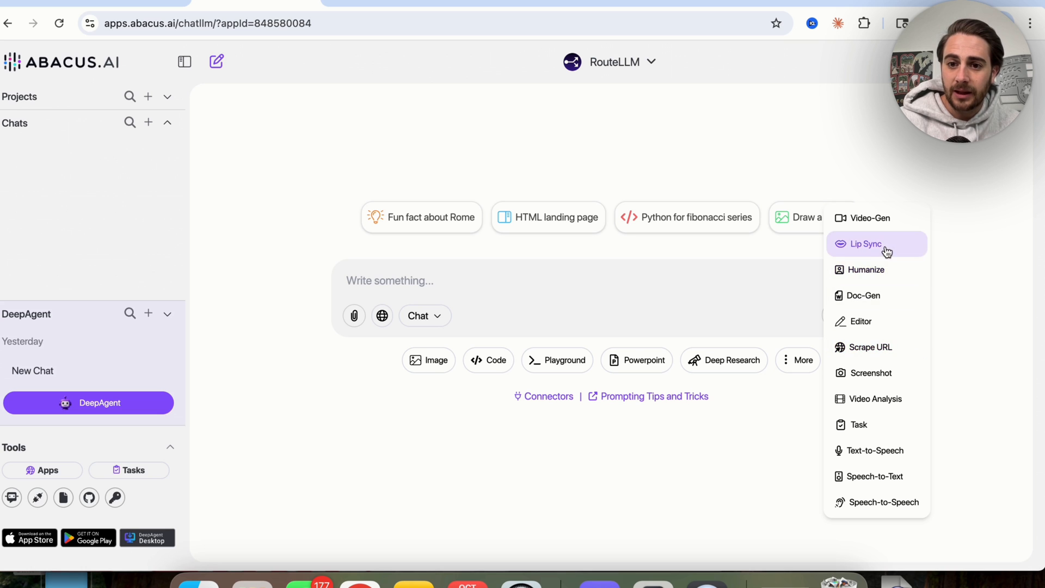
{"action": "left_click", "coordinate": [867, 243]}
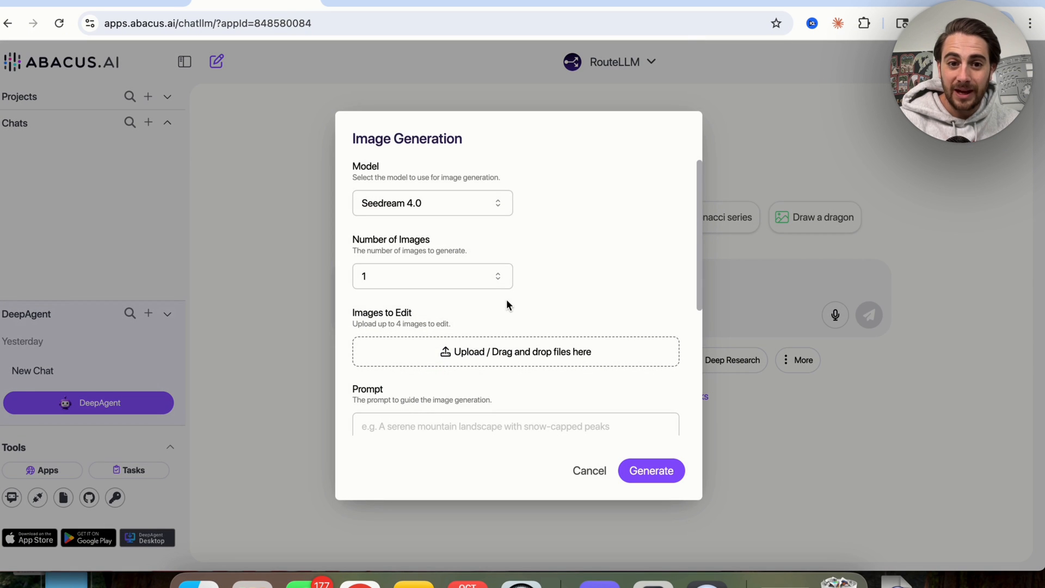
Review the Seedream 4.0 image model, cancel the form and reopen the extra tools list
{"action": "left_click", "coordinate": [432, 203]}
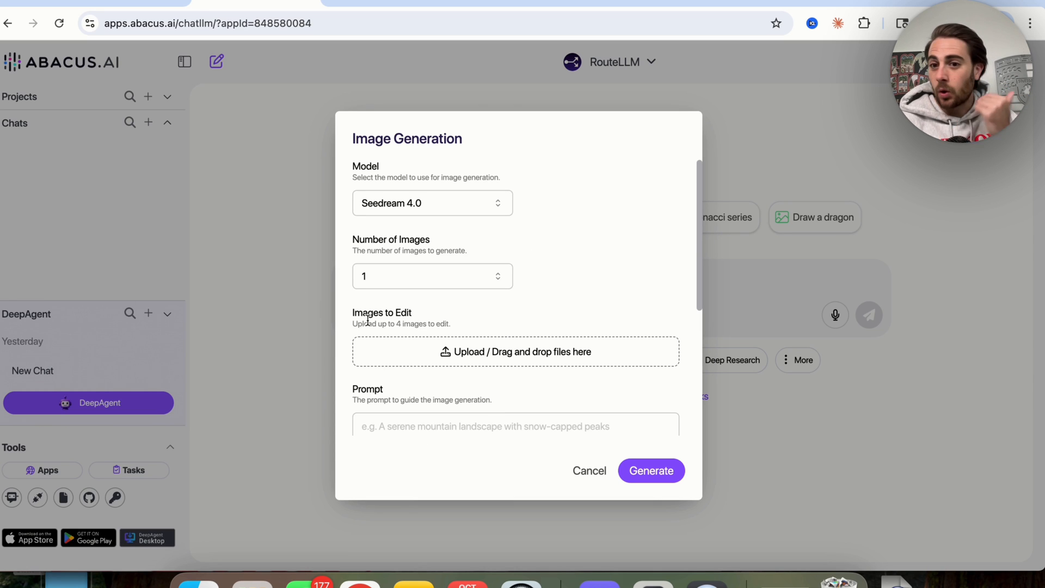
{"action": "left_click", "coordinate": [589, 470]}
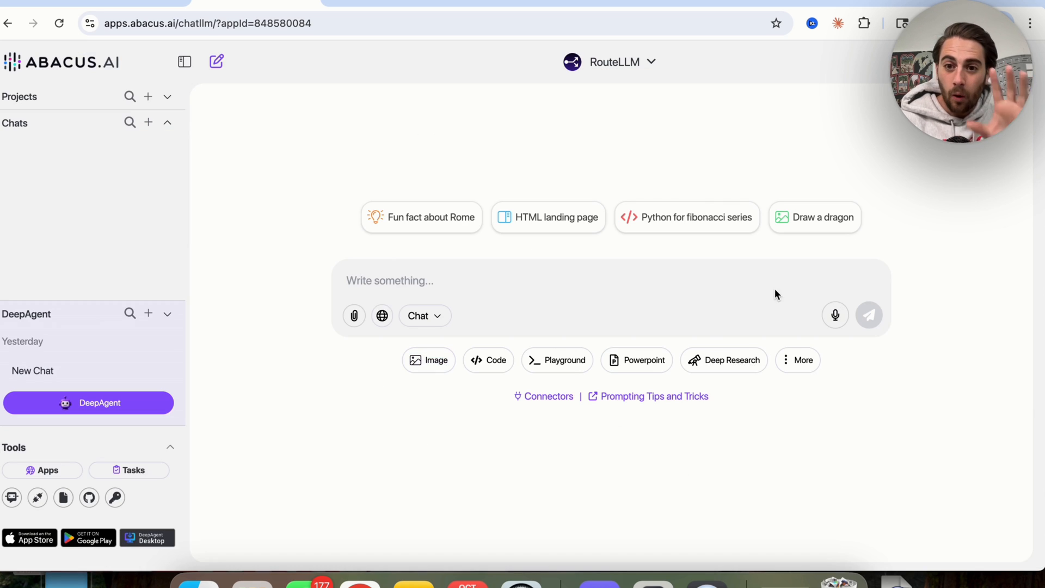
{"action": "mouse_move", "coordinate": [826, 251]}
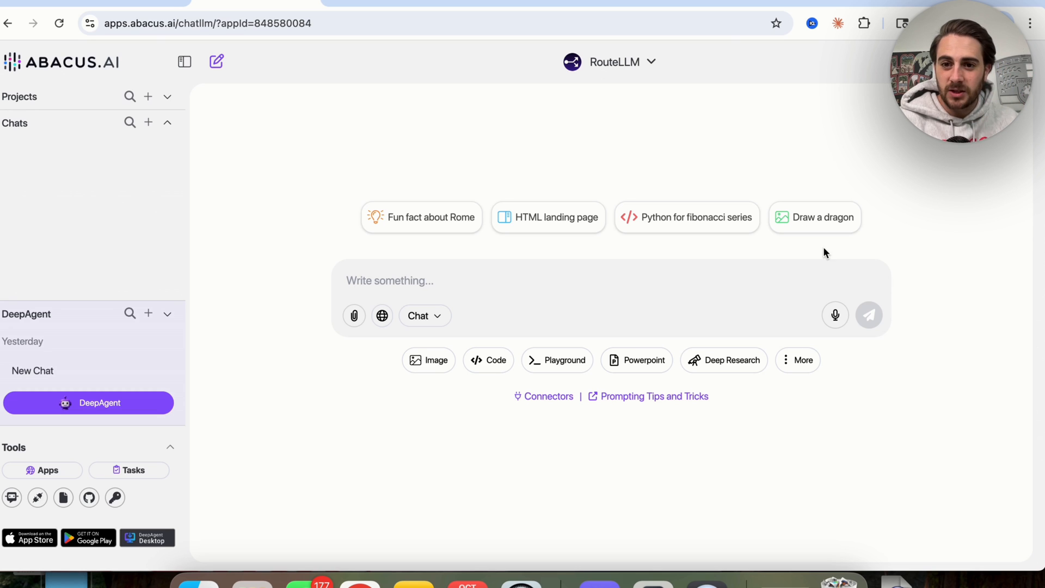
{"action": "left_click", "coordinate": [797, 361]}
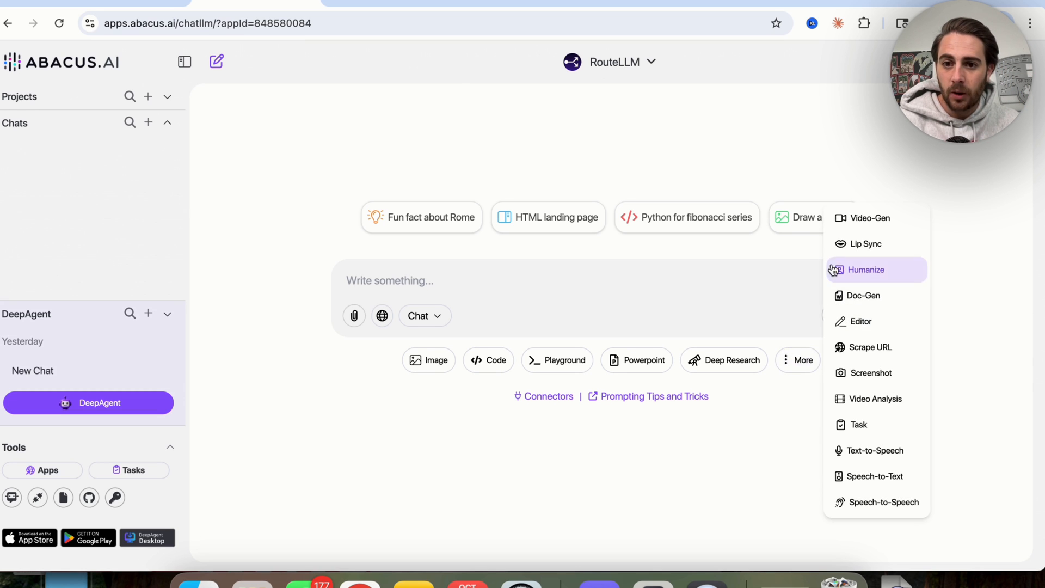
Start a Video-Gen request describing a cat stealing a fish from petsmart and being chased
{"action": "left_click", "coordinate": [870, 218]}
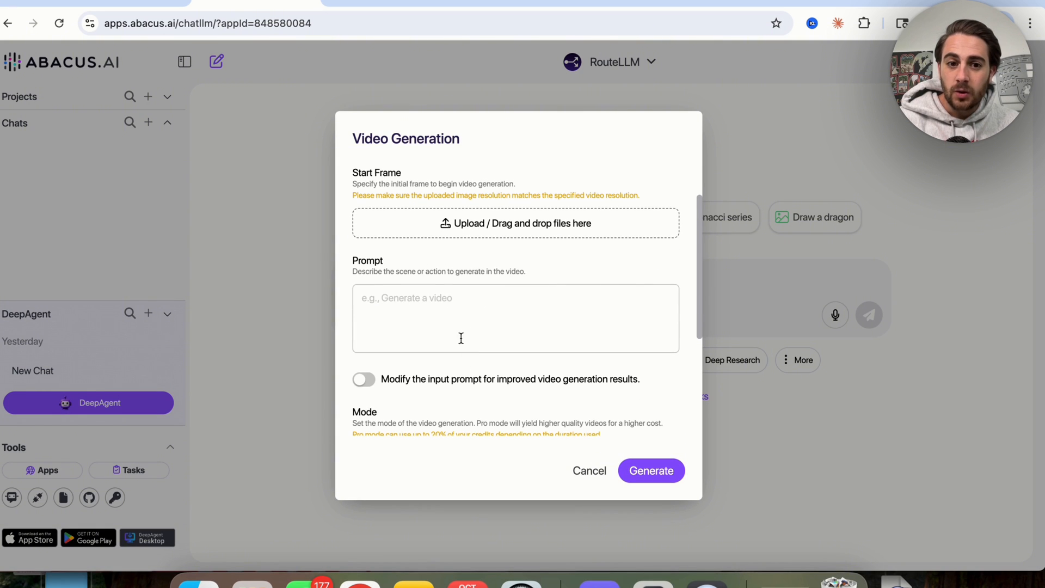
{"action": "mouse_move", "coordinate": [387, 361]}
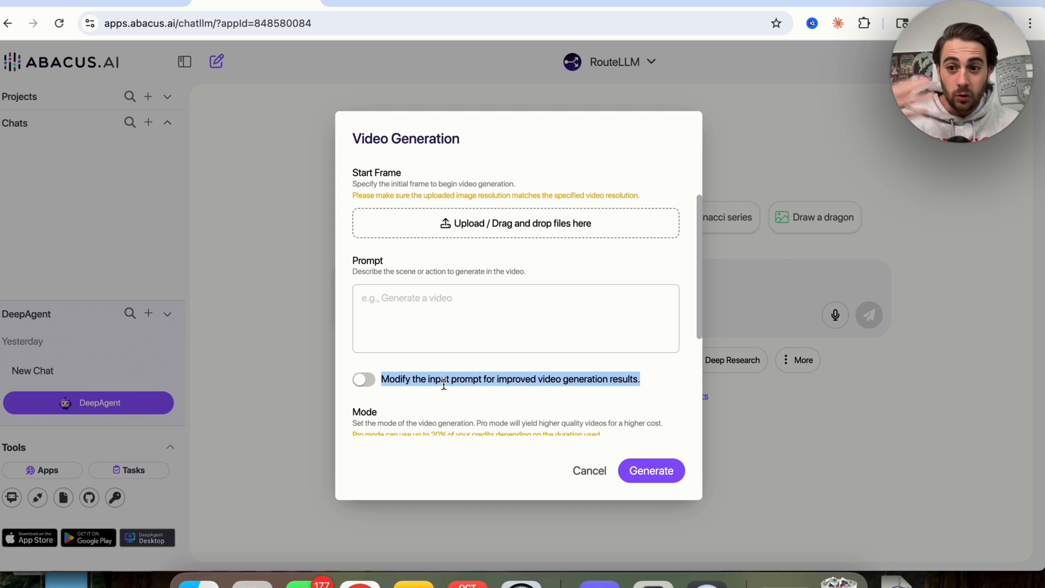
{"action": "mouse_move", "coordinate": [400, 379]}
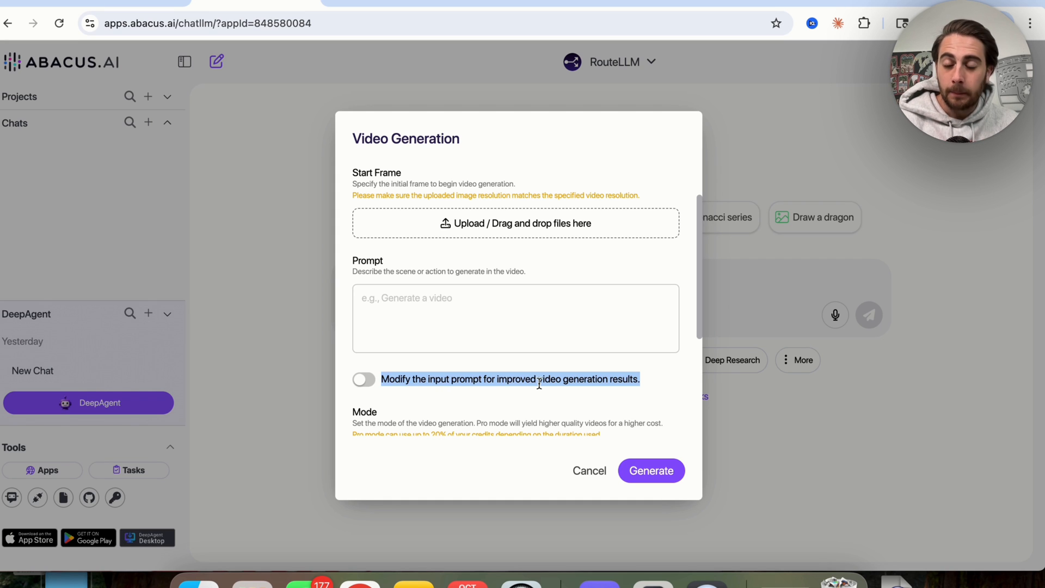
{"action": "left_click", "coordinate": [475, 318]}
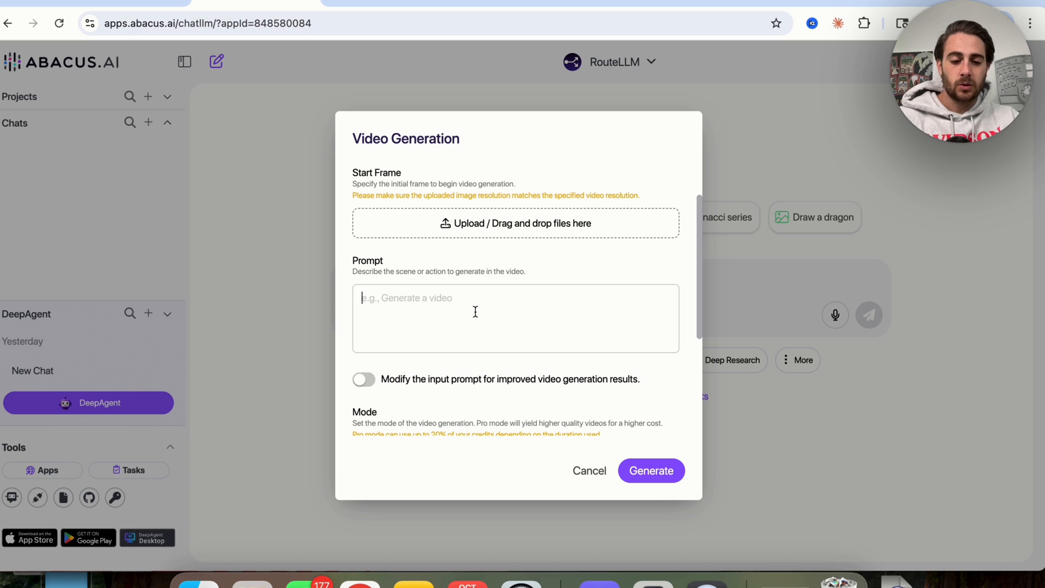
{"action": "type", "text": "Make a cat steal a fish"}
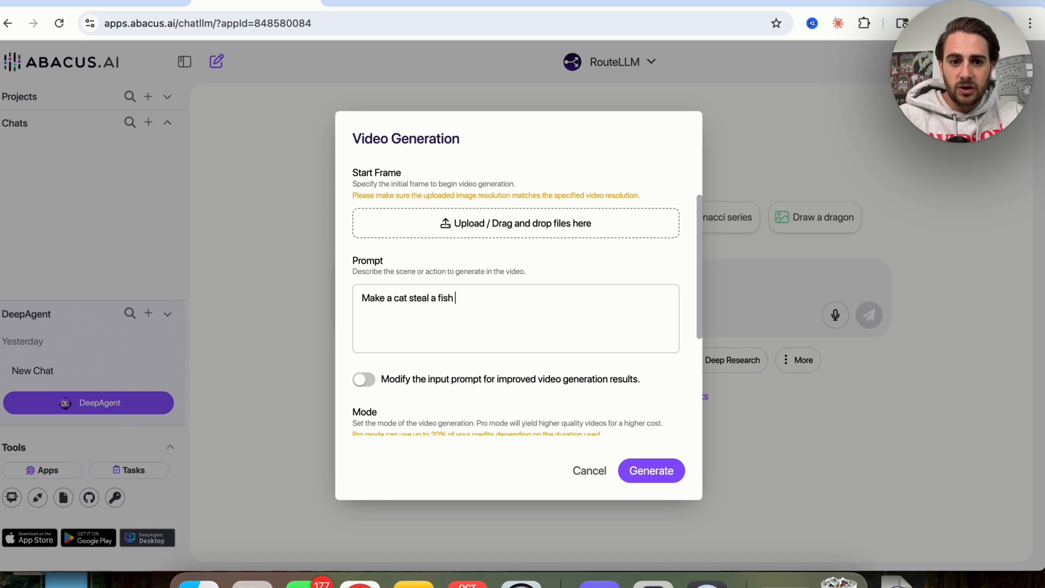
{"action": "type", "text": "from petsmart and then have the cops and people chase it"}
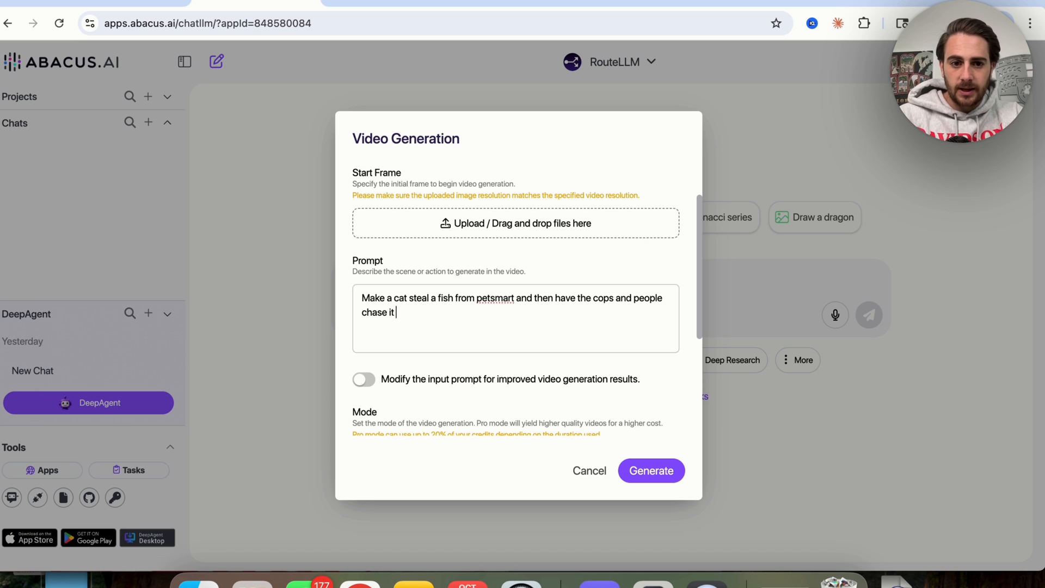
Enable 'Modify the input prompt' and keep 4 seconds at 1280x720 resolution
{"action": "left_click", "coordinate": [363, 379]}
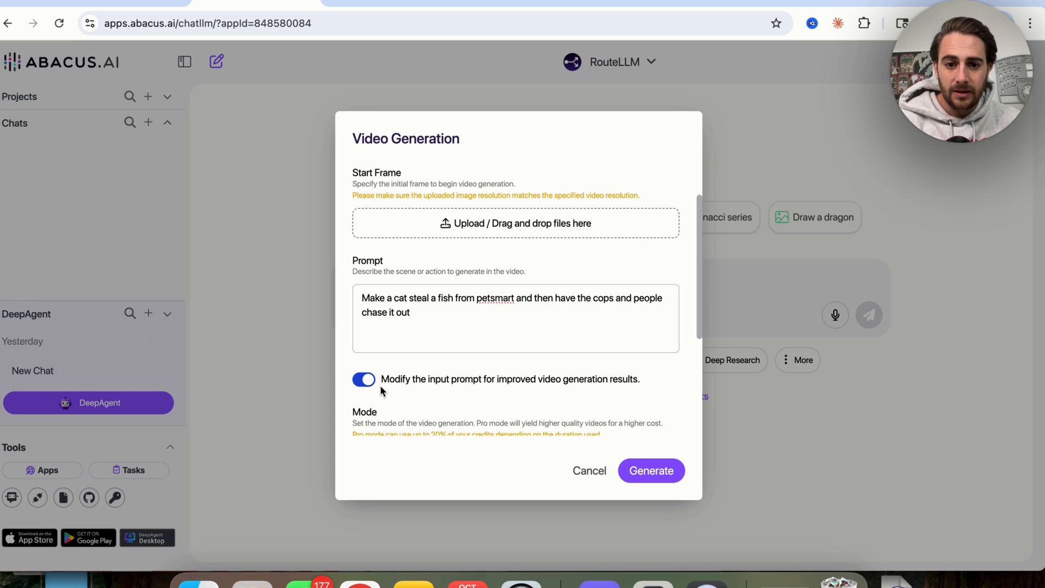
{"action": "scroll", "scroll_direction": "down", "scroll_amount": 3}
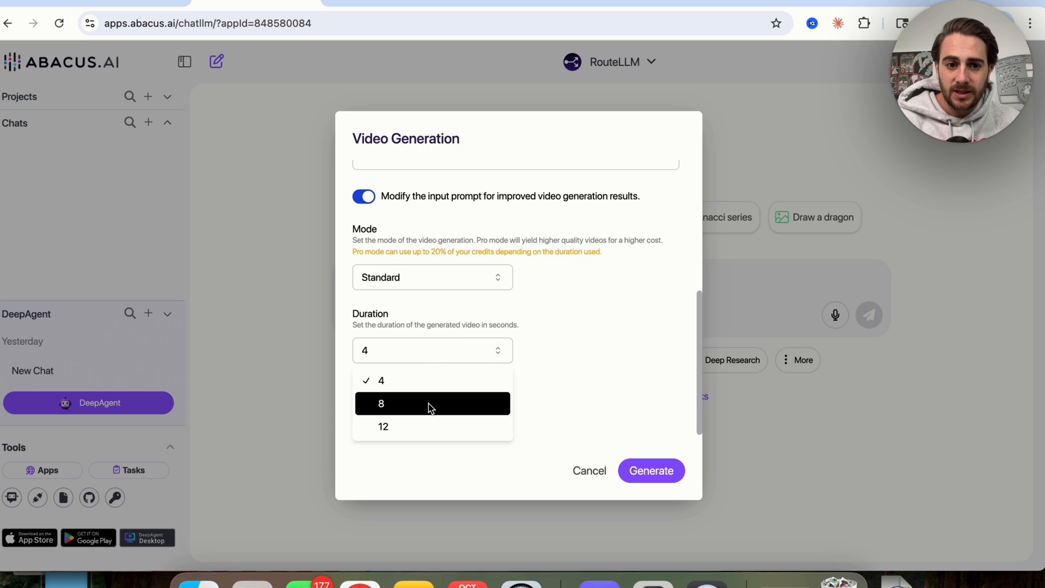
{"action": "mouse_move", "coordinate": [415, 412]}
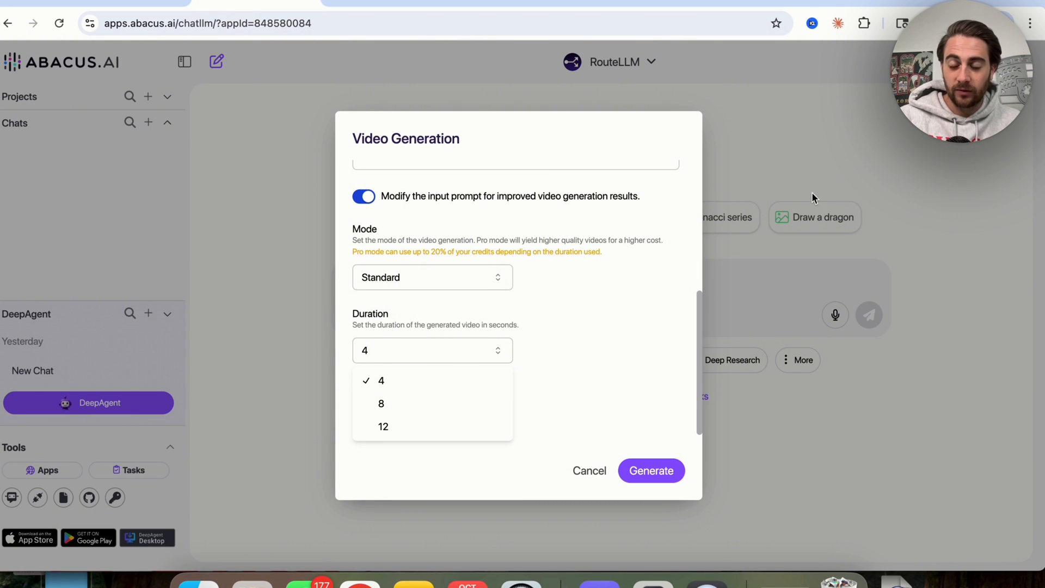
{"action": "mouse_move", "coordinate": [838, 192]}
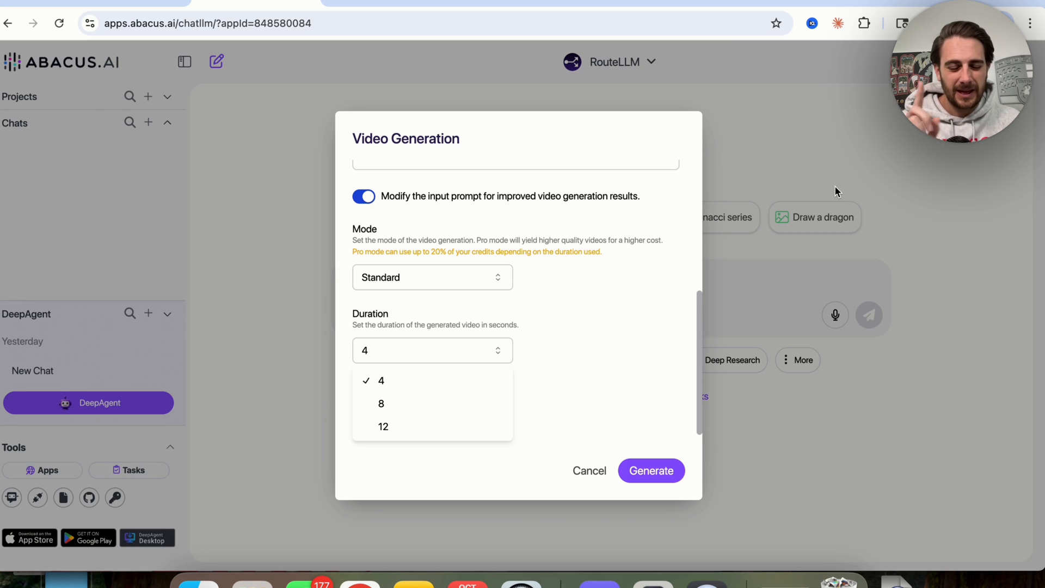
{"action": "mouse_move", "coordinate": [451, 407]}
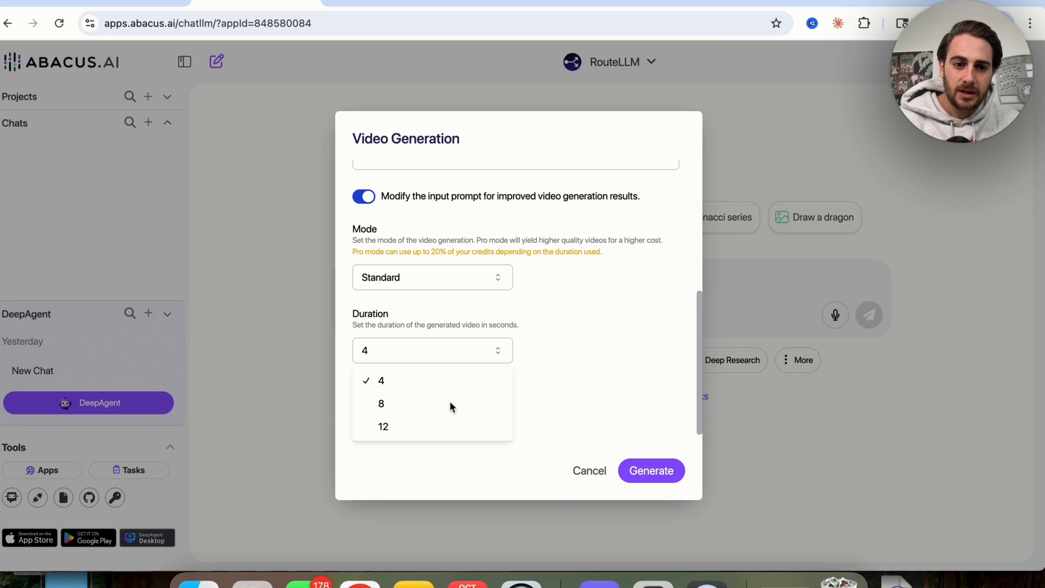
{"action": "left_click", "coordinate": [432, 423]}
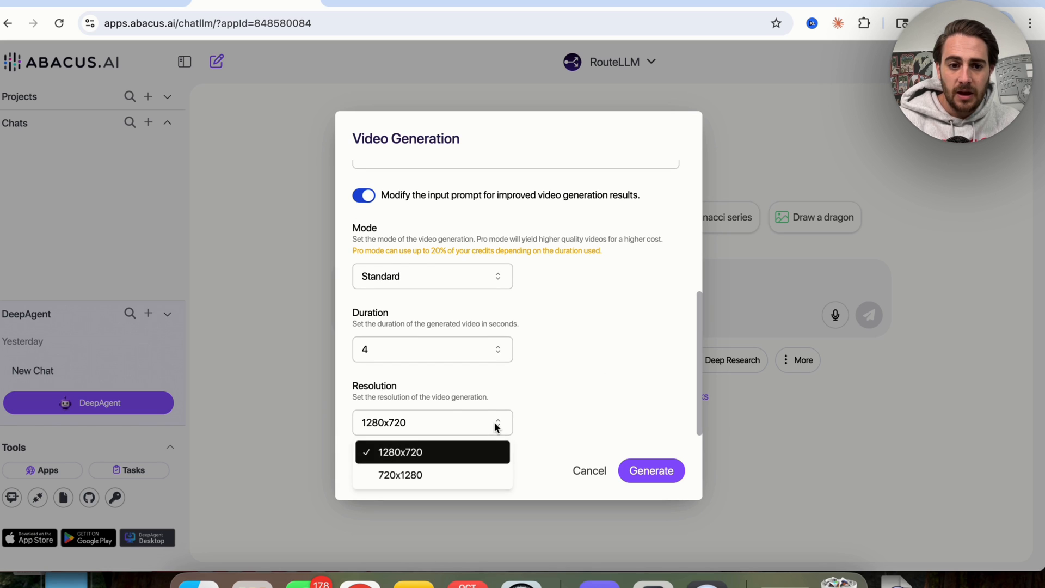
{"action": "left_click", "coordinate": [398, 452]}
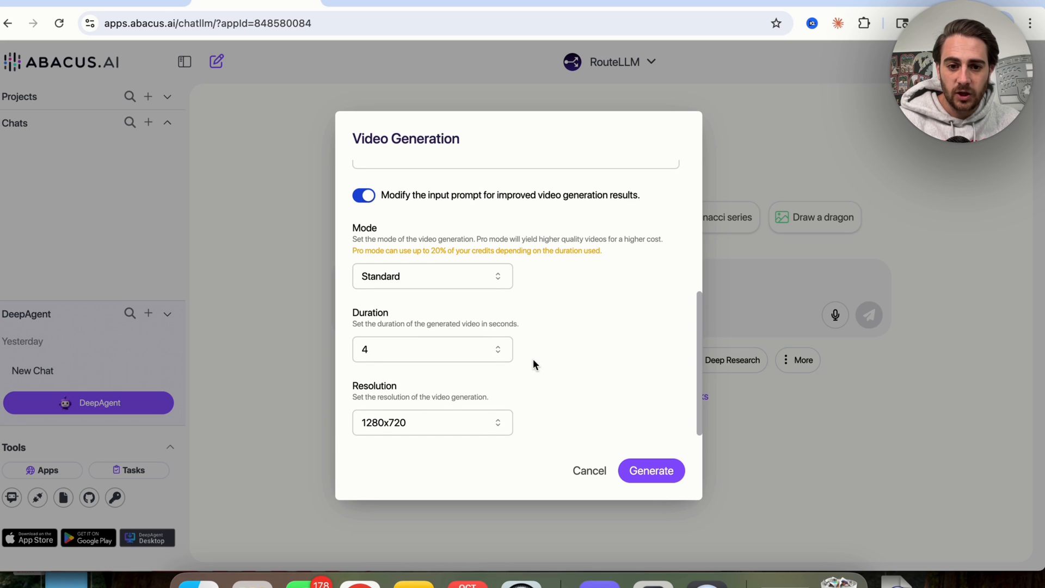
Submit the cat-and-fish request so Sora 2 begins generating the video
{"action": "left_click", "coordinate": [651, 471]}
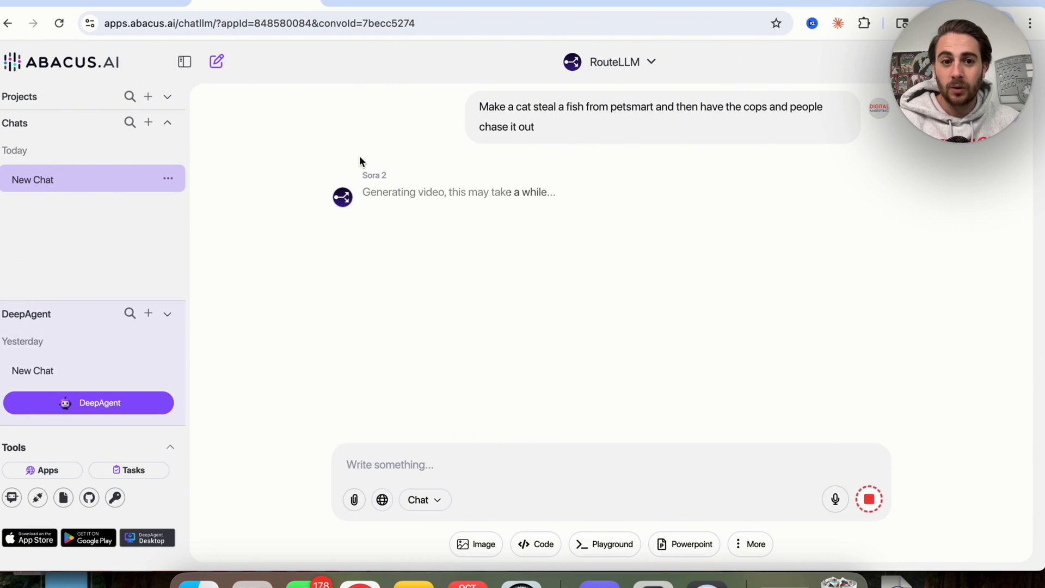
{"action": "mouse_move", "coordinate": [456, 230]}
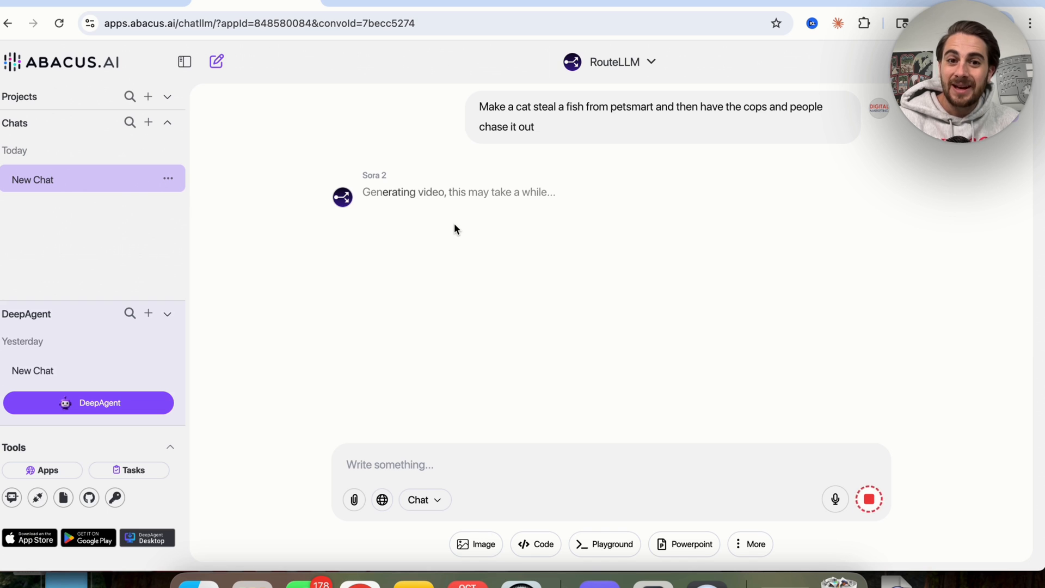
{"action": "mouse_move", "coordinate": [477, 230]}
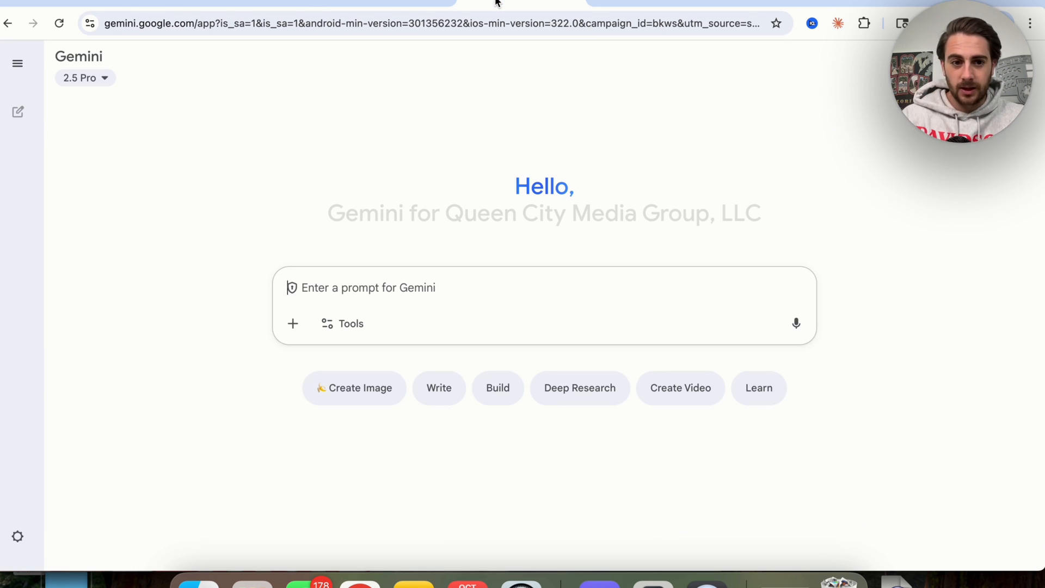
Switch Gemini to Create images and browse the computer for a file to upload
{"action": "left_click", "coordinate": [342, 324]}
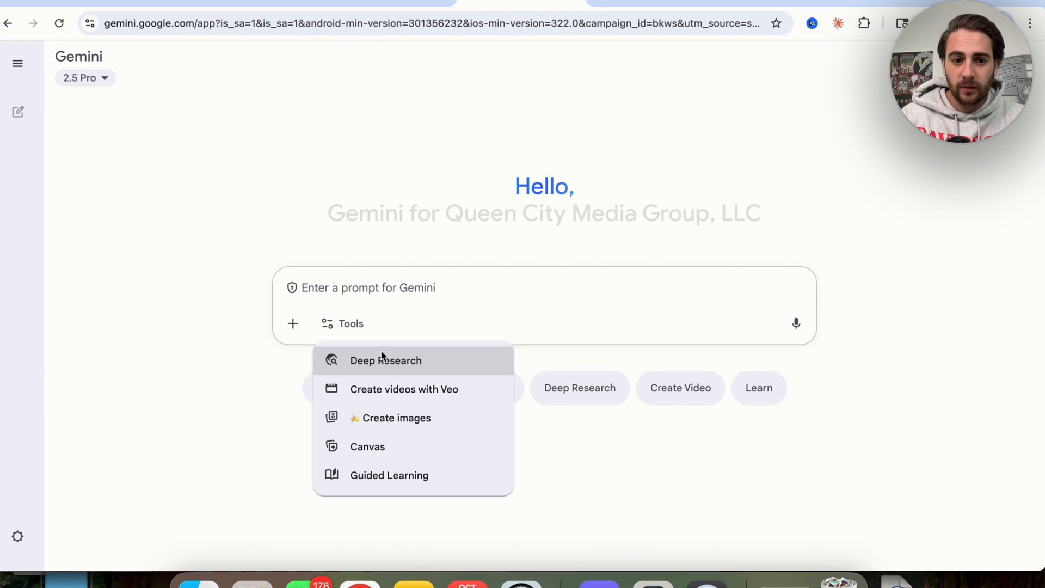
{"action": "left_click", "coordinate": [397, 418]}
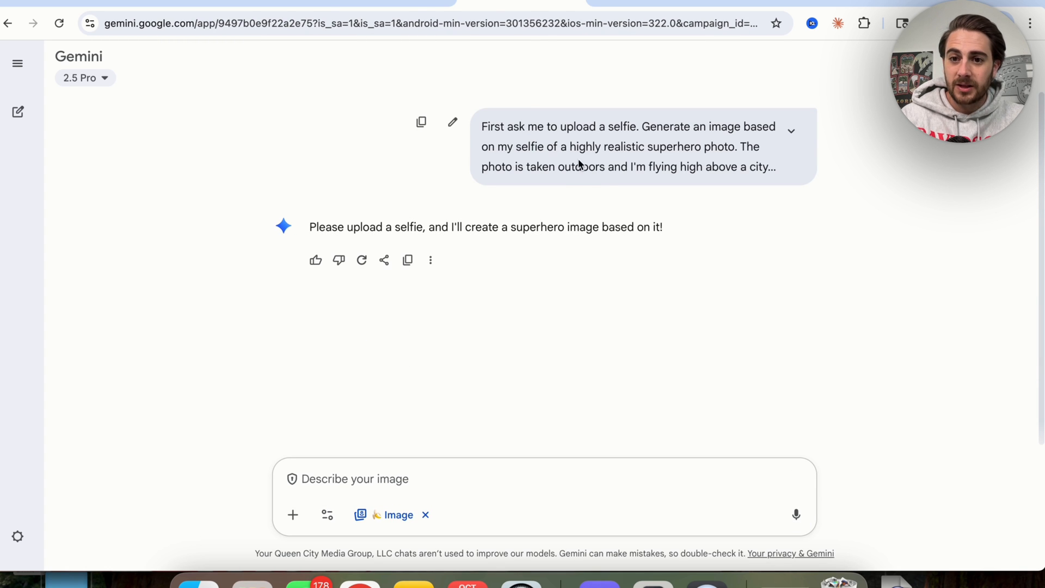
{"action": "mouse_move", "coordinate": [292, 515]}
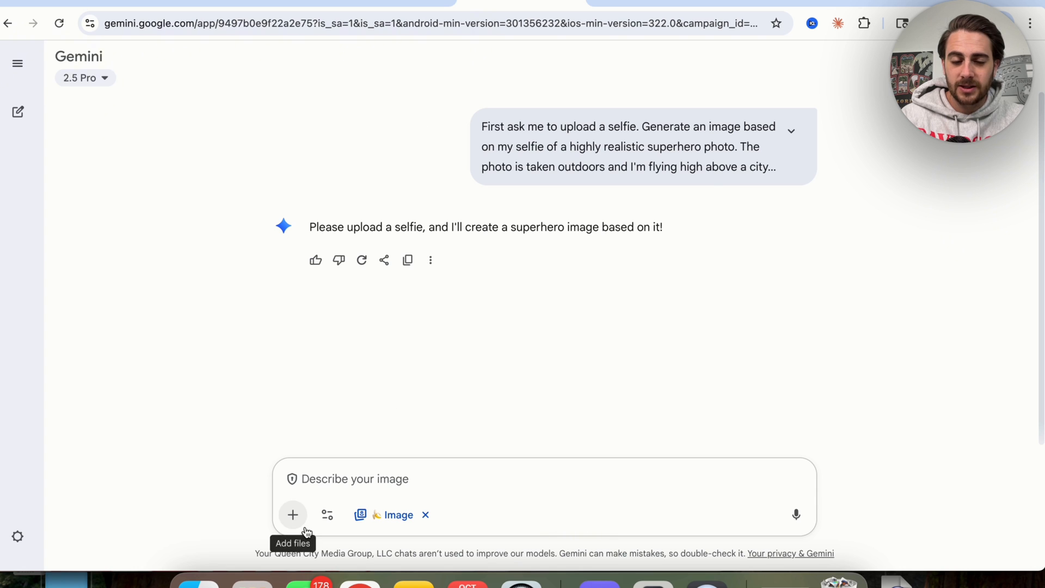
{"action": "left_click", "coordinate": [292, 516]}
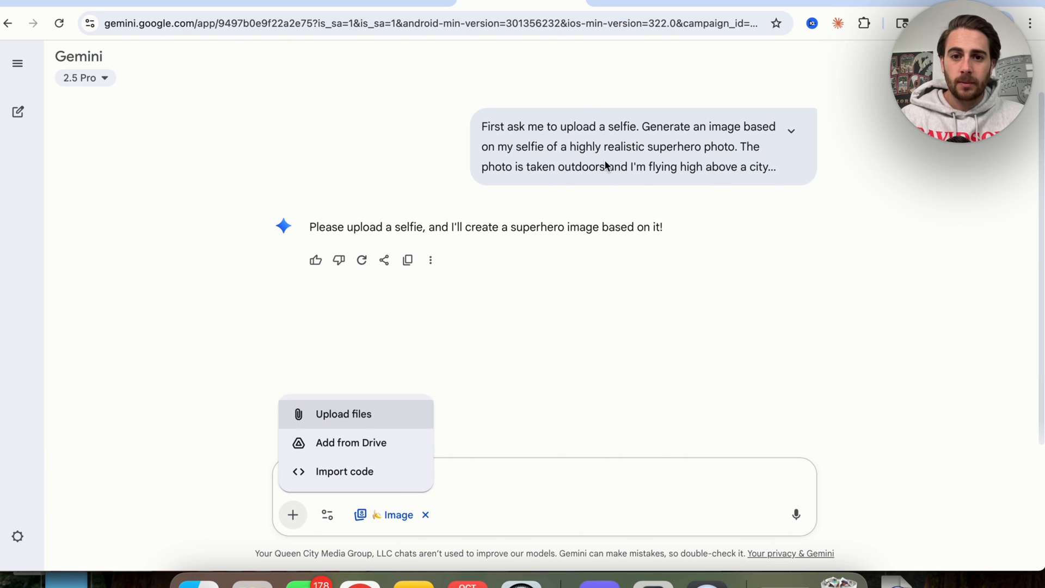
{"action": "left_click", "coordinate": [343, 414]}
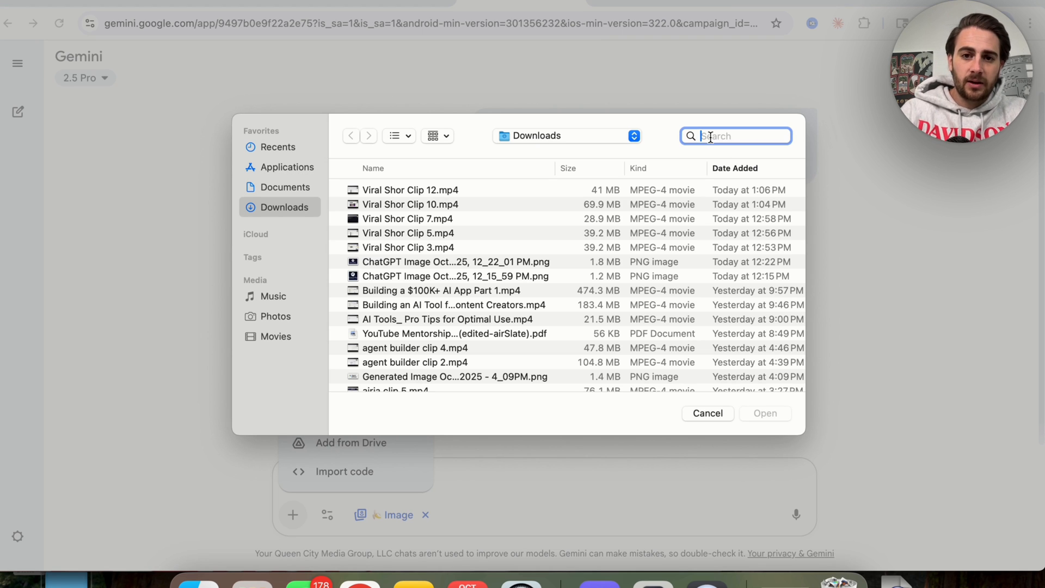
Attach the headshot photo as the selfie and send it to Gemini
{"action": "type", "text": "headshot"}
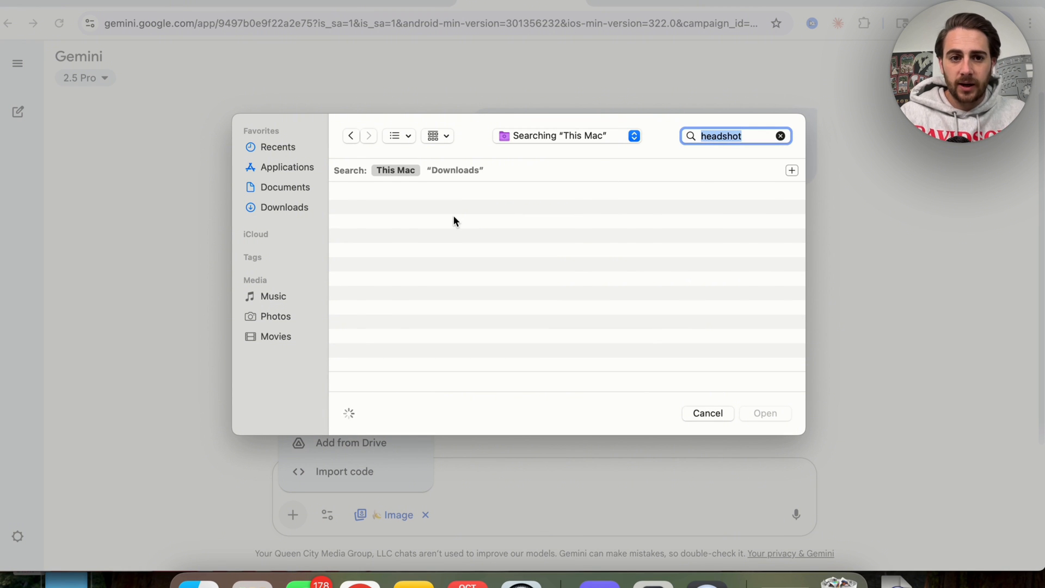
{"action": "left_click", "coordinate": [708, 414]}
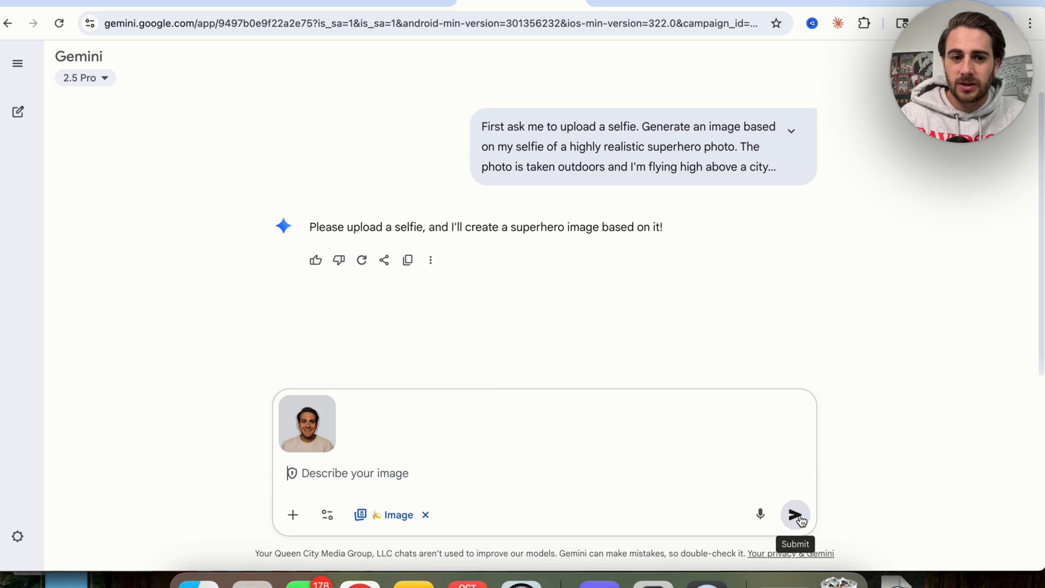
{"action": "left_click", "coordinate": [795, 516]}
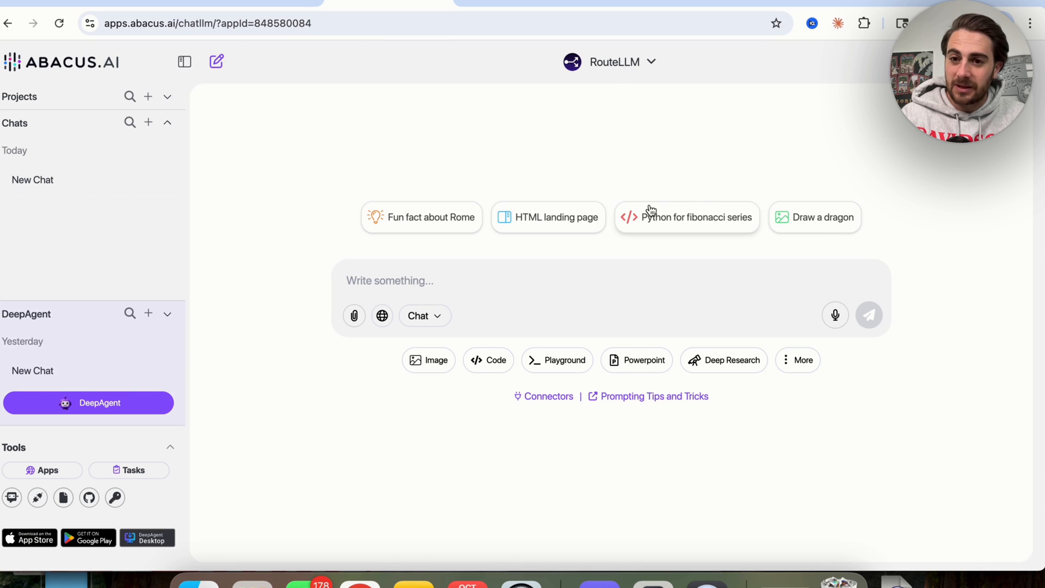
{"action": "mouse_move", "coordinate": [825, 361]}
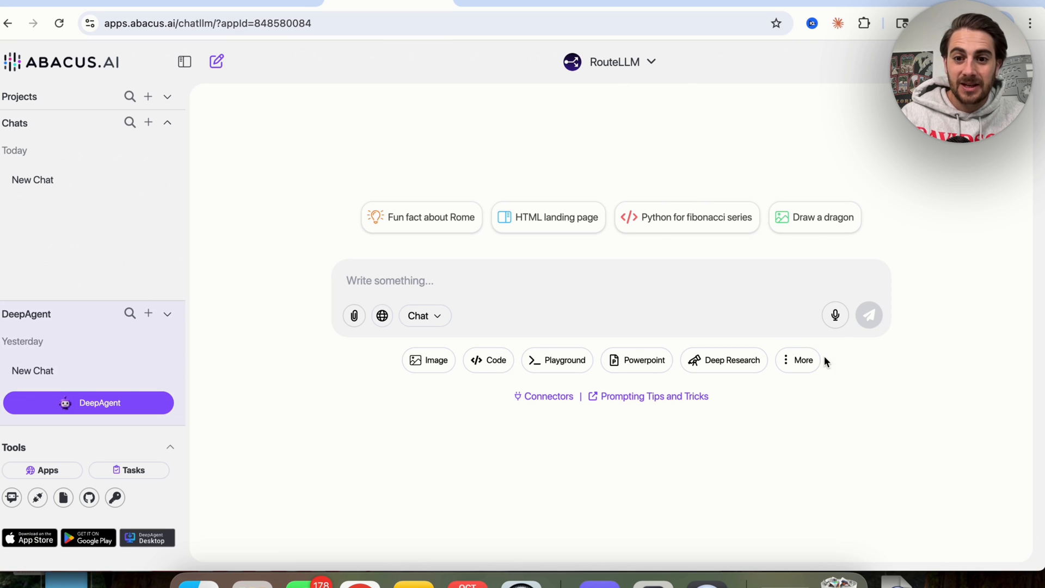
Set up an Image generation with Nano Banana producing four images
{"action": "left_click", "coordinate": [803, 360]}
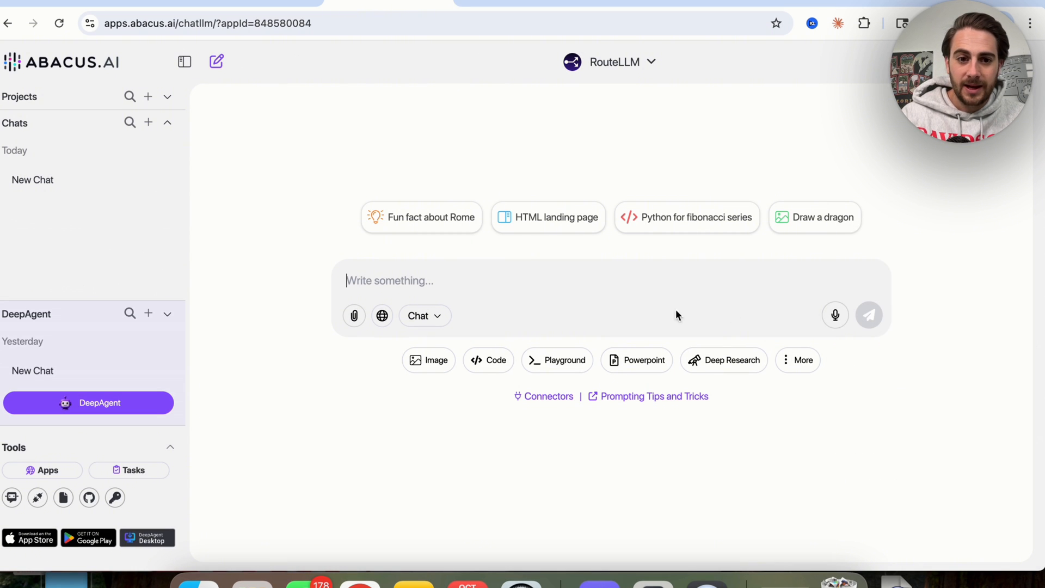
{"action": "left_click", "coordinate": [429, 361]}
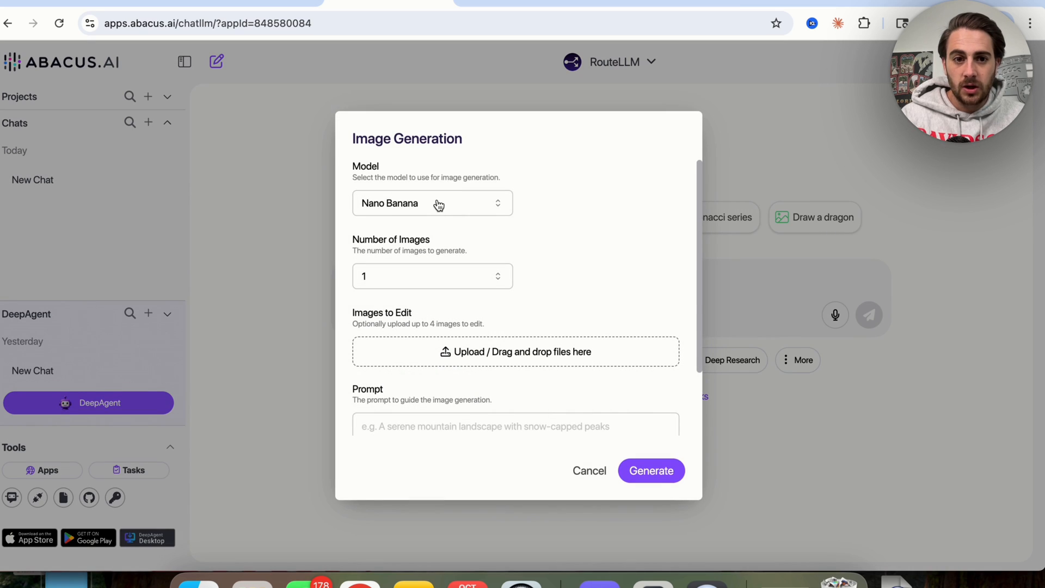
{"action": "left_click", "coordinate": [432, 276]}
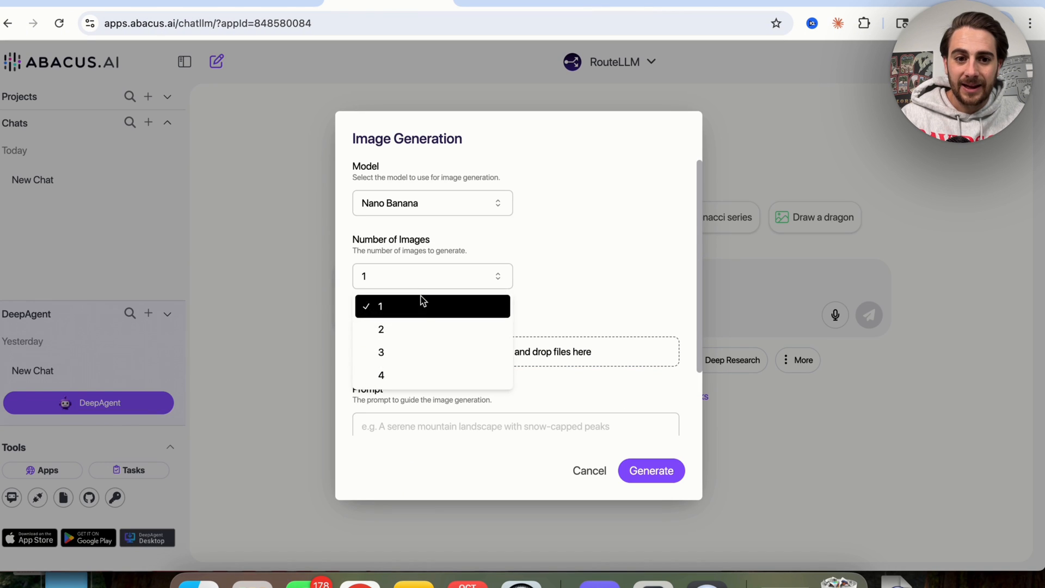
{"action": "left_click", "coordinate": [381, 375]}
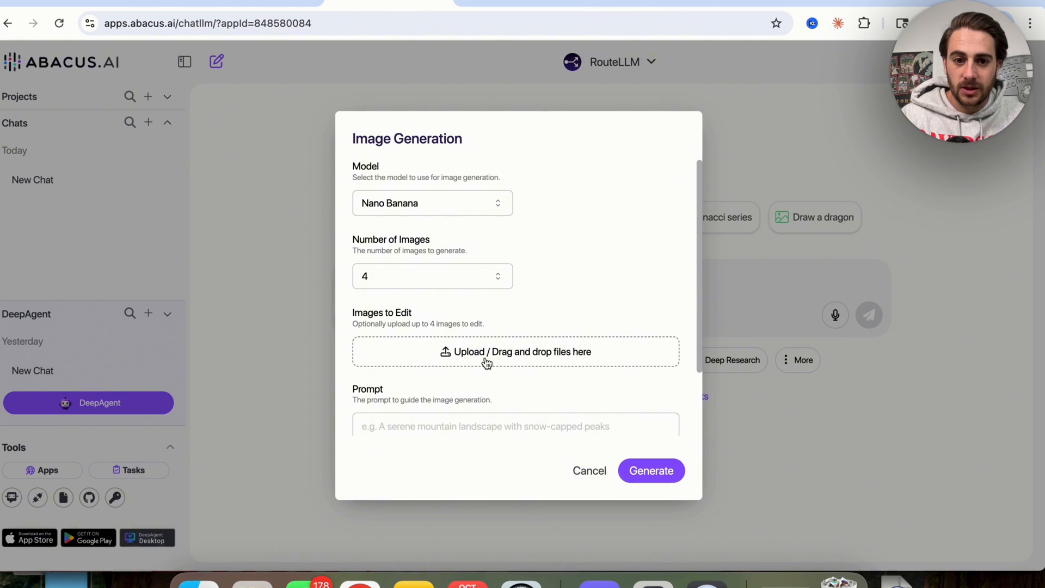
Upload Headshot.png, paste the superhero prompt copied from Gemini and start generating
{"action": "left_click", "coordinate": [515, 352]}
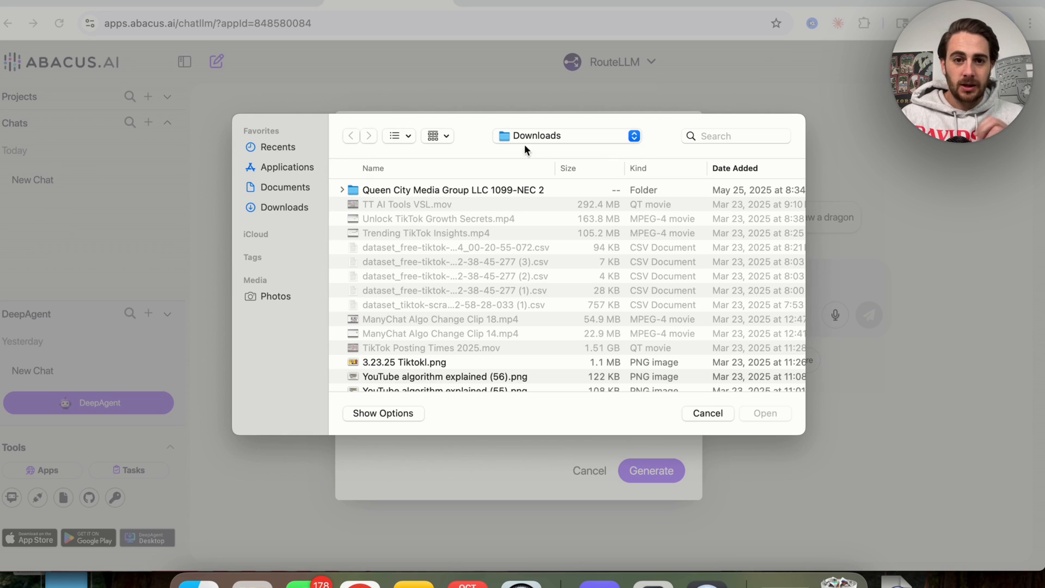
{"action": "left_click", "coordinate": [735, 136]}
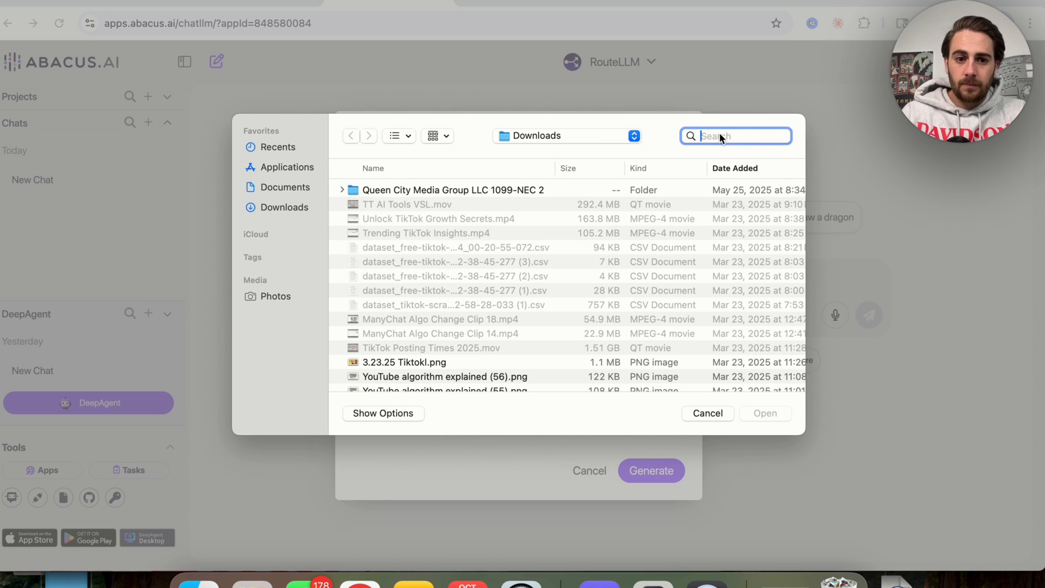
{"action": "type", "text": "headshot"}
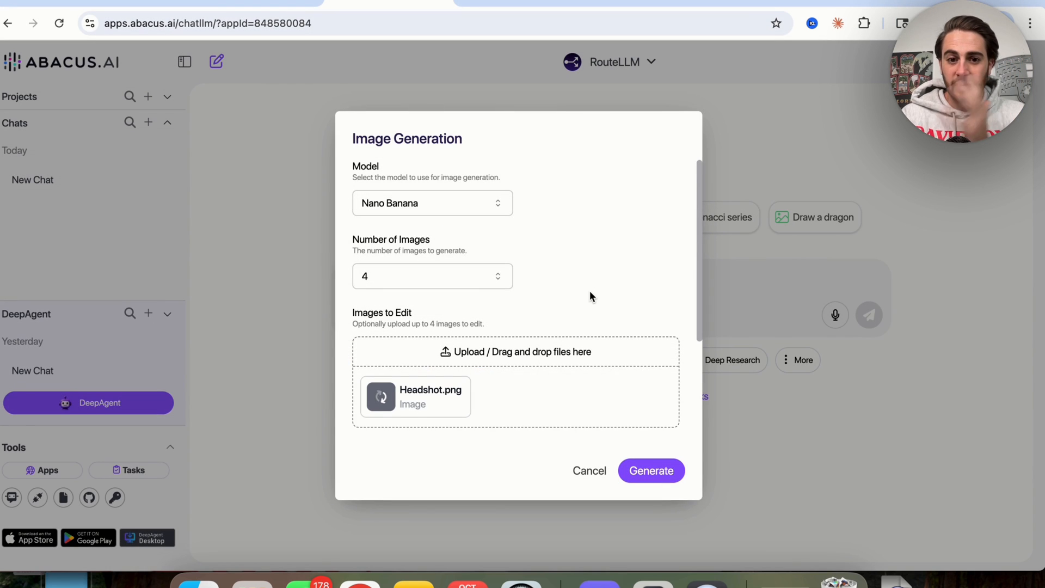
{"action": "scroll", "scroll_direction": "down", "scroll_amount": 3}
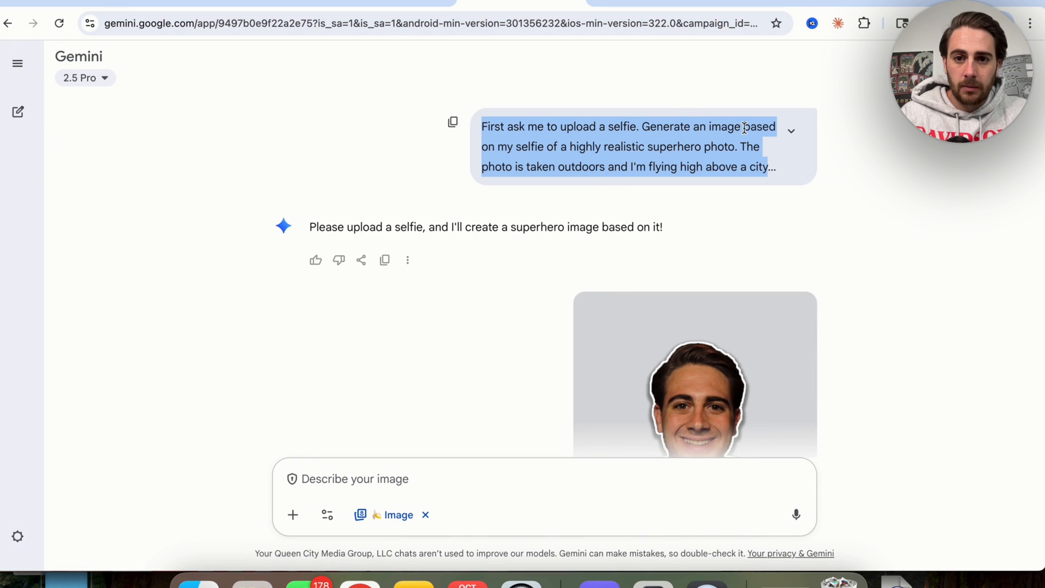
{"action": "left_click", "coordinate": [792, 130]}
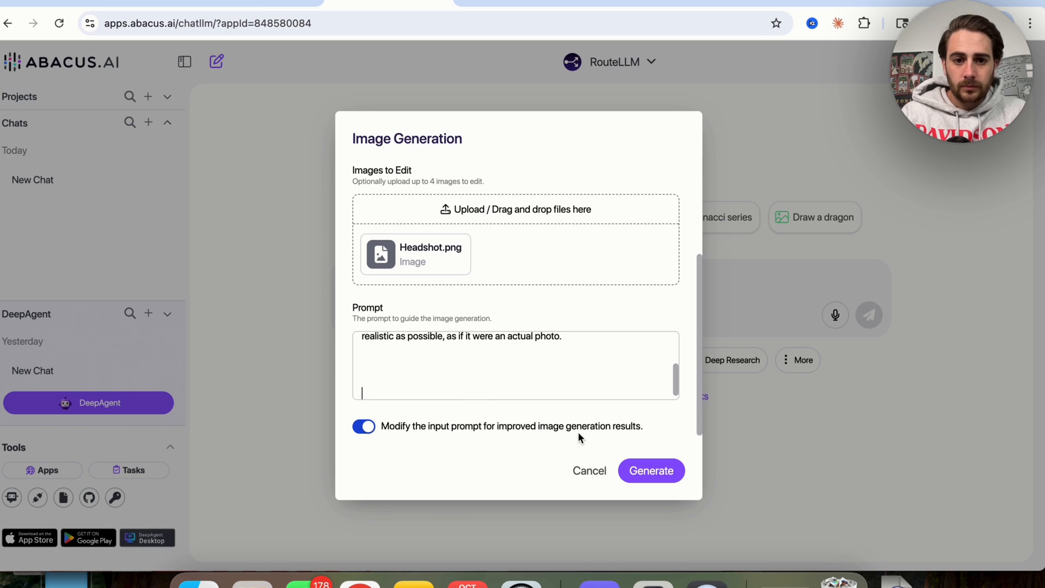
{"action": "left_click", "coordinate": [651, 471]}
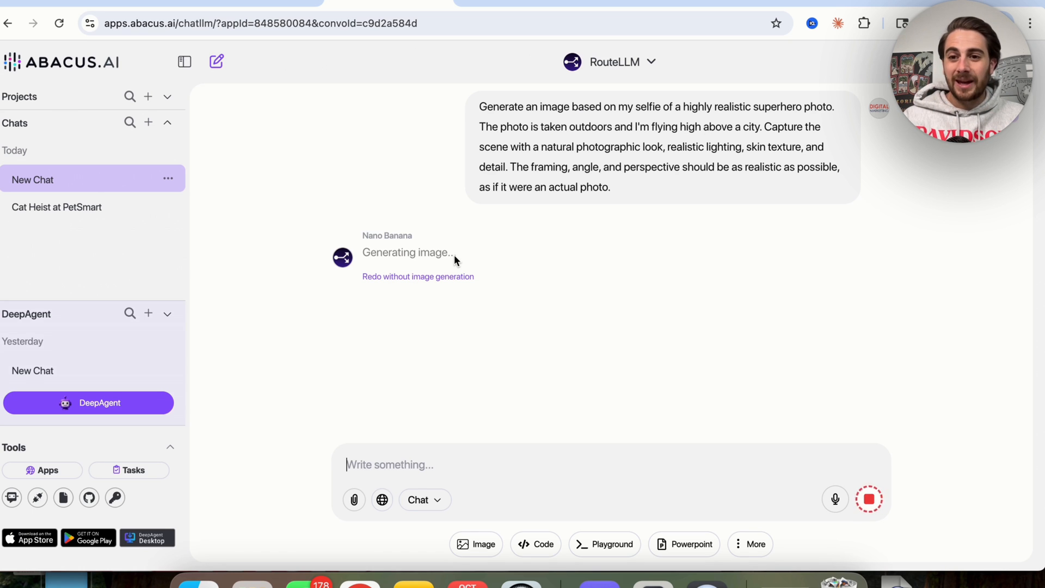
{"action": "mouse_move", "coordinate": [857, 164]}
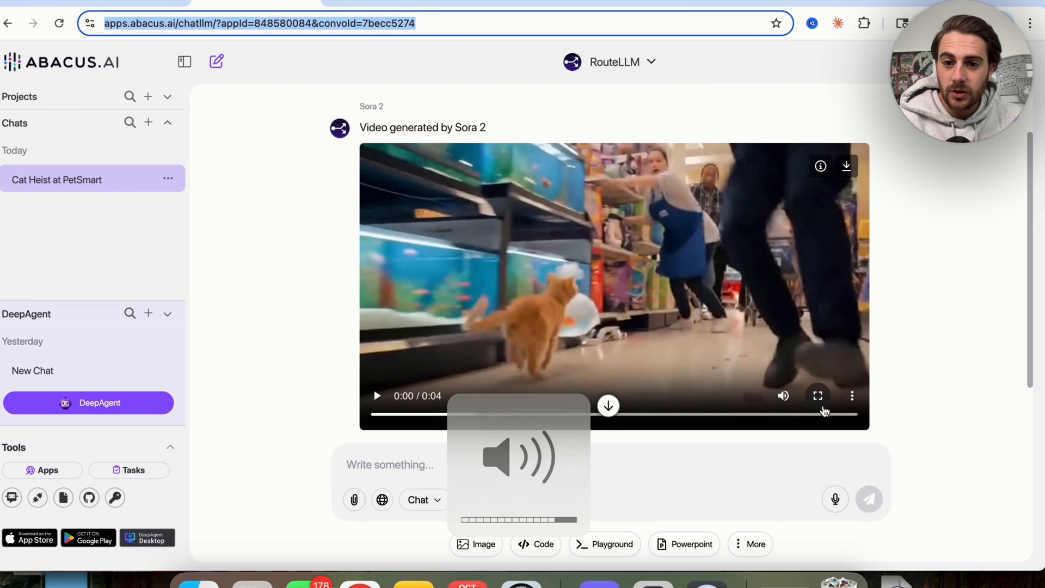
Play the finished Sora 2 video in the Cat Heist at PetSmart chat
{"action": "left_click", "coordinate": [818, 395]}
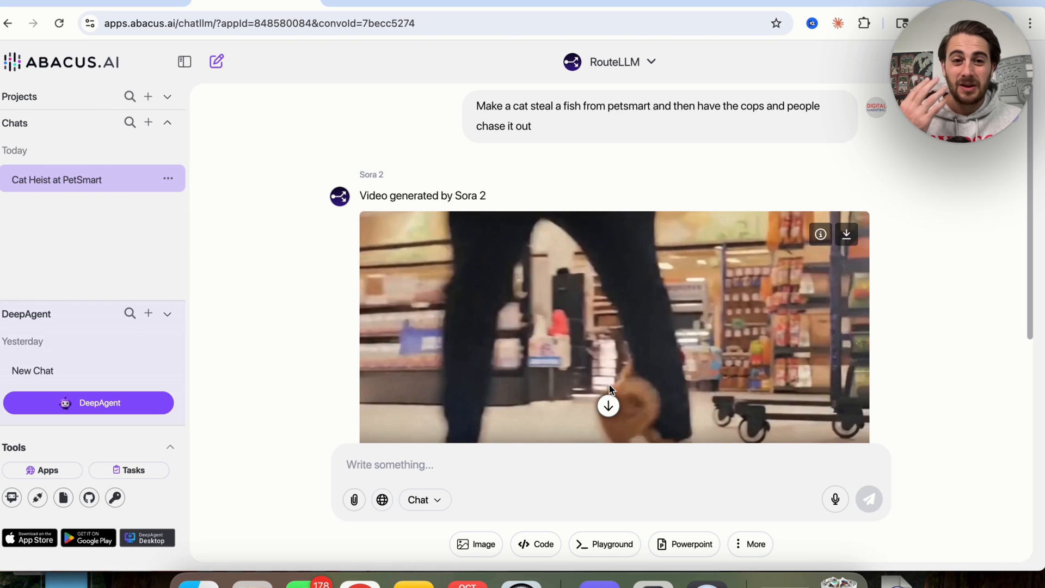
View the Realistic Superhero Photo chat's generated flying-superhero images from the headshot
{"action": "left_click", "coordinate": [65, 180]}
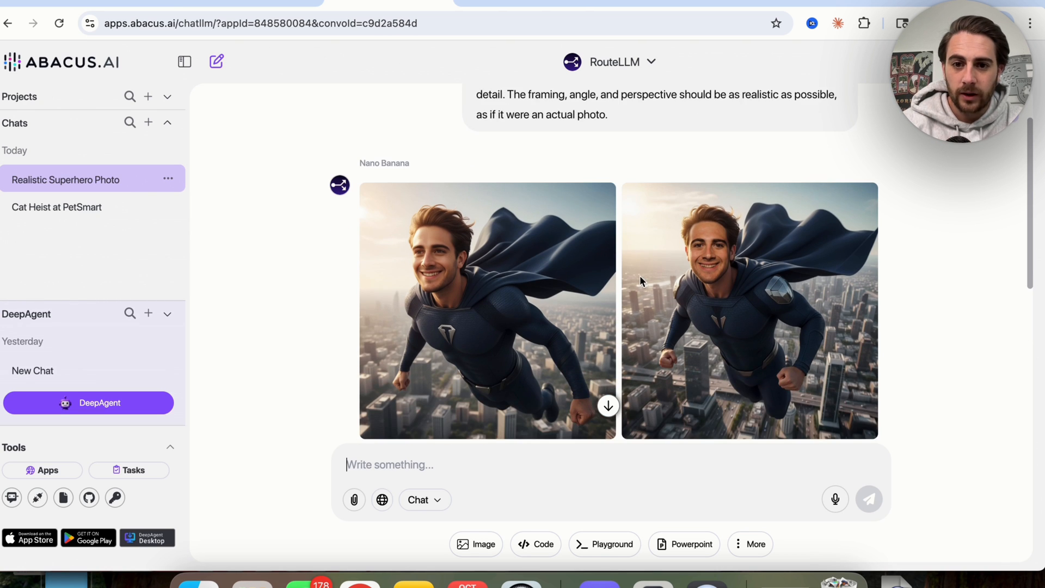
{"action": "scroll", "scroll_direction": "down", "scroll_amount": 3}
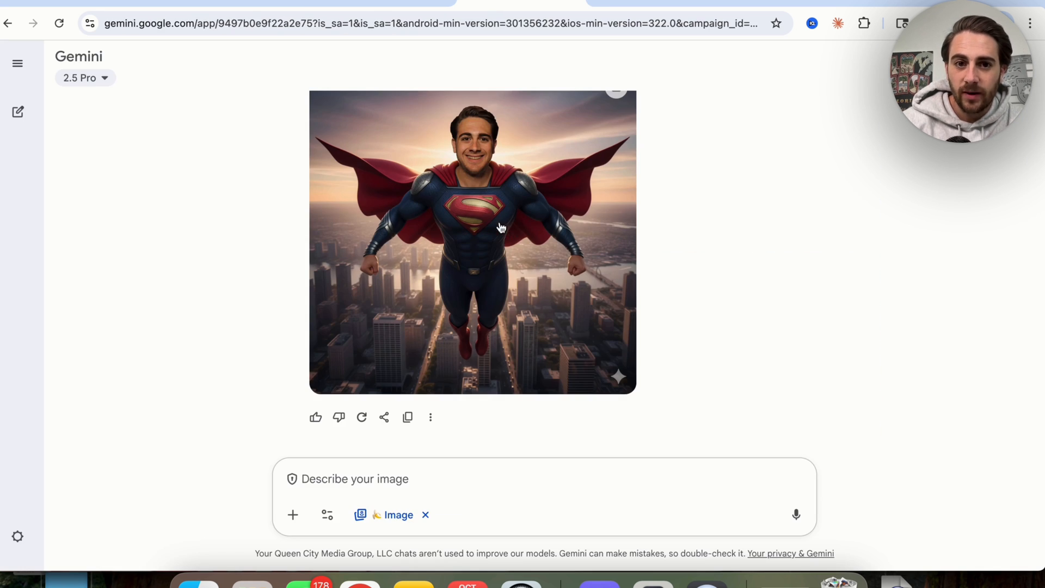
{"action": "mouse_move", "coordinate": [425, 304]}
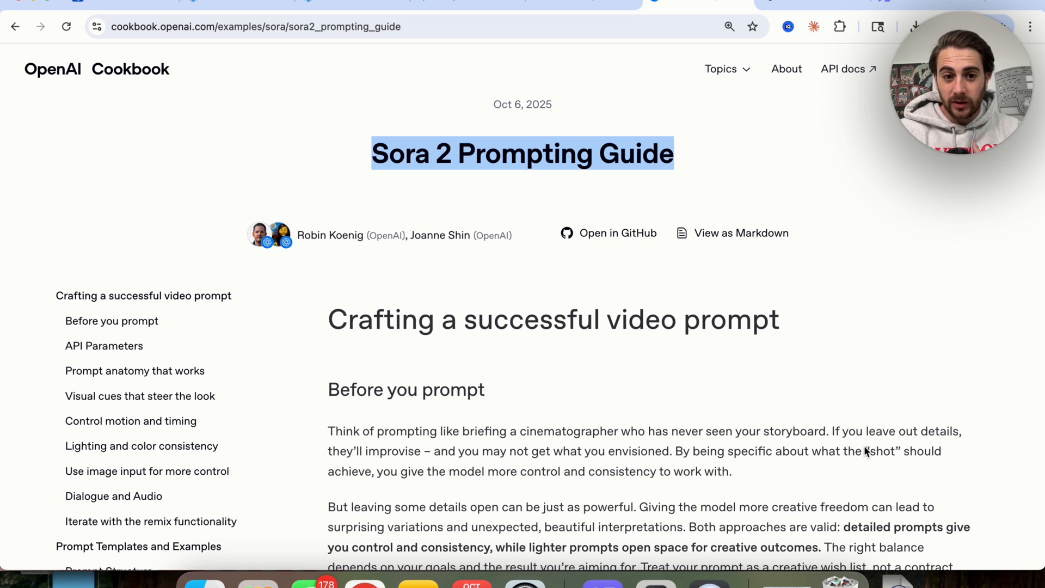
Read the API Parameters section and highlight the Video Length advice paragraph
{"action": "double_click", "coordinate": [553, 319]}
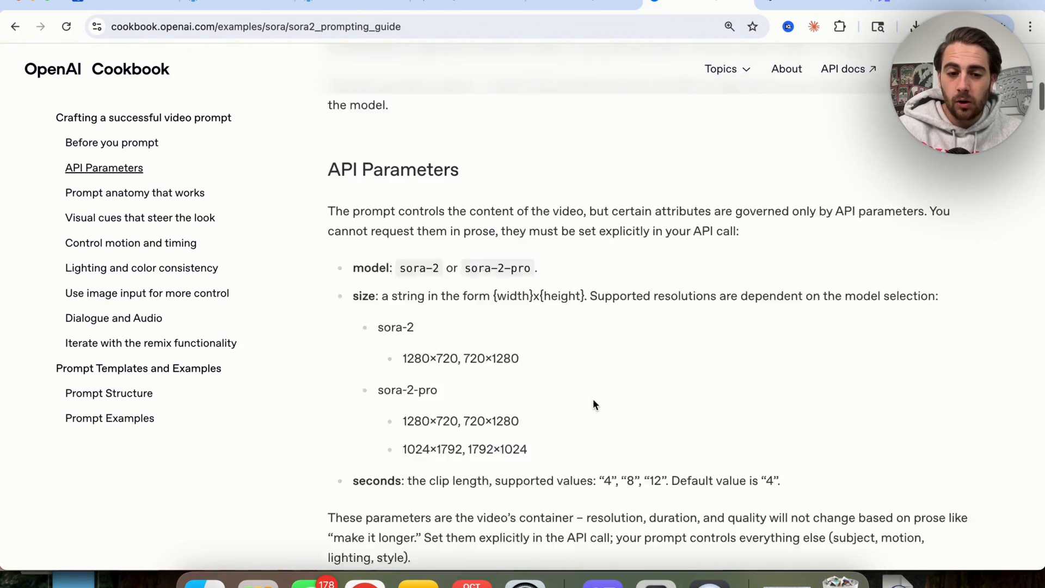
{"action": "scroll", "scroll_direction": "down", "scroll_amount": 3}
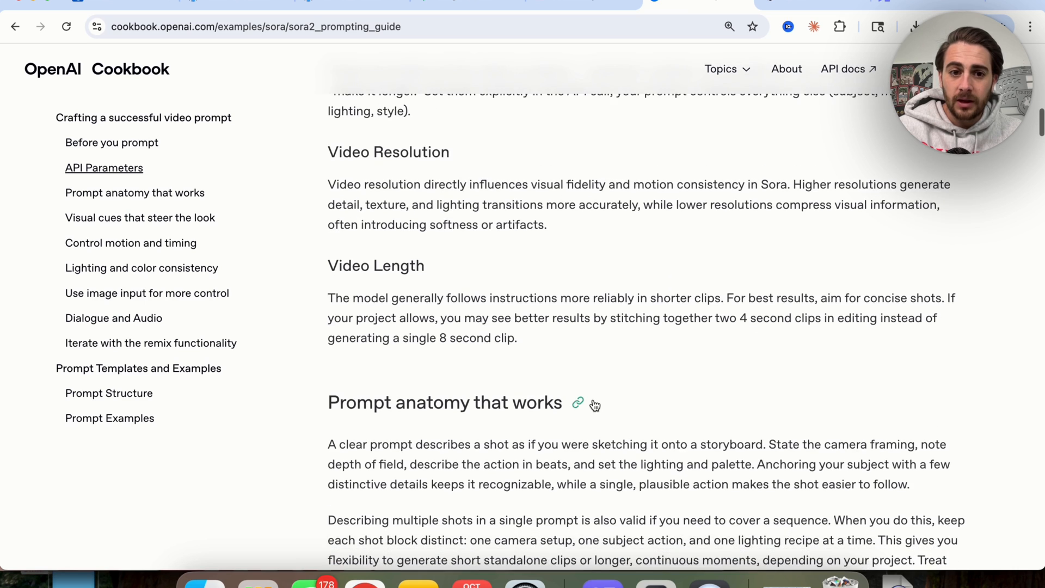
{"action": "left_click_drag", "start_coordinate": [328, 236], "coordinate": [516, 275]}
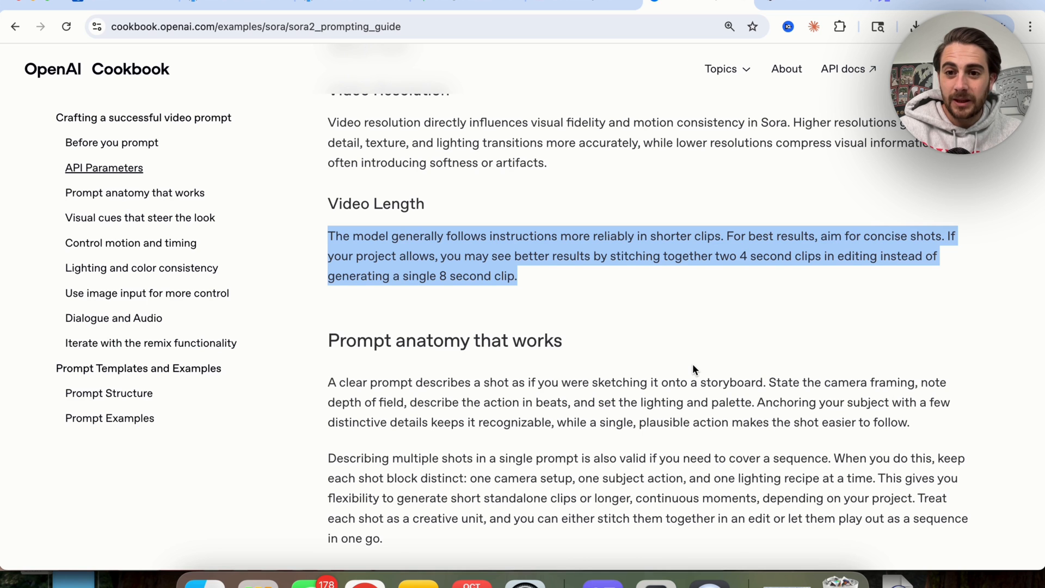
{"action": "scroll", "scroll_direction": "down", "scroll_amount": 3}
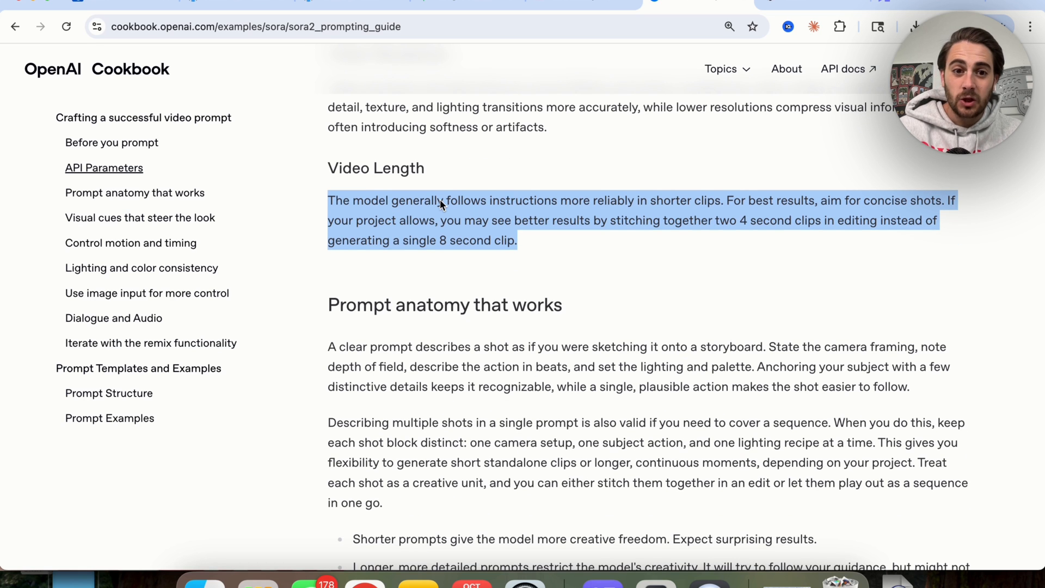
{"action": "mouse_move", "coordinate": [437, 207]}
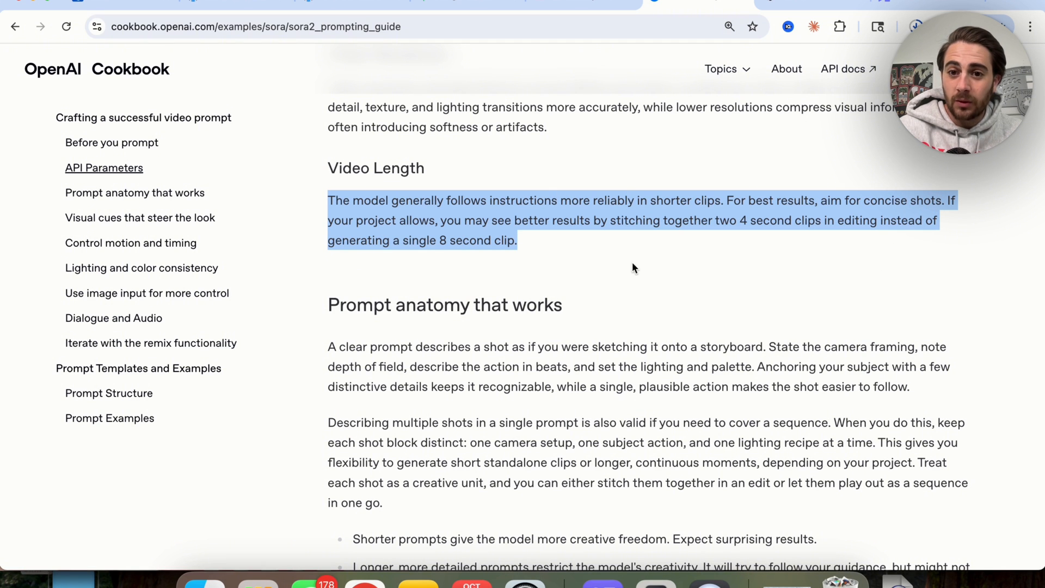
{"action": "left_click", "coordinate": [757, 201]}
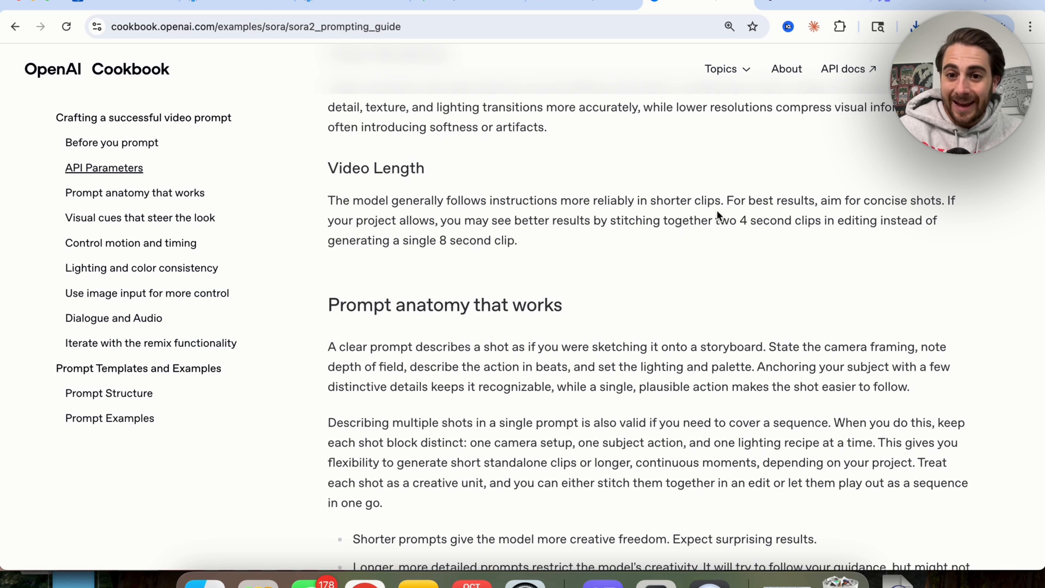
{"action": "mouse_move", "coordinate": [775, 227]}
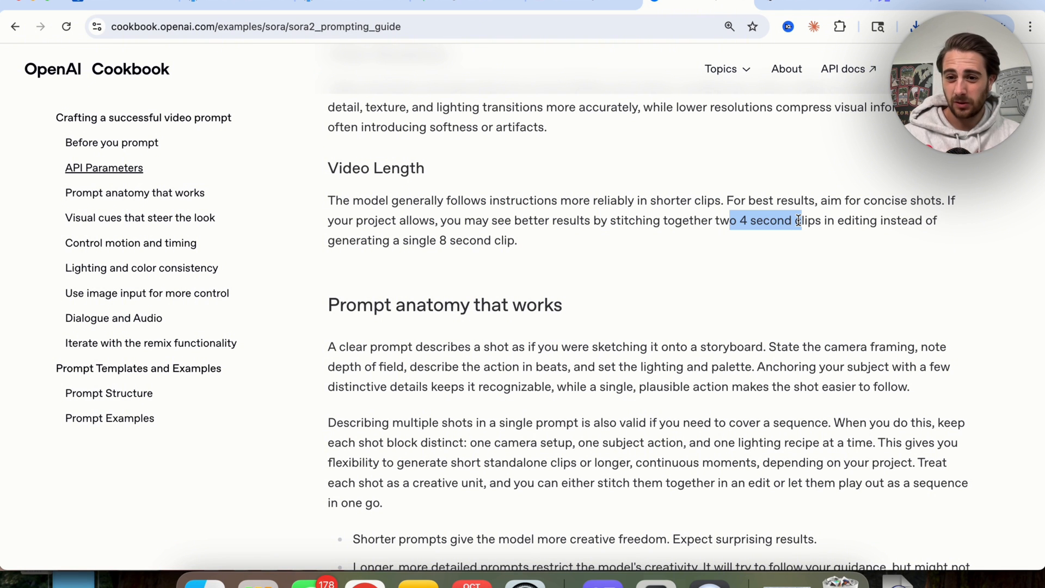
{"action": "scroll", "scroll_direction": "down", "scroll_amount": 3}
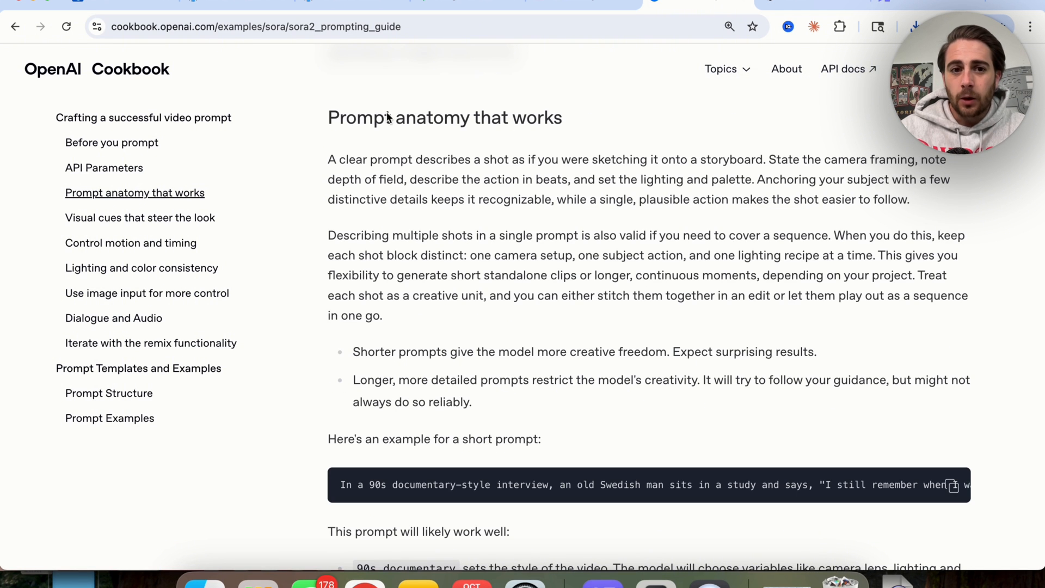
In Prompt anatomy that works, highlight the bullet that longer prompts restrict creativity
{"action": "left_click", "coordinate": [135, 192]}
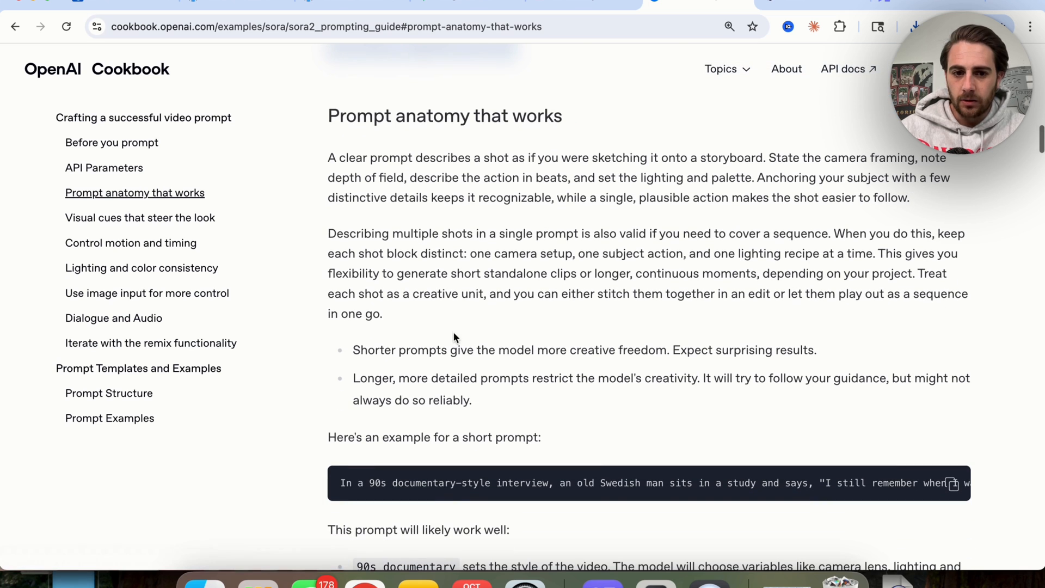
{"action": "left_click_drag", "start_coordinate": [353, 349], "coordinate": [815, 349]}
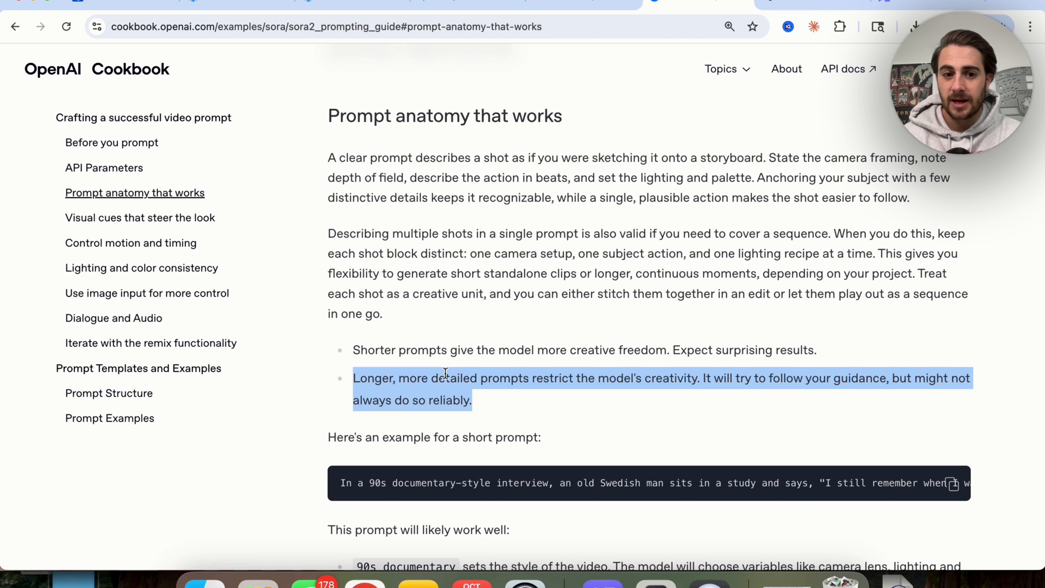
{"action": "scroll", "scroll_direction": "down", "scroll_amount": 3}
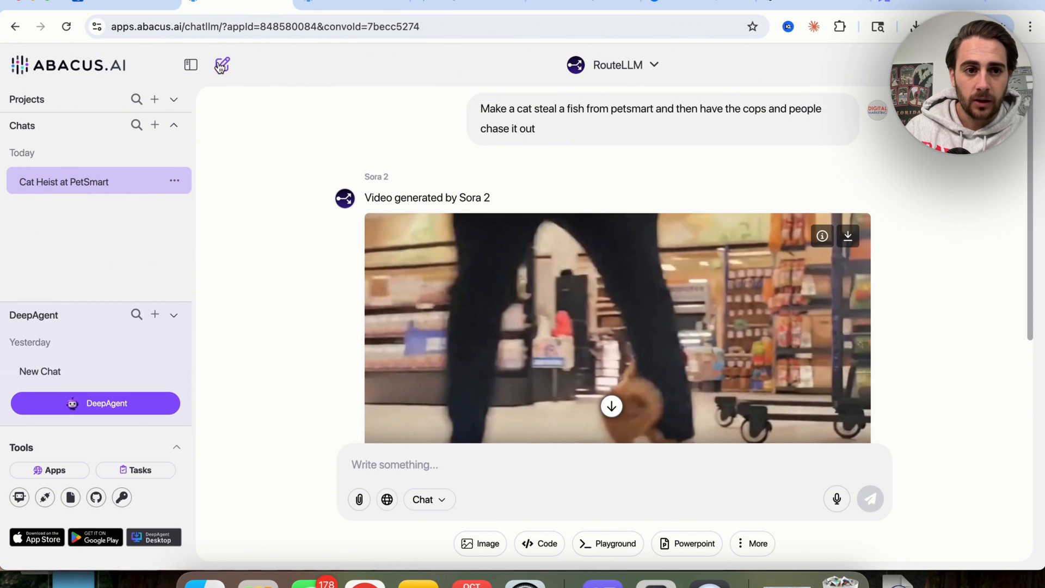
Start a new empty ChatLLM chat for the 90s documentary-style interview prompt
{"action": "left_click", "coordinate": [222, 65]}
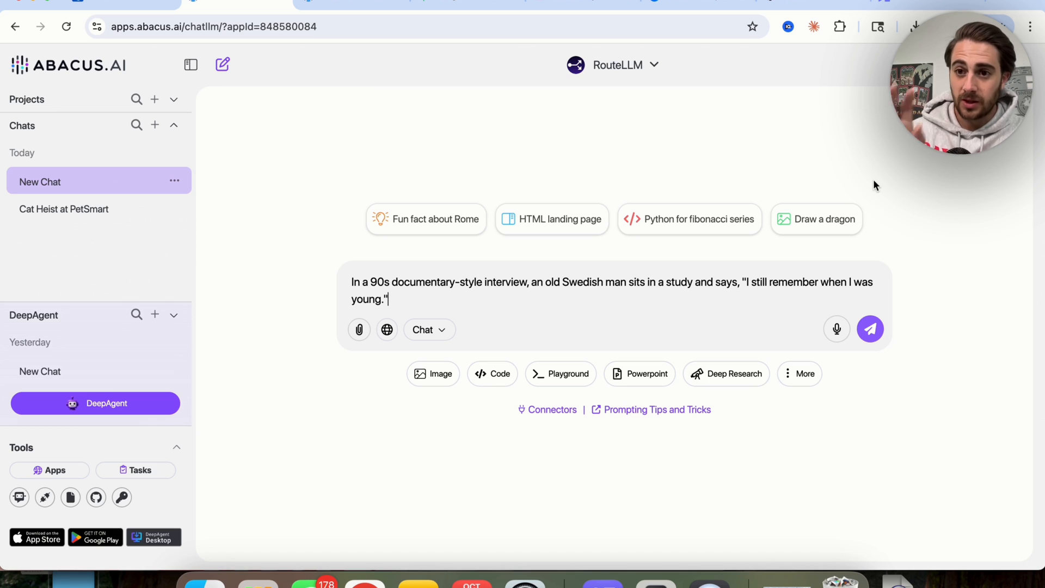
{"action": "mouse_move", "coordinate": [582, 232]}
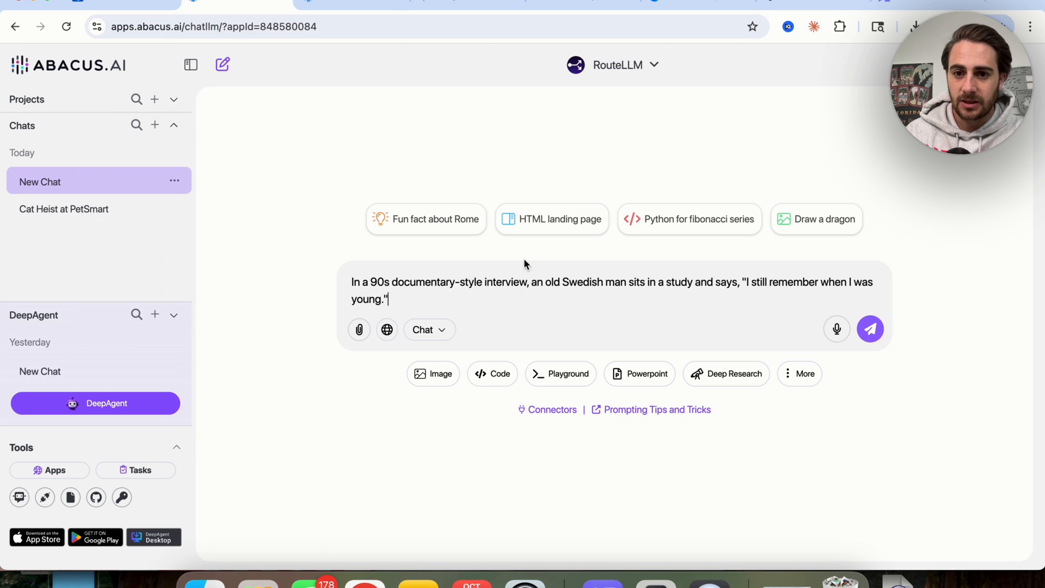
{"action": "mouse_move", "coordinate": [943, 264]}
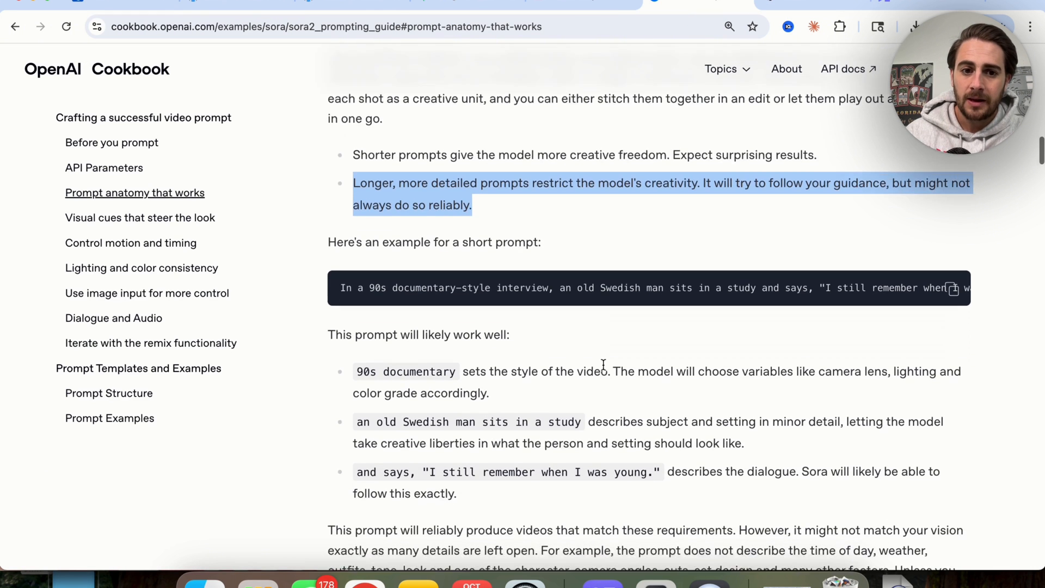
Reach the Going Ultra-Detailed commuter-platform example and review the drafted prompt's wording
{"action": "scroll", "scroll_direction": "down", "scroll_amount": 3}
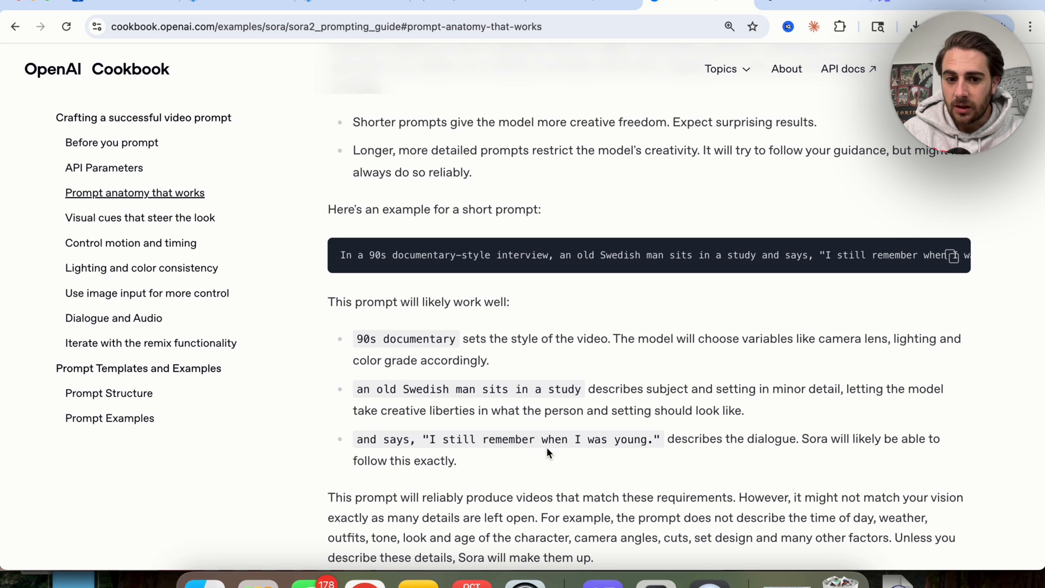
{"action": "scroll", "scroll_direction": "down", "scroll_amount": 3}
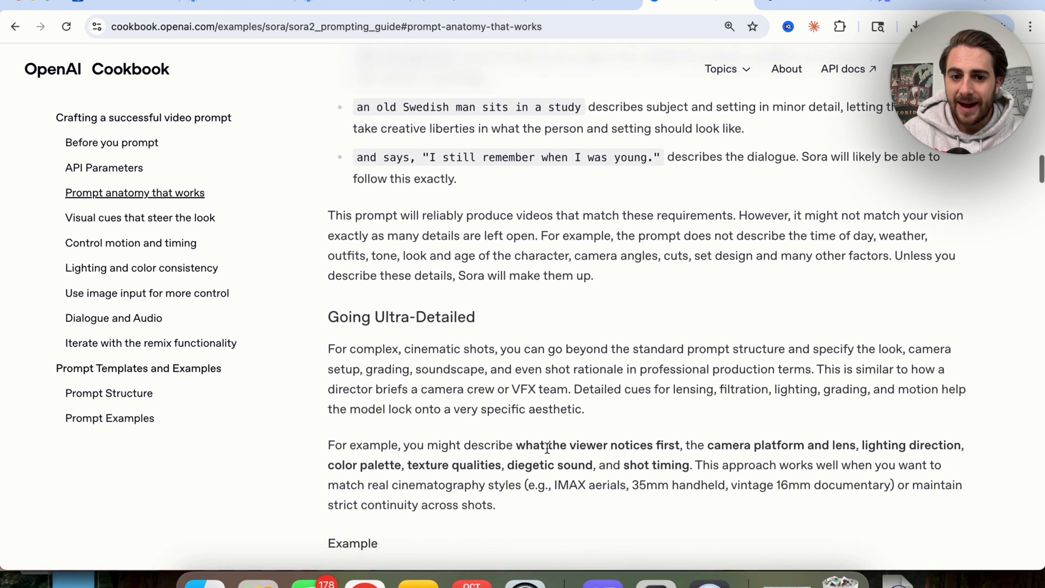
{"action": "scroll", "scroll_direction": "down", "scroll_amount": 3}
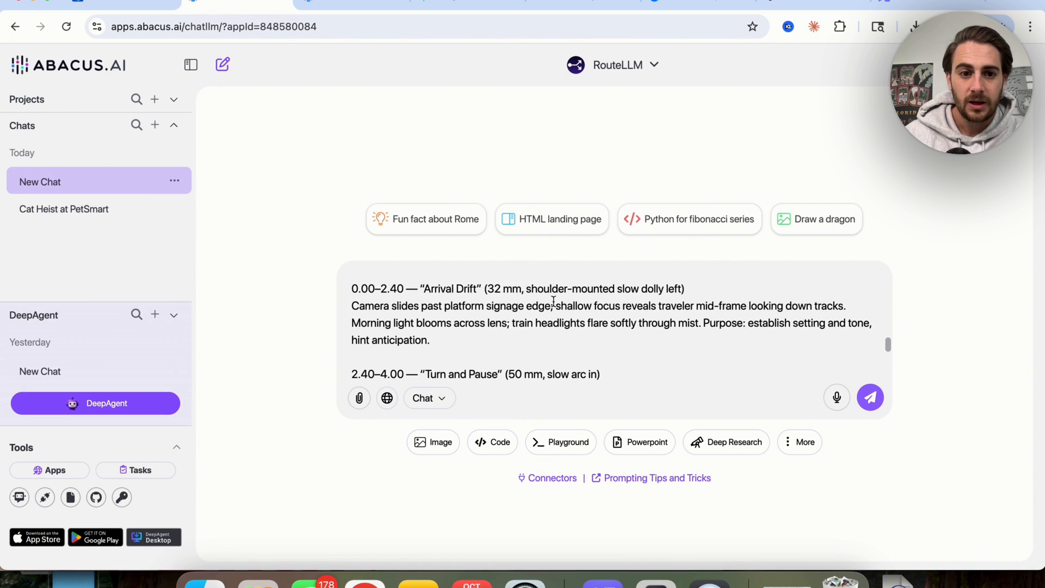
{"action": "scroll", "scroll_direction": "down", "scroll_amount": 3}
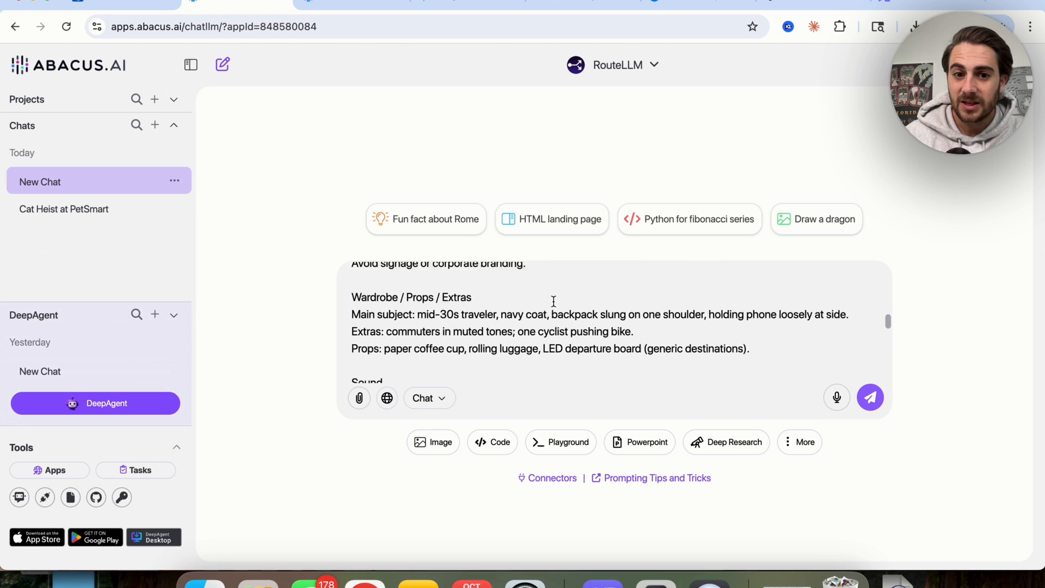
{"action": "scroll", "scroll_direction": "down", "scroll_amount": 3}
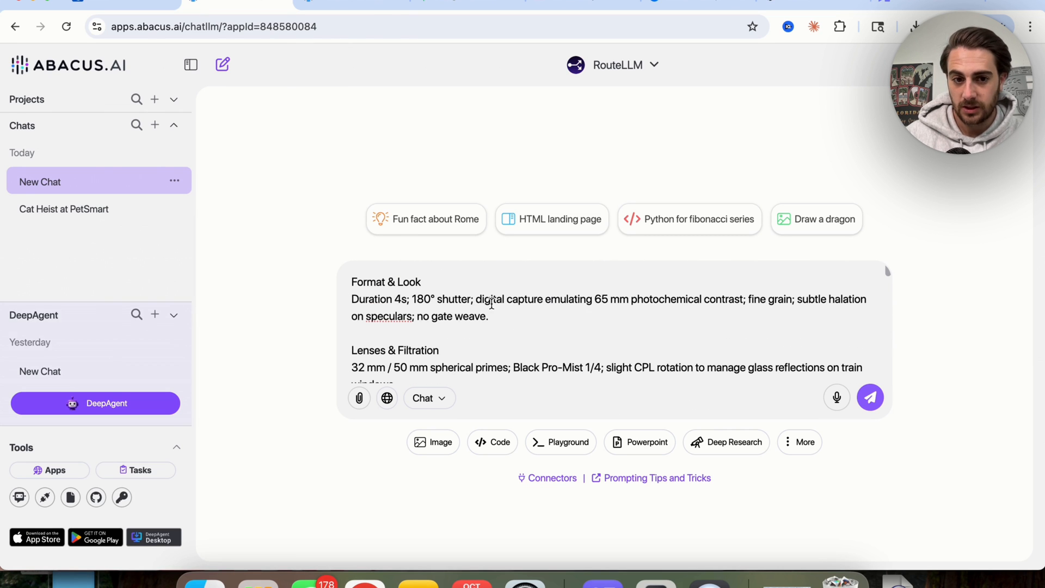
{"action": "double_click", "coordinate": [385, 281]}
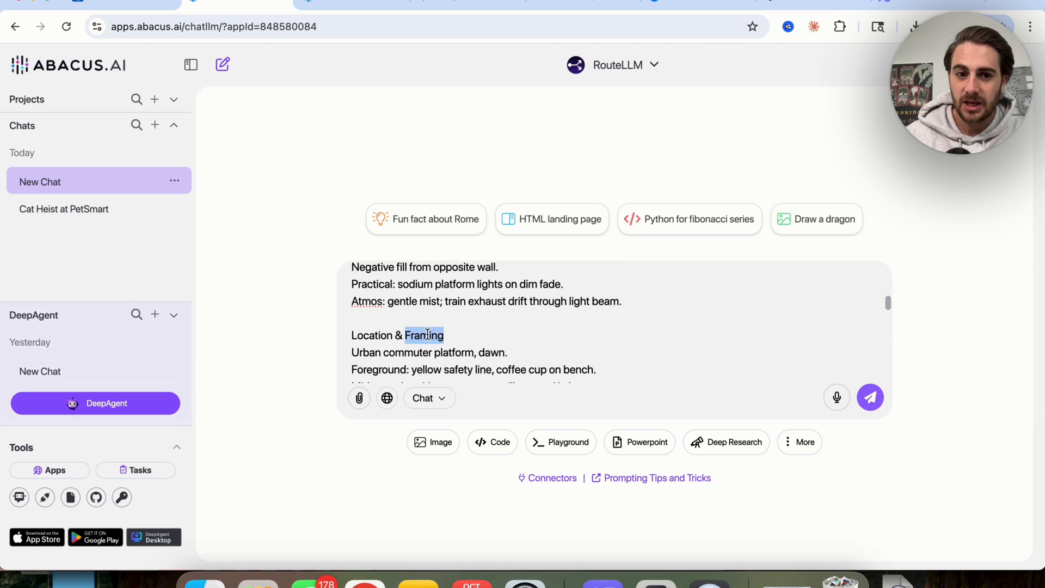
Review the drafted prompt's heading sections and camera notes, highlighting key words
{"action": "scroll", "scroll_direction": "down", "scroll_amount": 3}
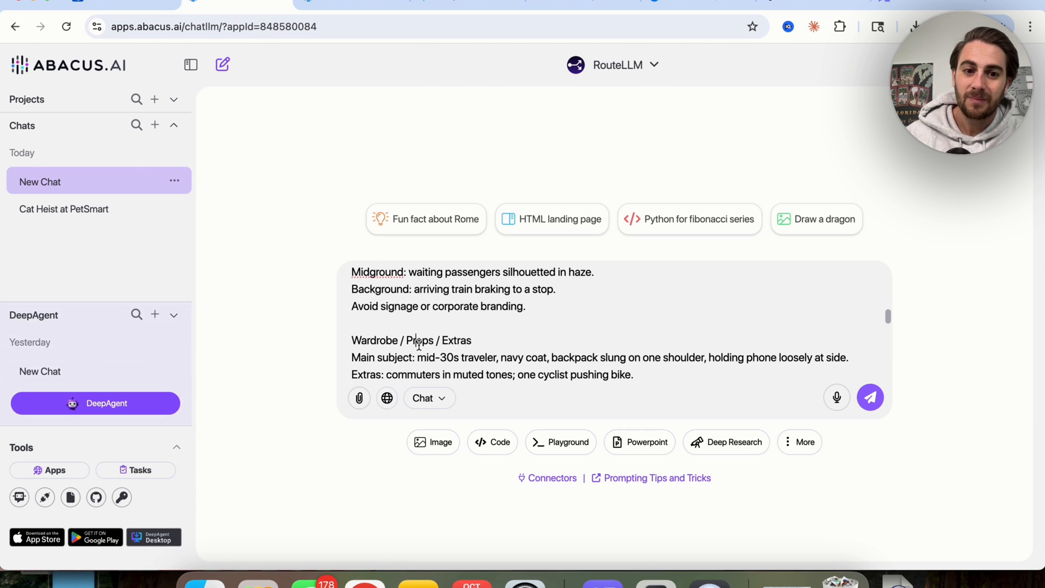
{"action": "double_click", "coordinate": [412, 339]}
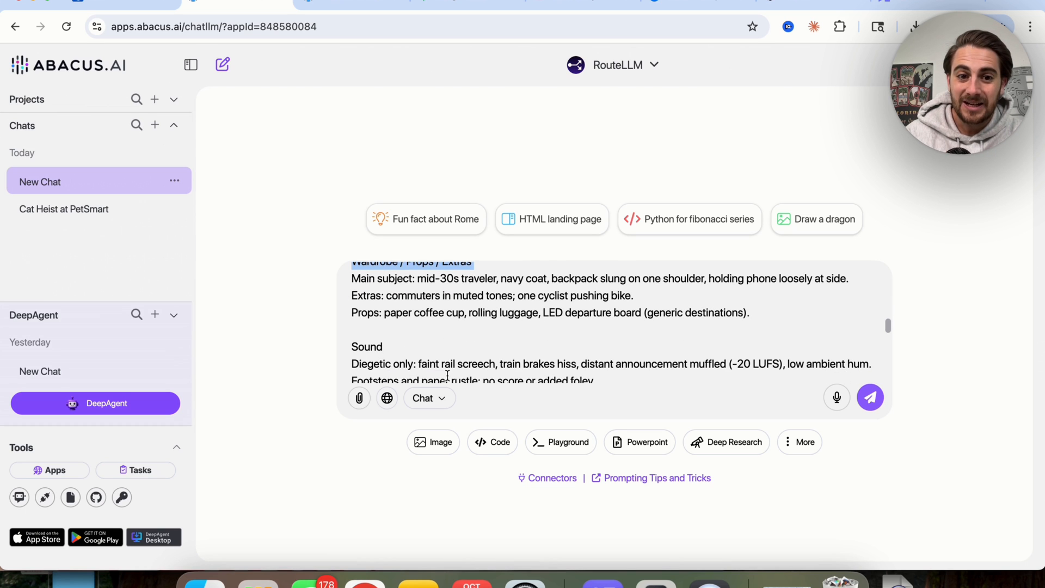
{"action": "scroll", "scroll_direction": "down", "scroll_amount": 3}
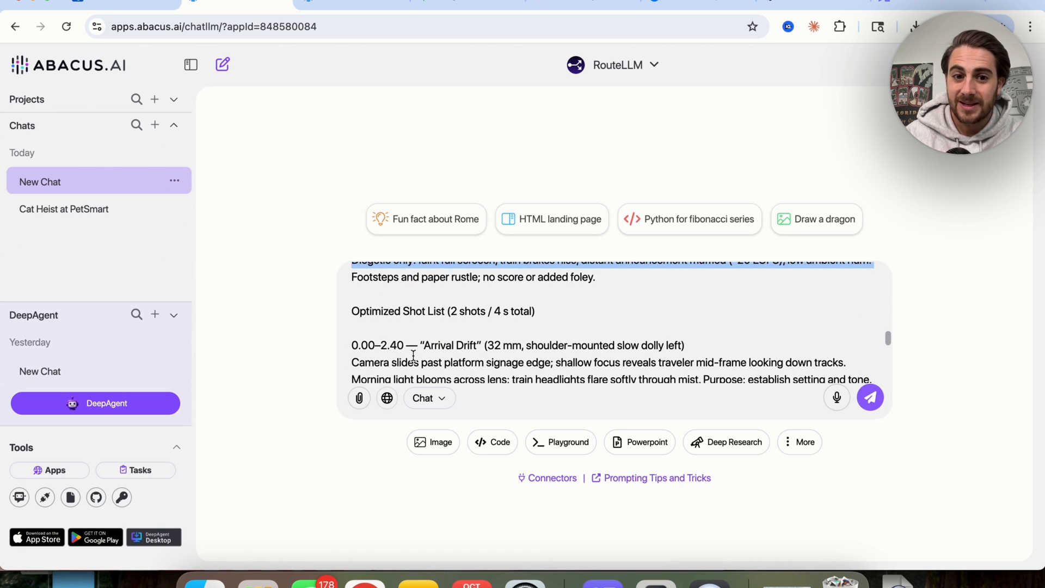
{"action": "scroll", "scroll_direction": "down", "scroll_amount": 3}
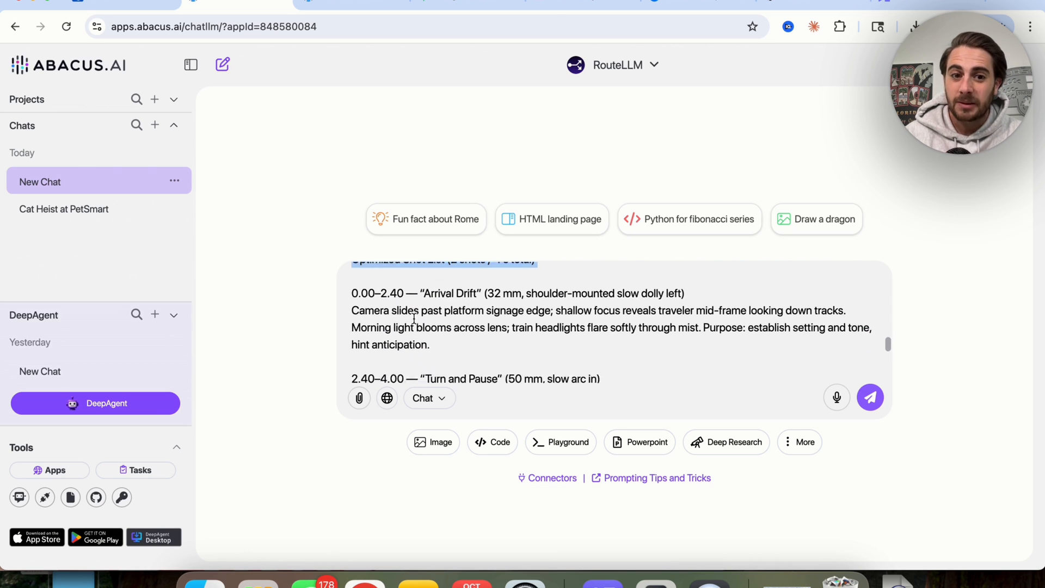
{"action": "scroll", "scroll_direction": "down", "scroll_amount": 3}
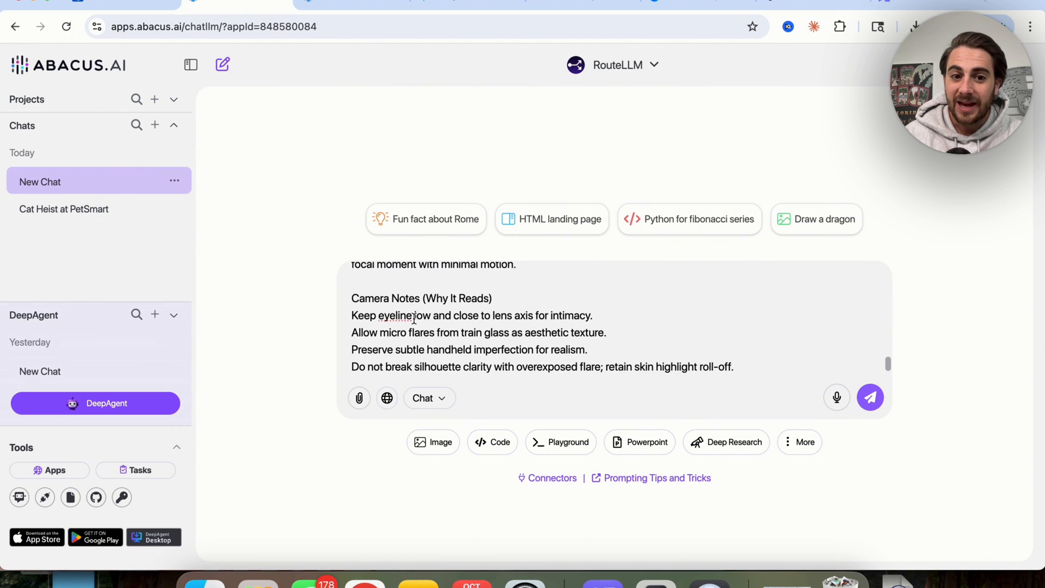
{"action": "double_click", "coordinate": [372, 339]}
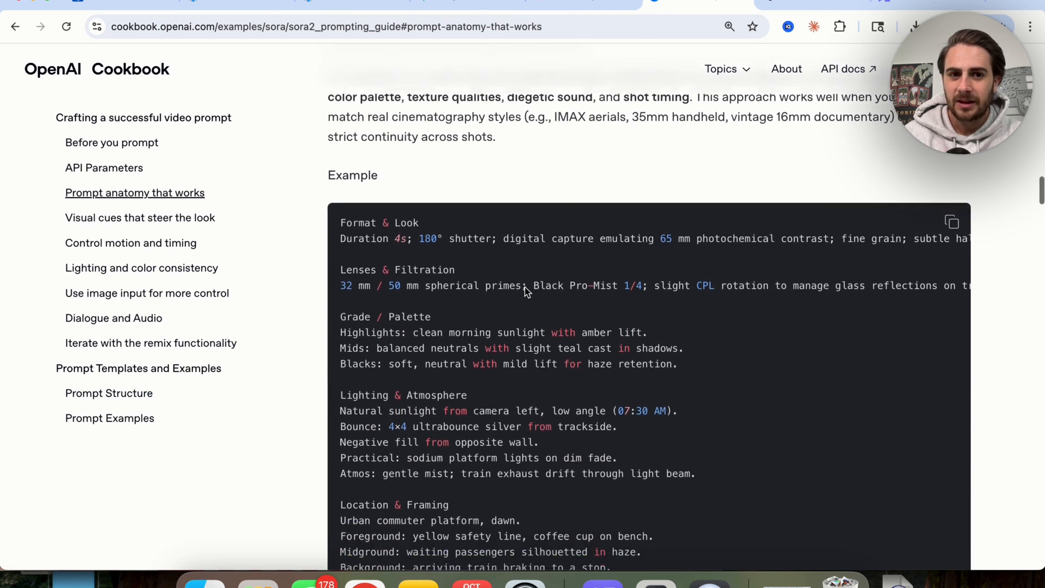
{"action": "scroll", "scroll_direction": "down", "scroll_amount": 3}
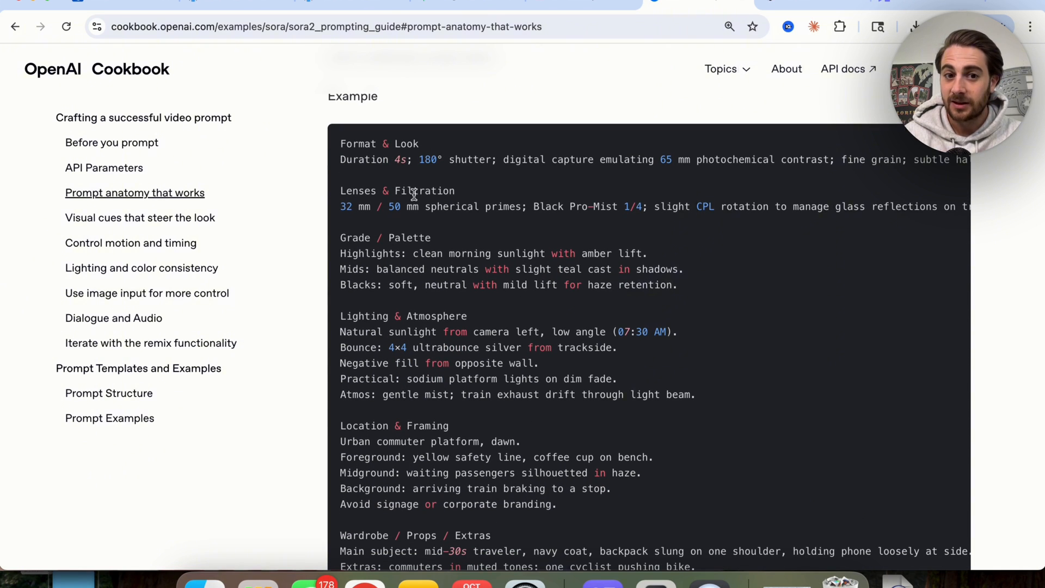
{"action": "left_click_drag", "start_coordinate": [341, 159], "coordinate": [405, 159]}
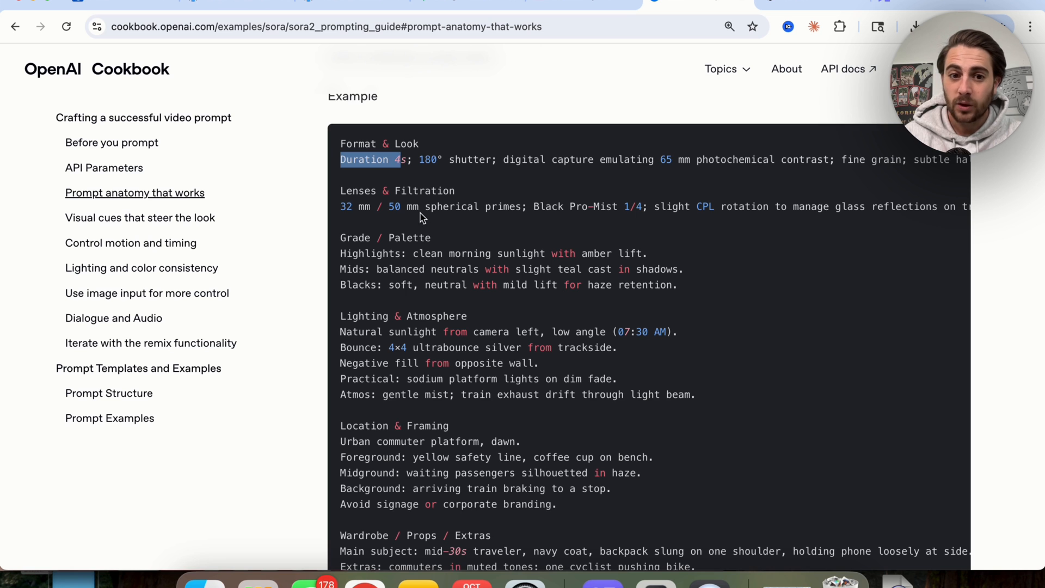
{"action": "scroll", "scroll_direction": "down", "scroll_amount": 3}
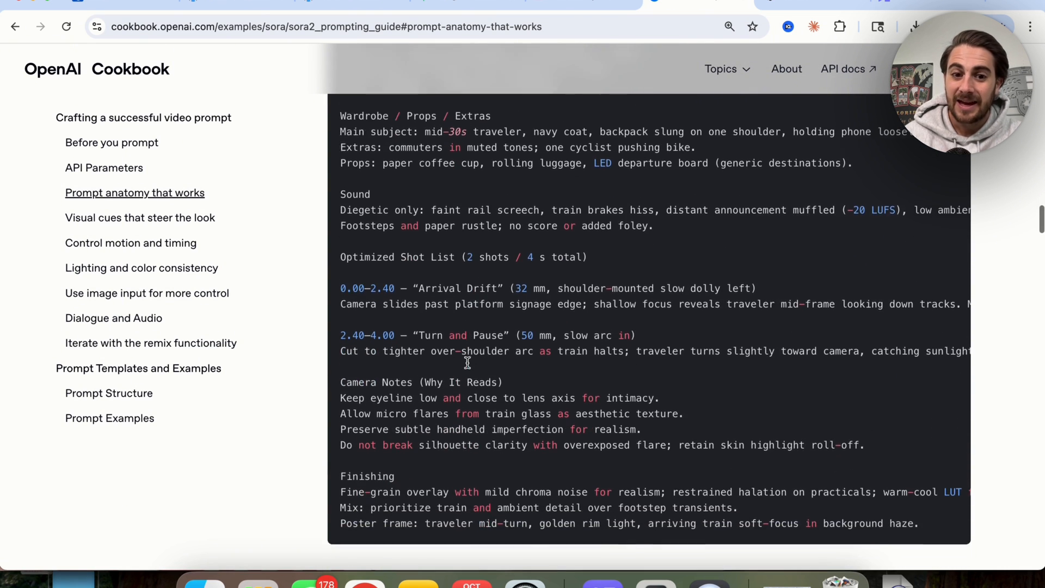
{"action": "scroll", "scroll_direction": "down", "scroll_amount": 3}
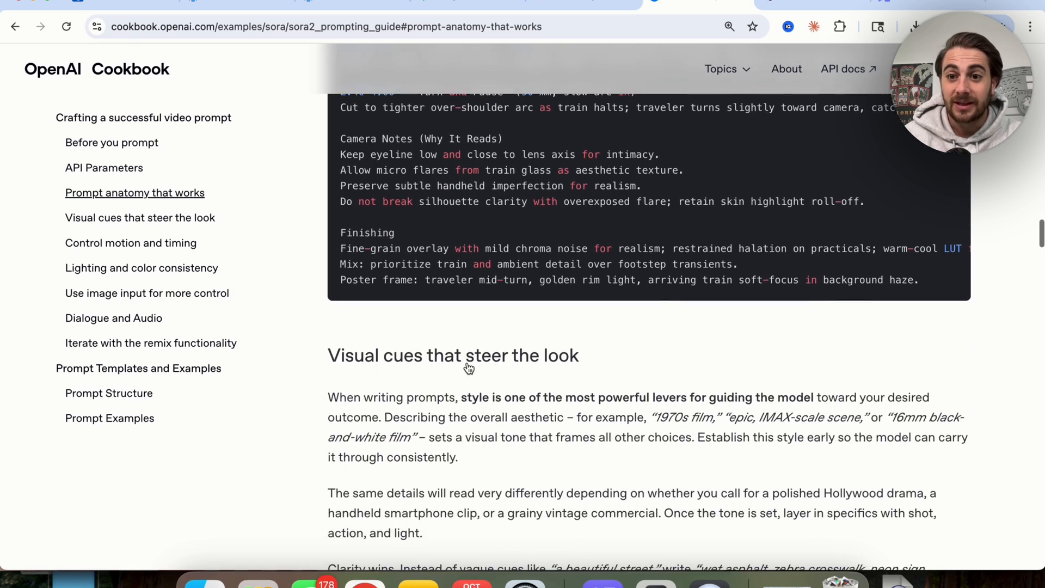
{"action": "scroll", "scroll_direction": "down", "scroll_amount": 3}
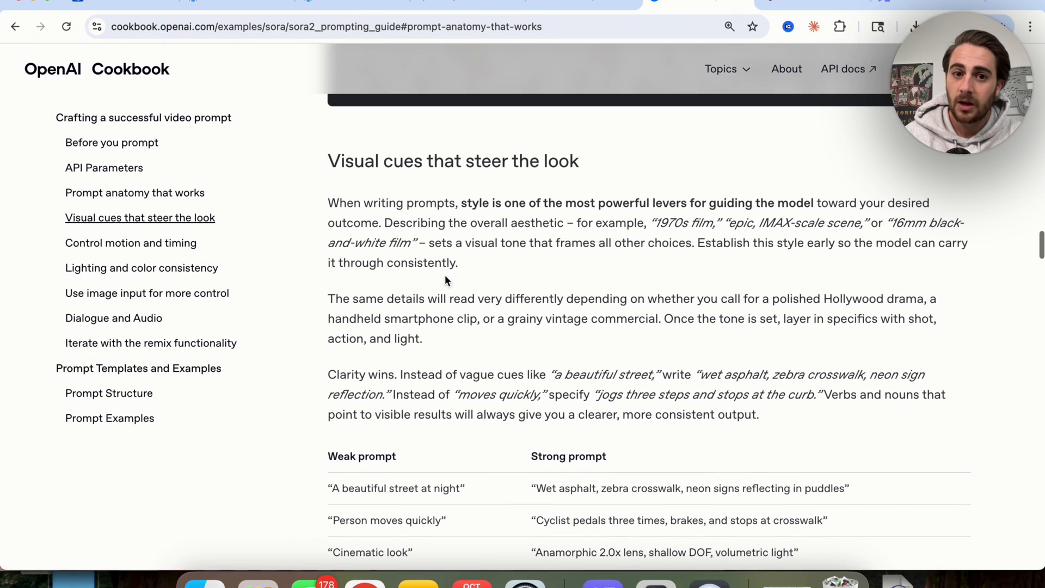
{"action": "left_click_drag", "start_coordinate": [328, 203], "coordinate": [459, 262]}
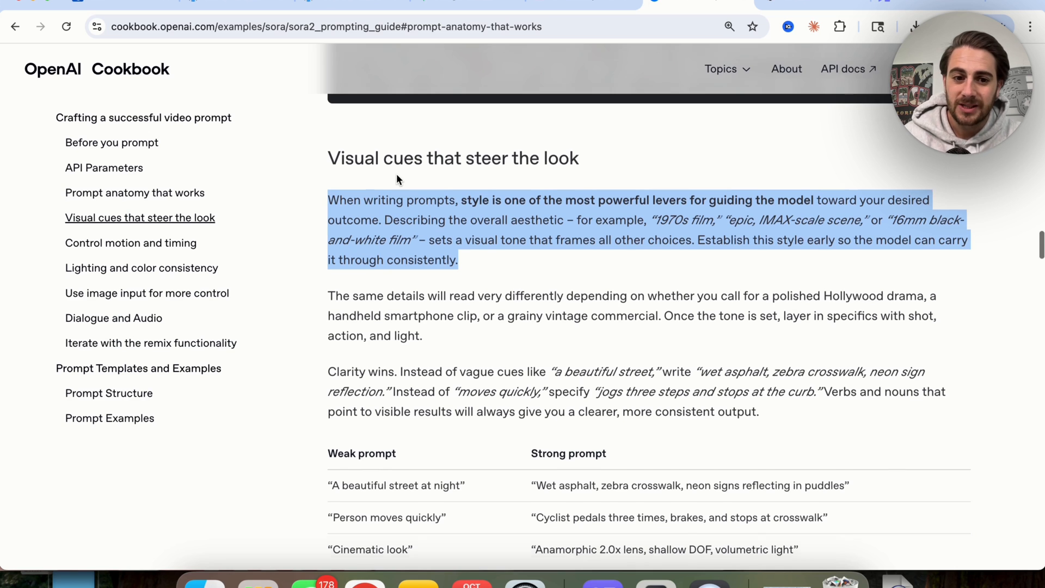
{"action": "scroll", "scroll_direction": "down", "scroll_amount": 3}
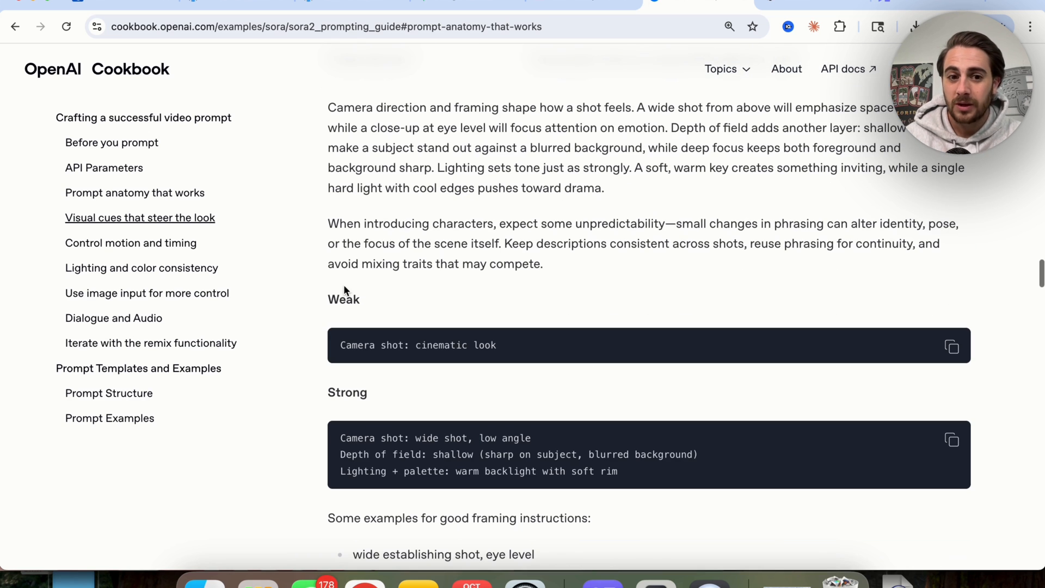
{"action": "mouse_move", "coordinate": [389, 326]}
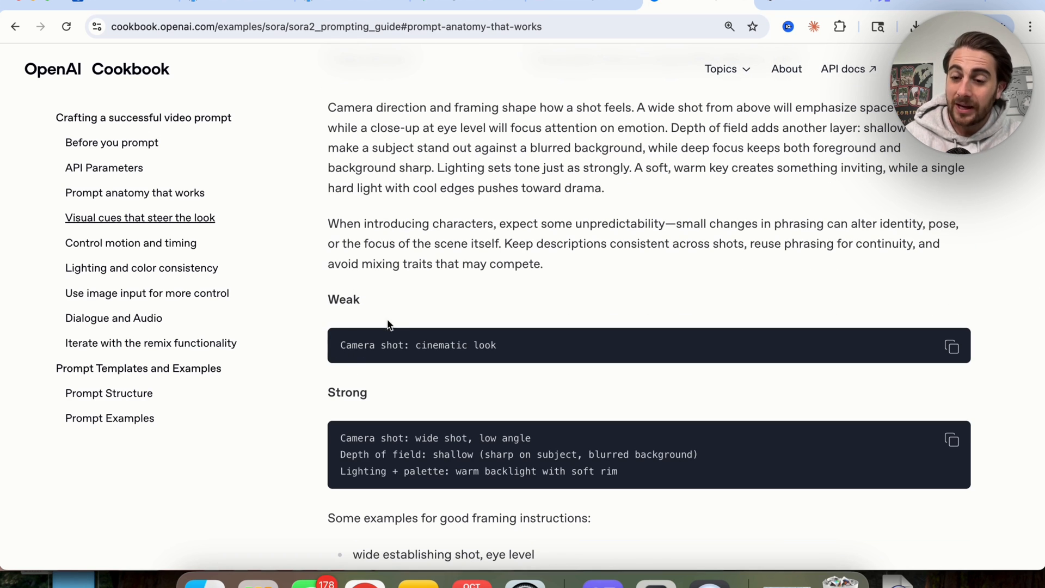
{"action": "scroll", "scroll_direction": "down", "scroll_amount": 3}
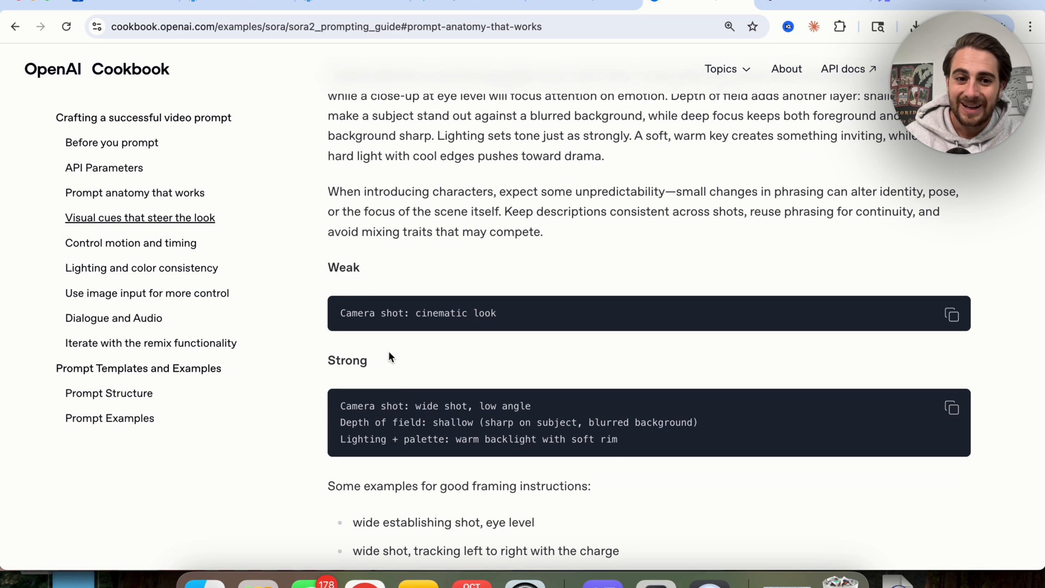
{"action": "scroll", "scroll_direction": "down", "scroll_amount": 3}
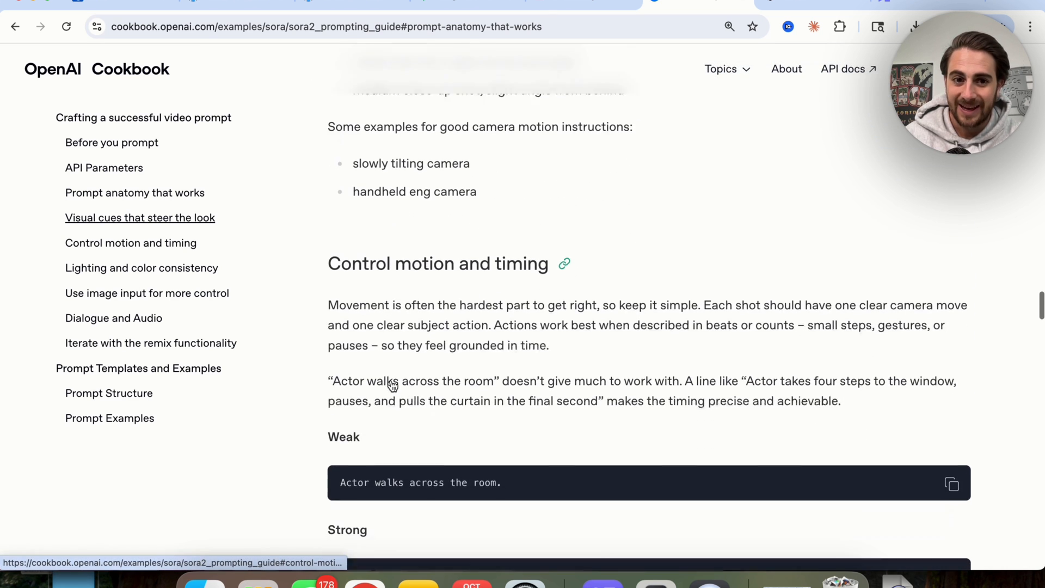
{"action": "scroll", "scroll_direction": "down", "scroll_amount": 3}
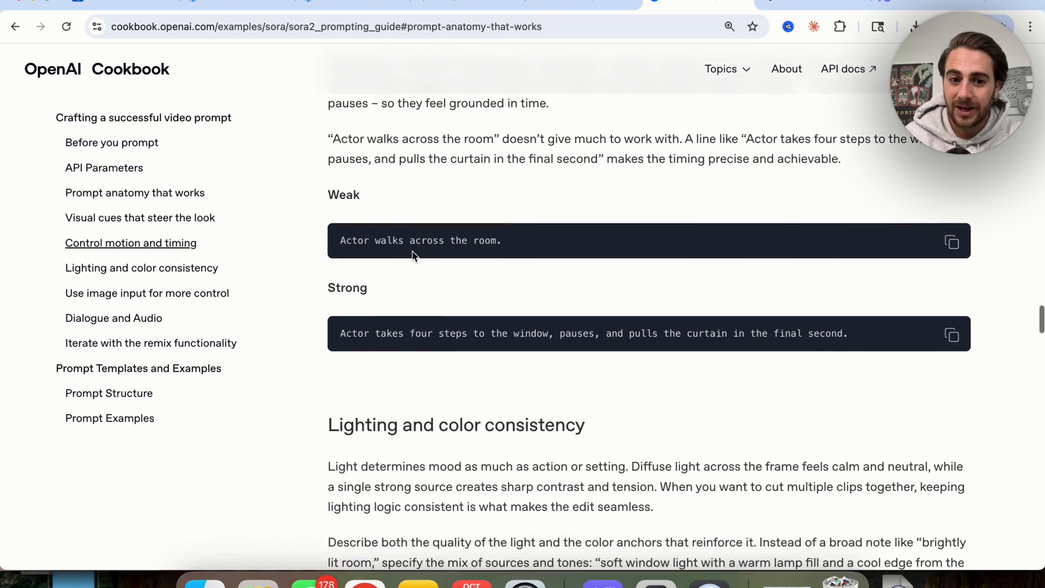
{"action": "scroll", "scroll_direction": "down", "scroll_amount": 3}
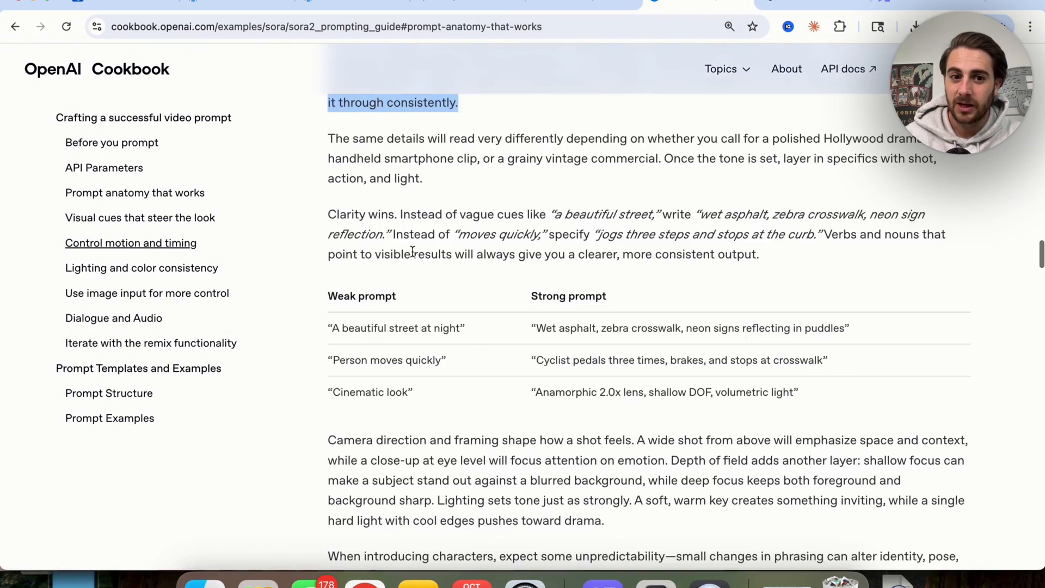
{"action": "scroll", "scroll_direction": "down", "scroll_amount": 3}
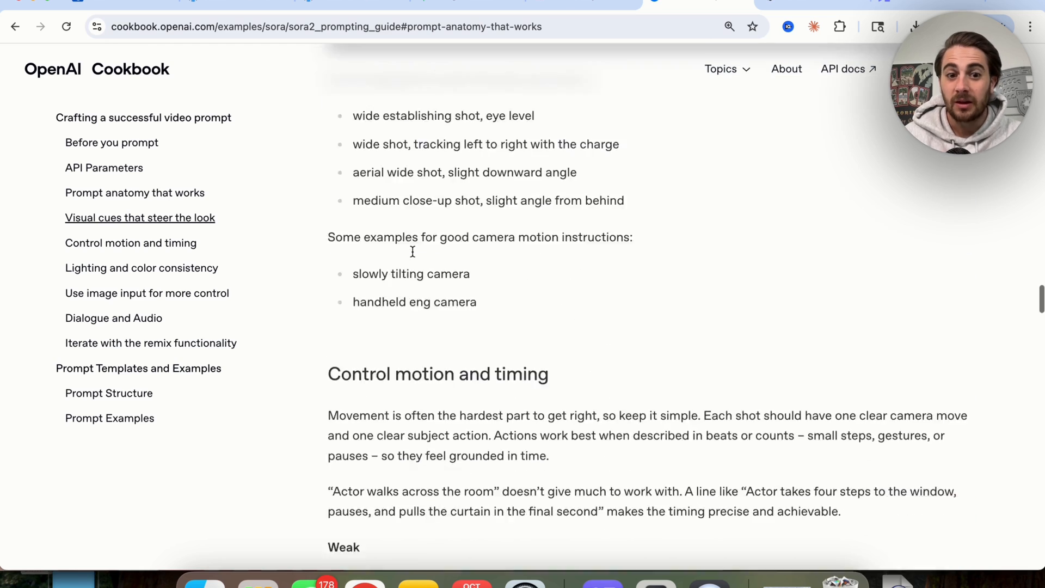
{"action": "scroll", "scroll_direction": "down", "scroll_amount": 3}
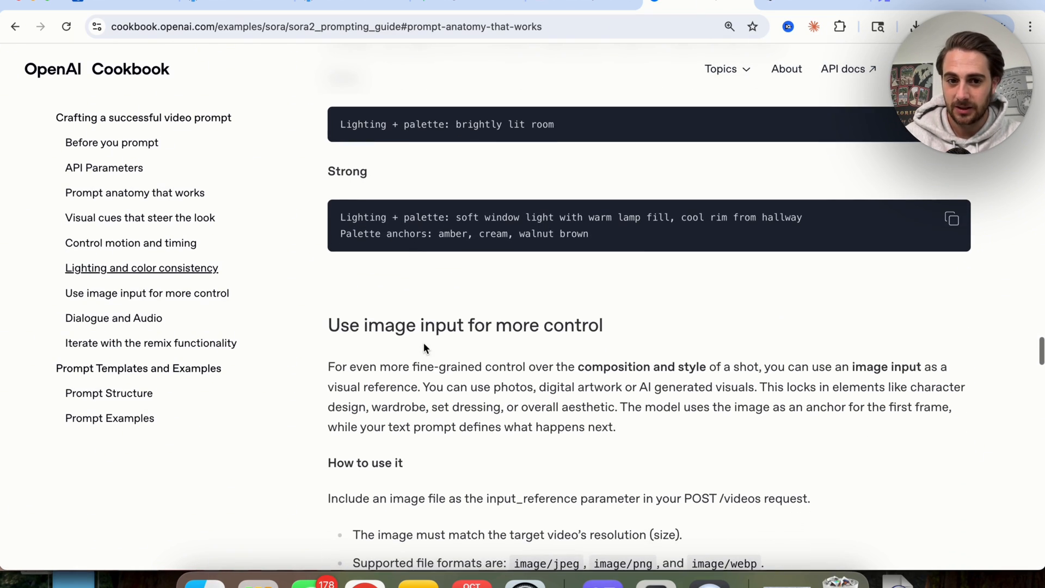
{"action": "scroll", "scroll_direction": "down", "scroll_amount": 3}
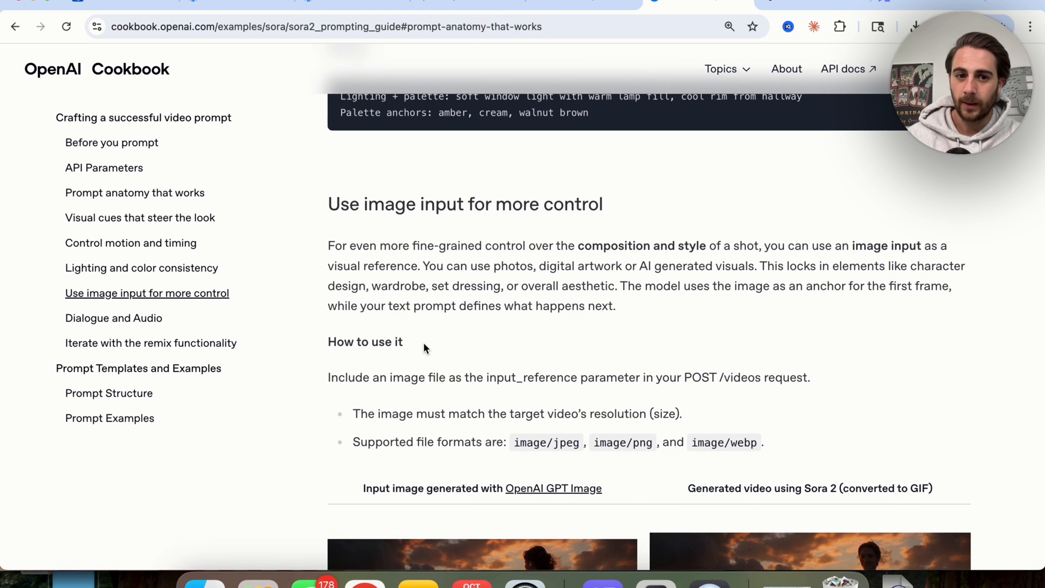
{"action": "scroll", "scroll_direction": "down", "scroll_amount": 3}
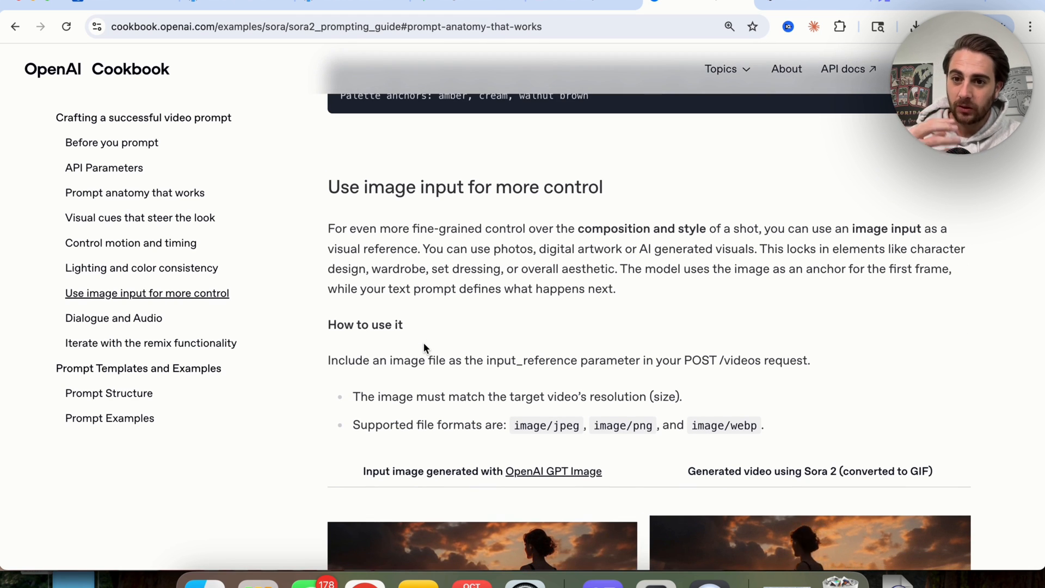
{"action": "scroll", "scroll_direction": "down", "scroll_amount": 3}
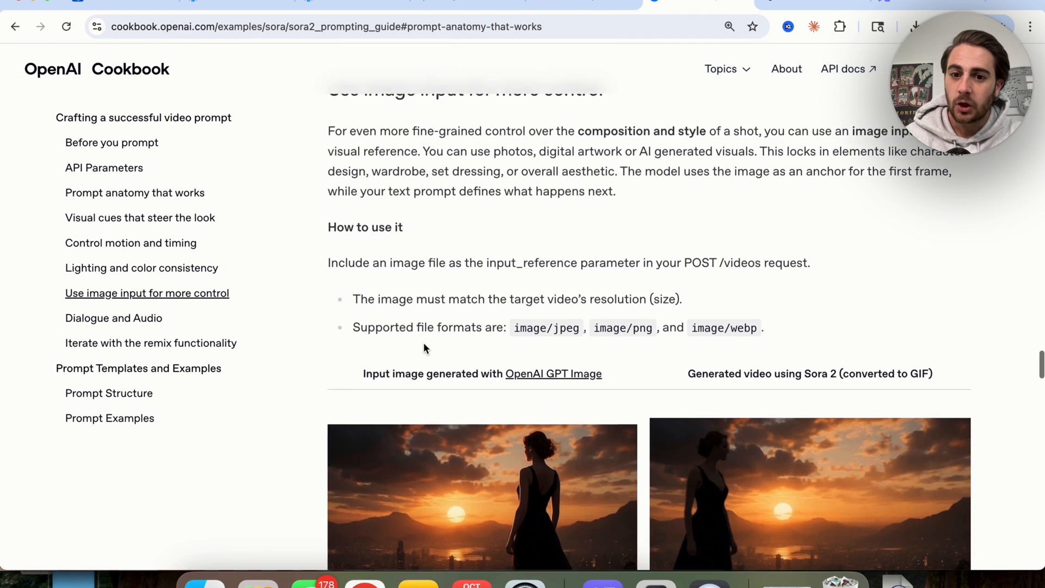
{"action": "scroll", "scroll_direction": "down", "scroll_amount": 3}
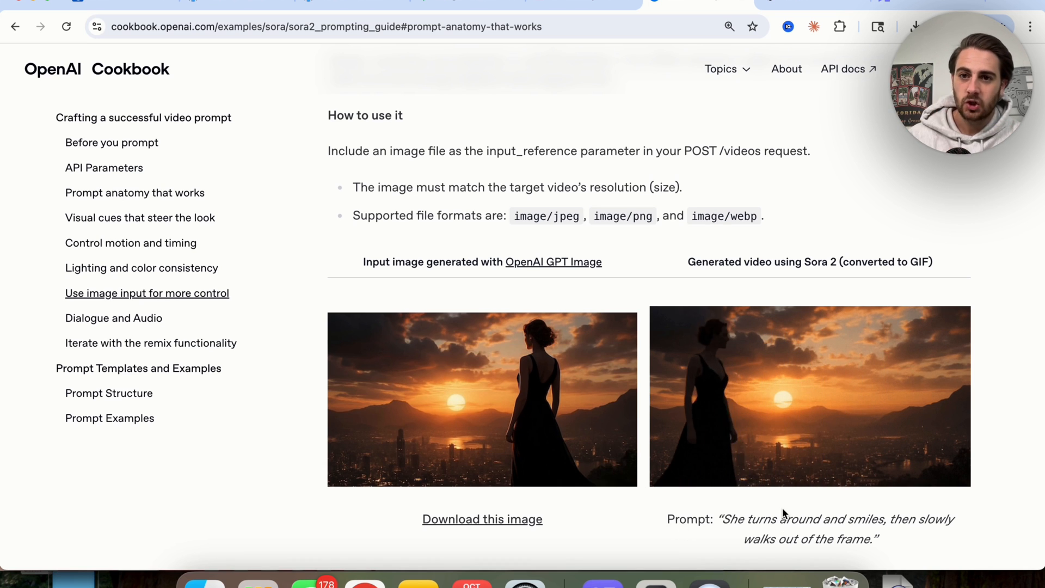
{"action": "scroll", "scroll_direction": "down", "scroll_amount": 3}
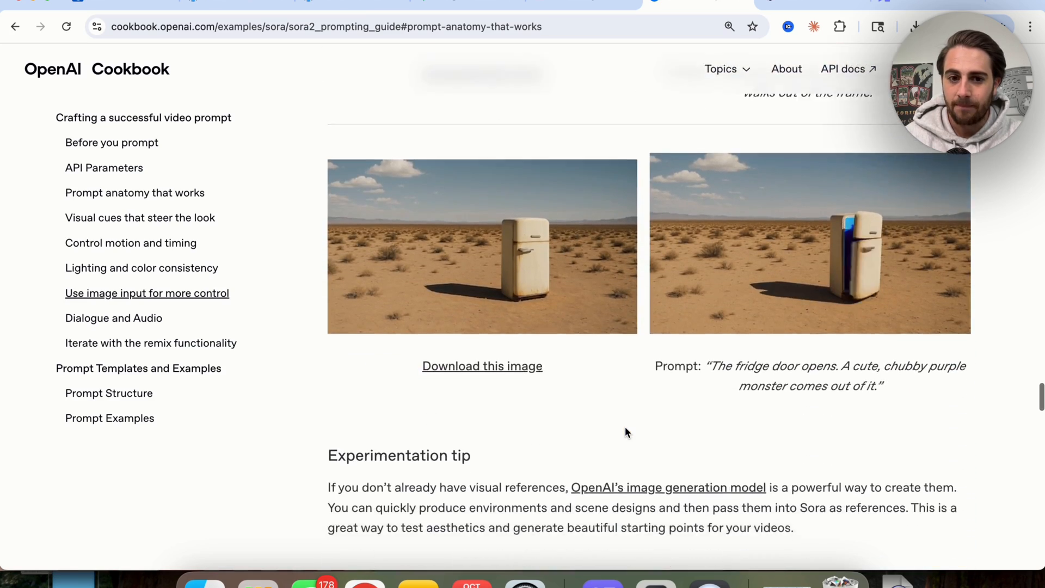
{"action": "scroll", "scroll_direction": "down", "scroll_amount": 3}
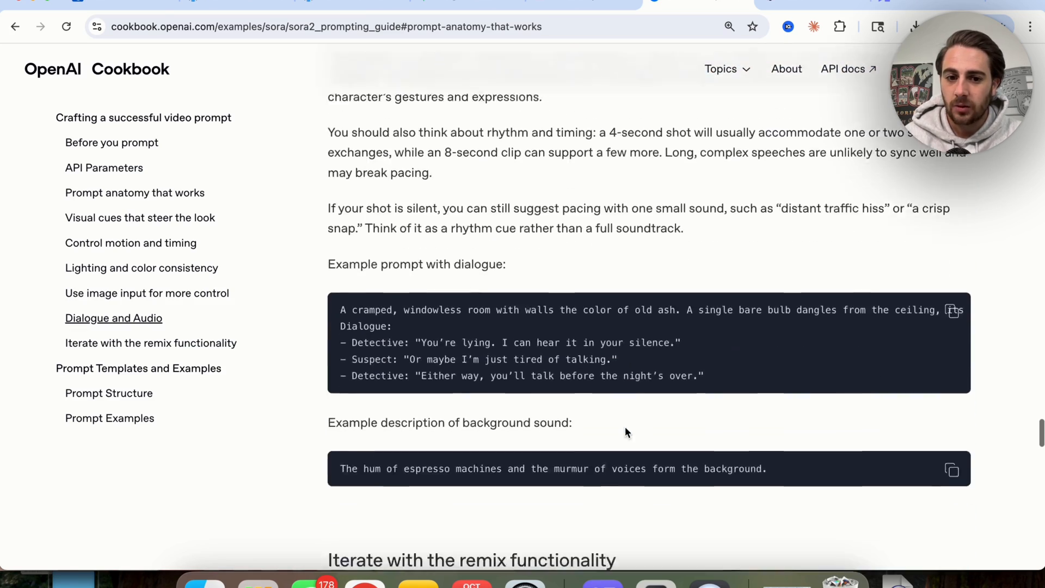
{"action": "scroll", "scroll_direction": "down", "scroll_amount": 3}
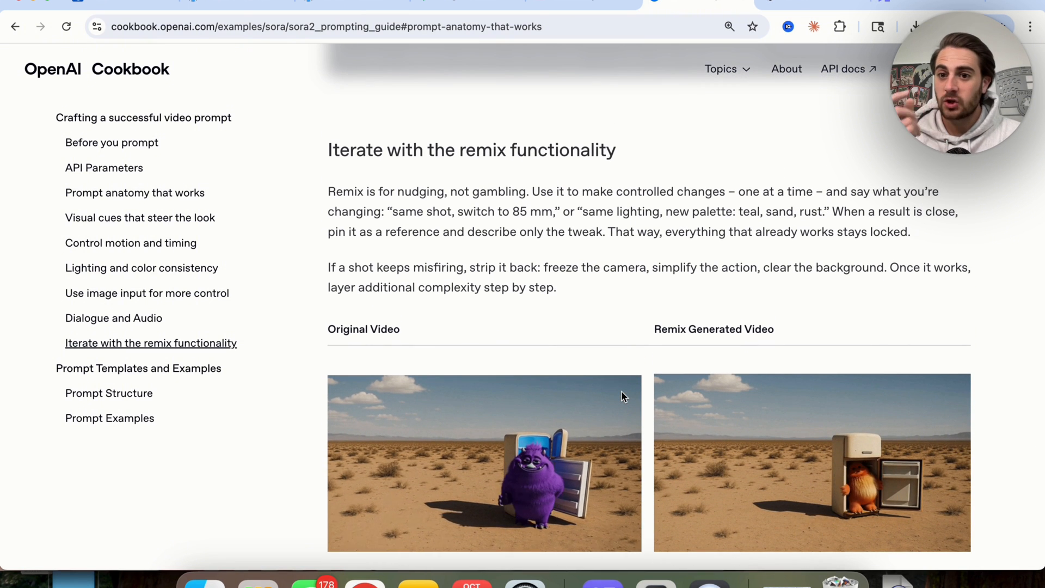
{"action": "scroll", "scroll_direction": "down", "scroll_amount": 3}
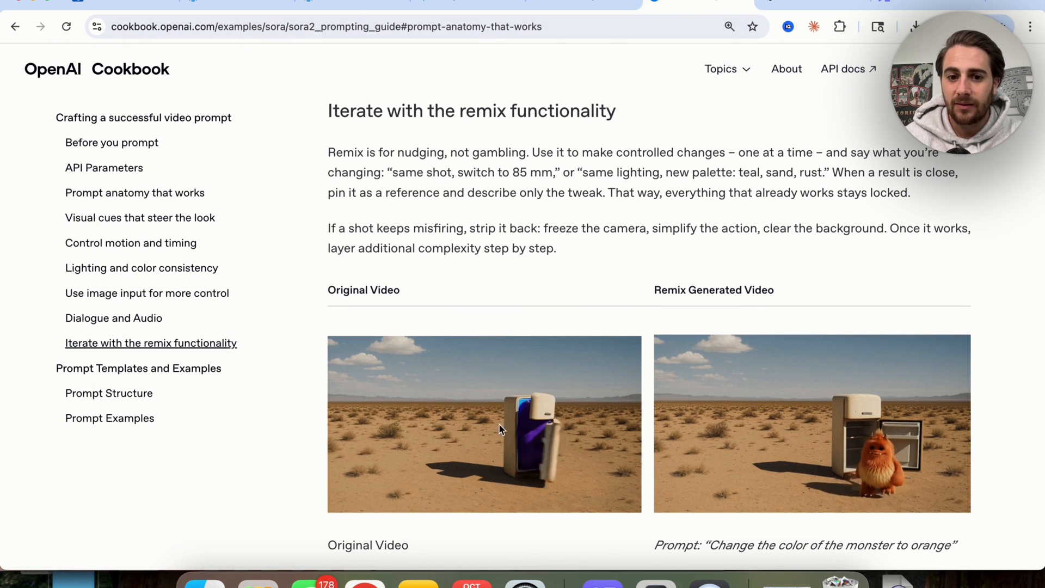
{"action": "scroll", "scroll_direction": "down", "scroll_amount": 3}
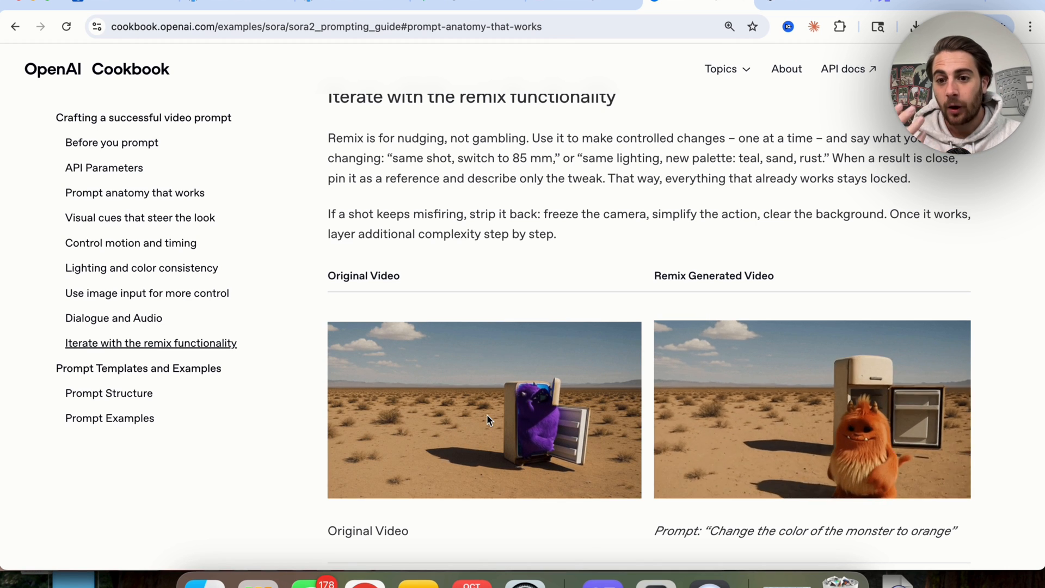
{"action": "scroll", "scroll_direction": "down", "scroll_amount": 3}
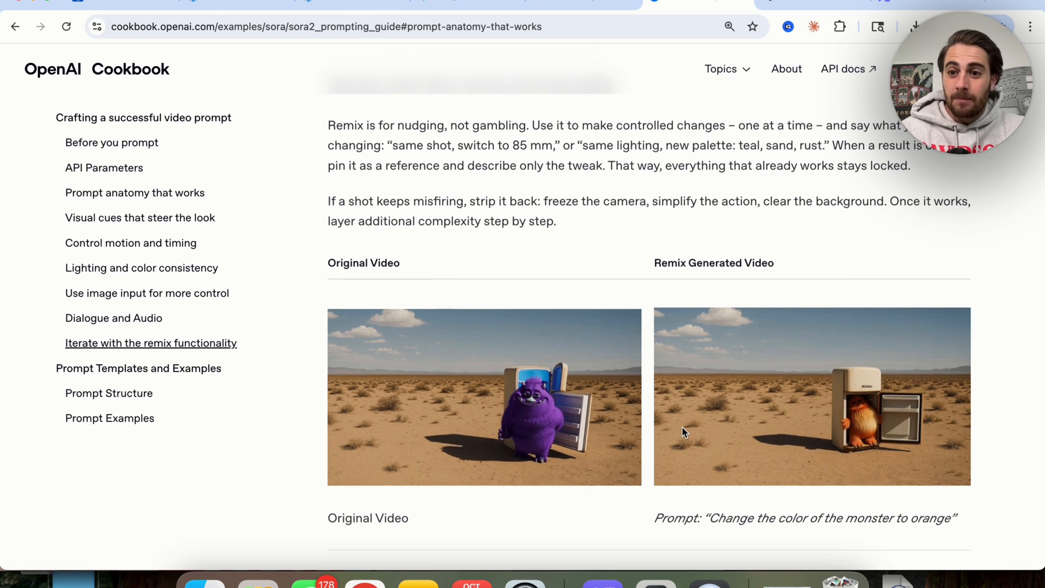
{"action": "scroll", "scroll_direction": "down", "scroll_amount": 3}
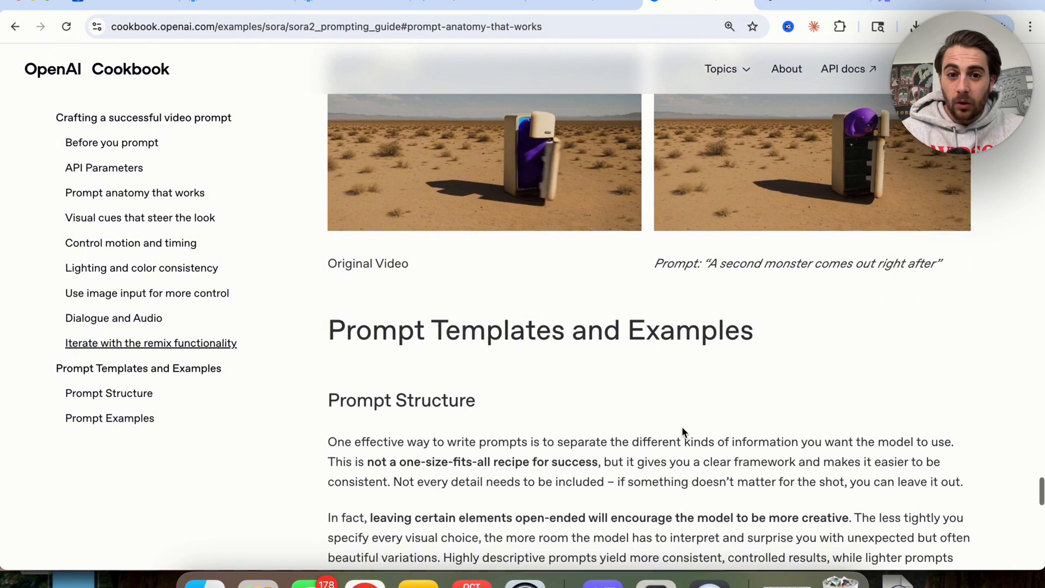
{"action": "scroll", "scroll_direction": "down", "scroll_amount": 3}
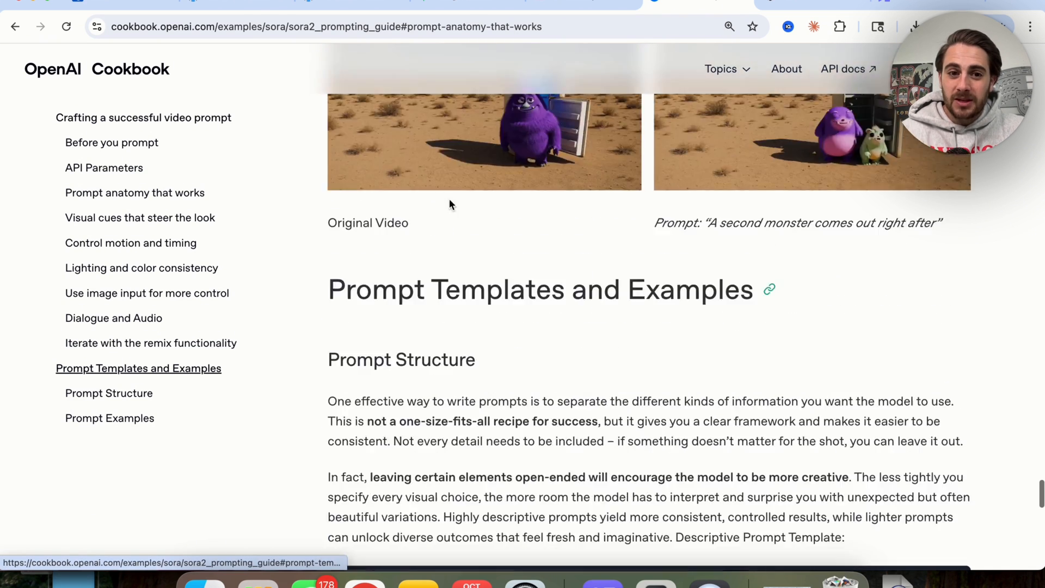
{"action": "scroll", "scroll_direction": "down", "scroll_amount": 3}
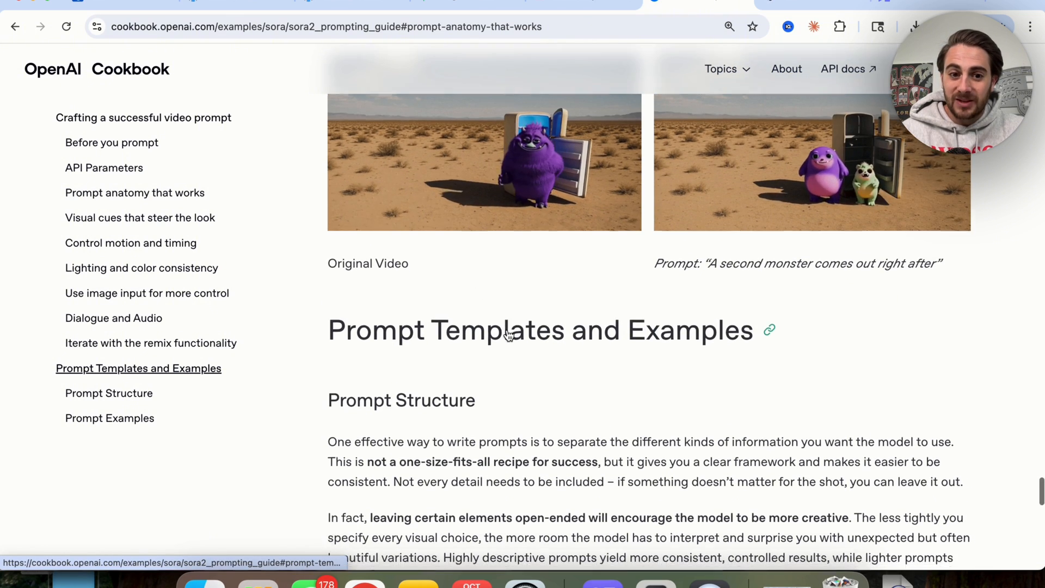
{"action": "scroll", "scroll_direction": "down", "scroll_amount": 3}
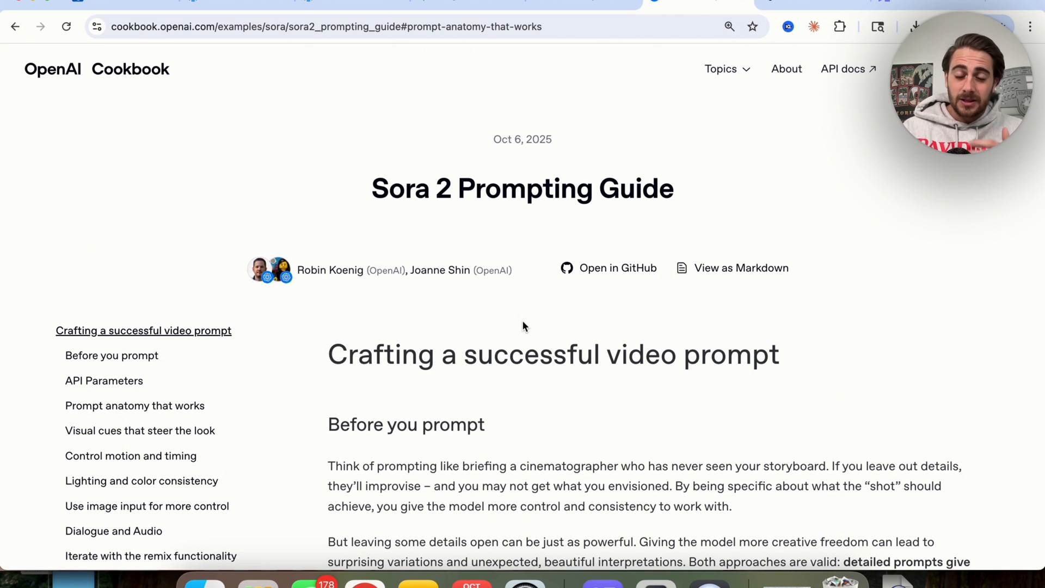
Show DeepAgent's Chatbots project examples, then leave for a regular RouteLLM chat
{"action": "left_click", "coordinate": [237, 6]}
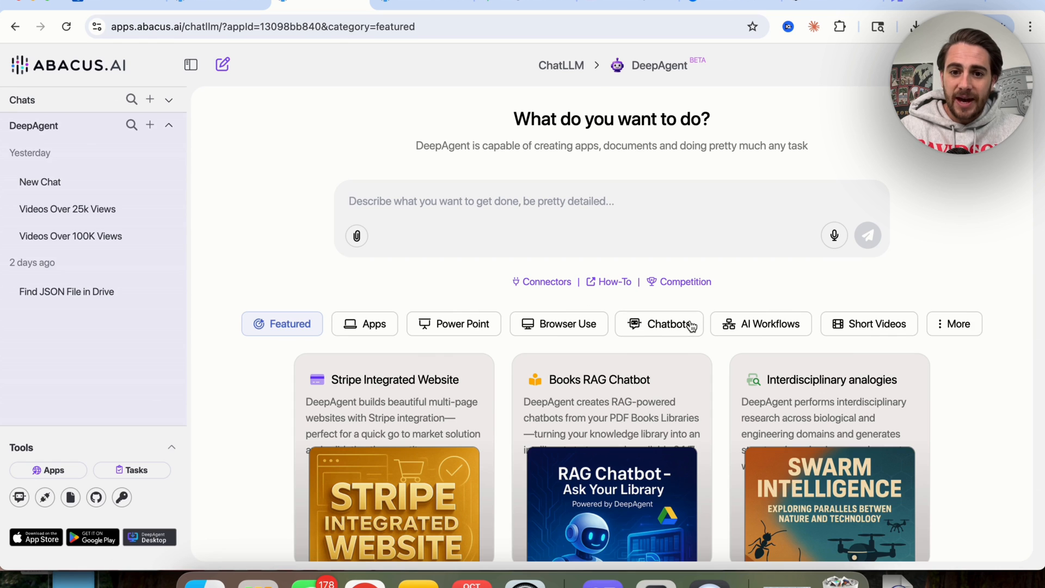
{"action": "left_click", "coordinate": [659, 323]}
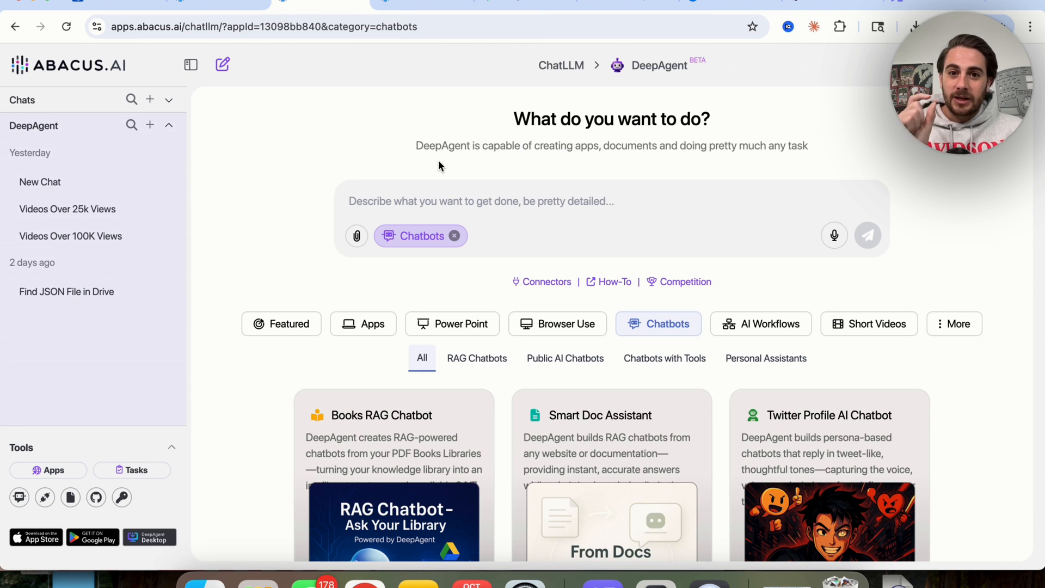
{"action": "left_click", "coordinate": [281, 324]}
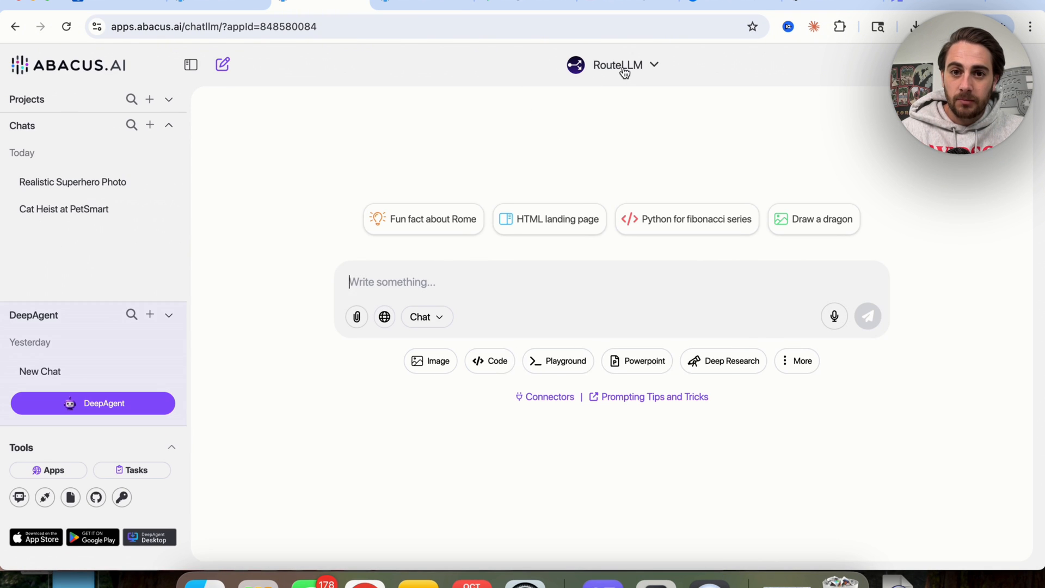
Filter the RouteLLM model list to Custom Bots to pick Zeldos Limitless Prompt Maker
{"action": "left_click", "coordinate": [616, 64]}
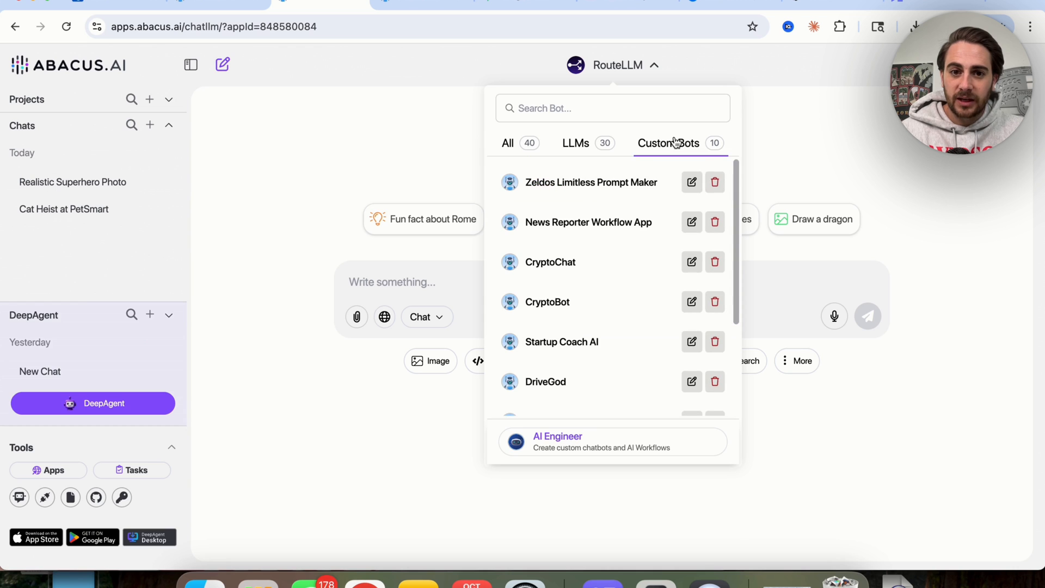
{"action": "left_click", "coordinate": [590, 182]}
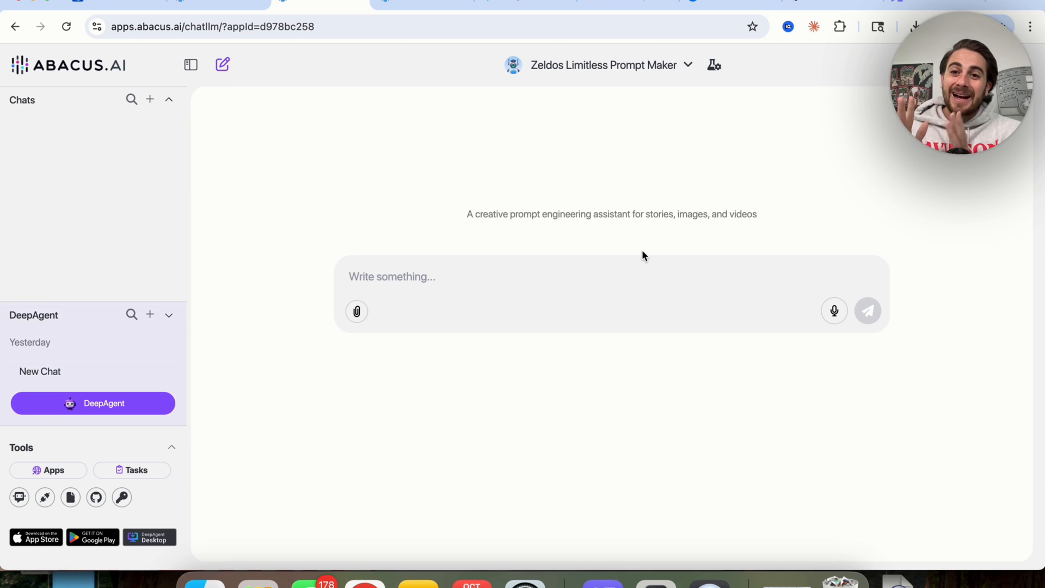
{"action": "mouse_move", "coordinate": [800, 255]}
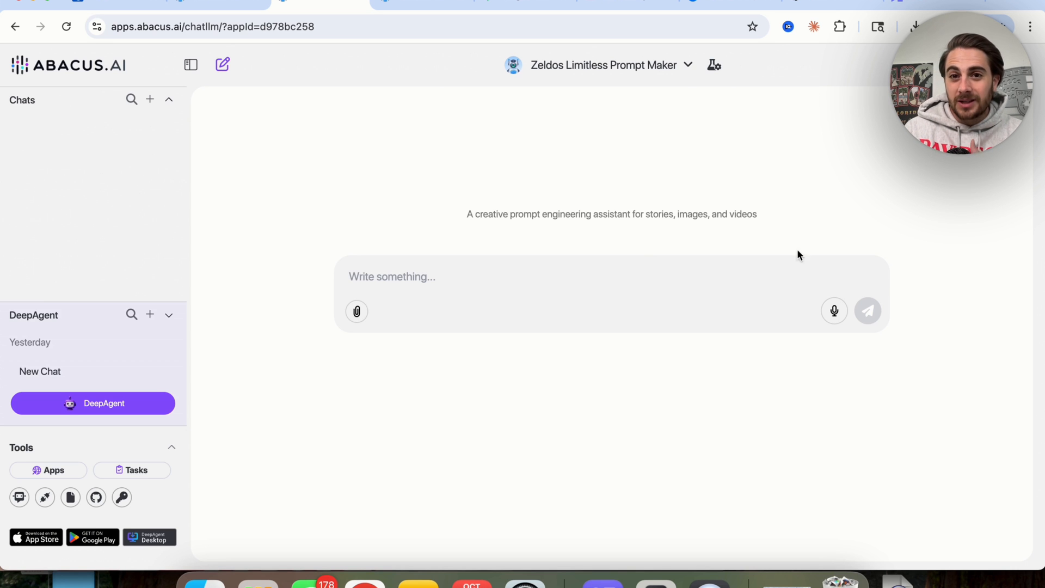